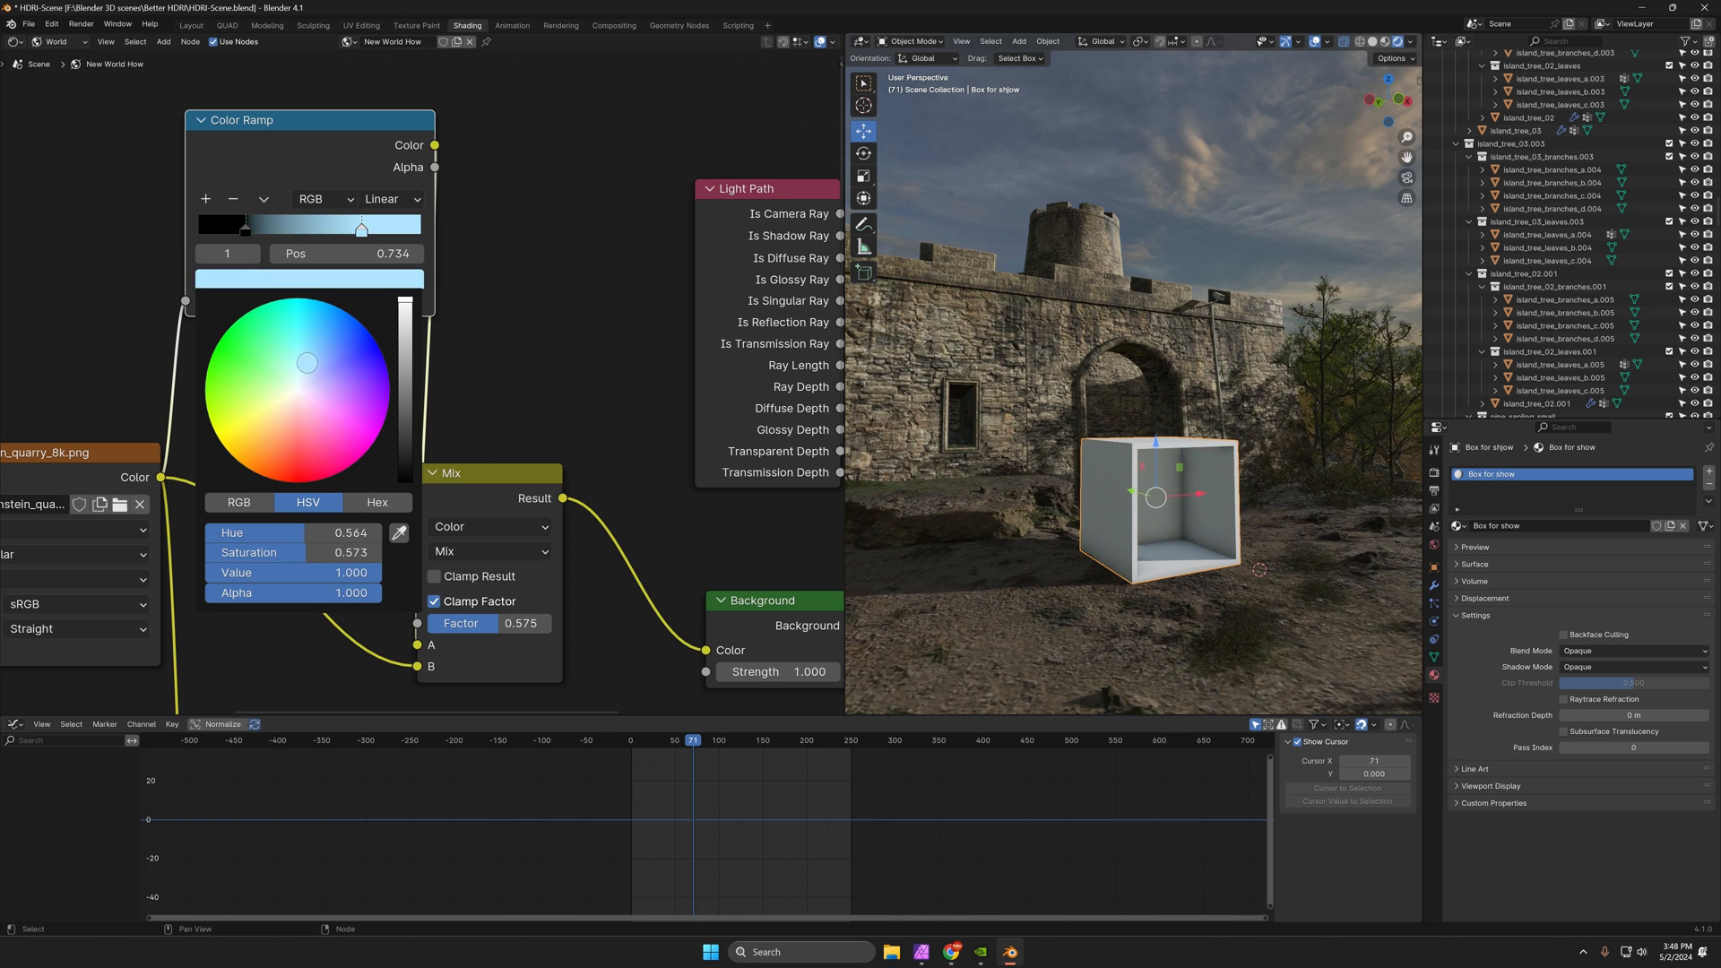
Shift the Color Ramp's bright right-hand stop toward a pale blue in the HSV picker.
left_click_drag(308, 362, 341, 359)
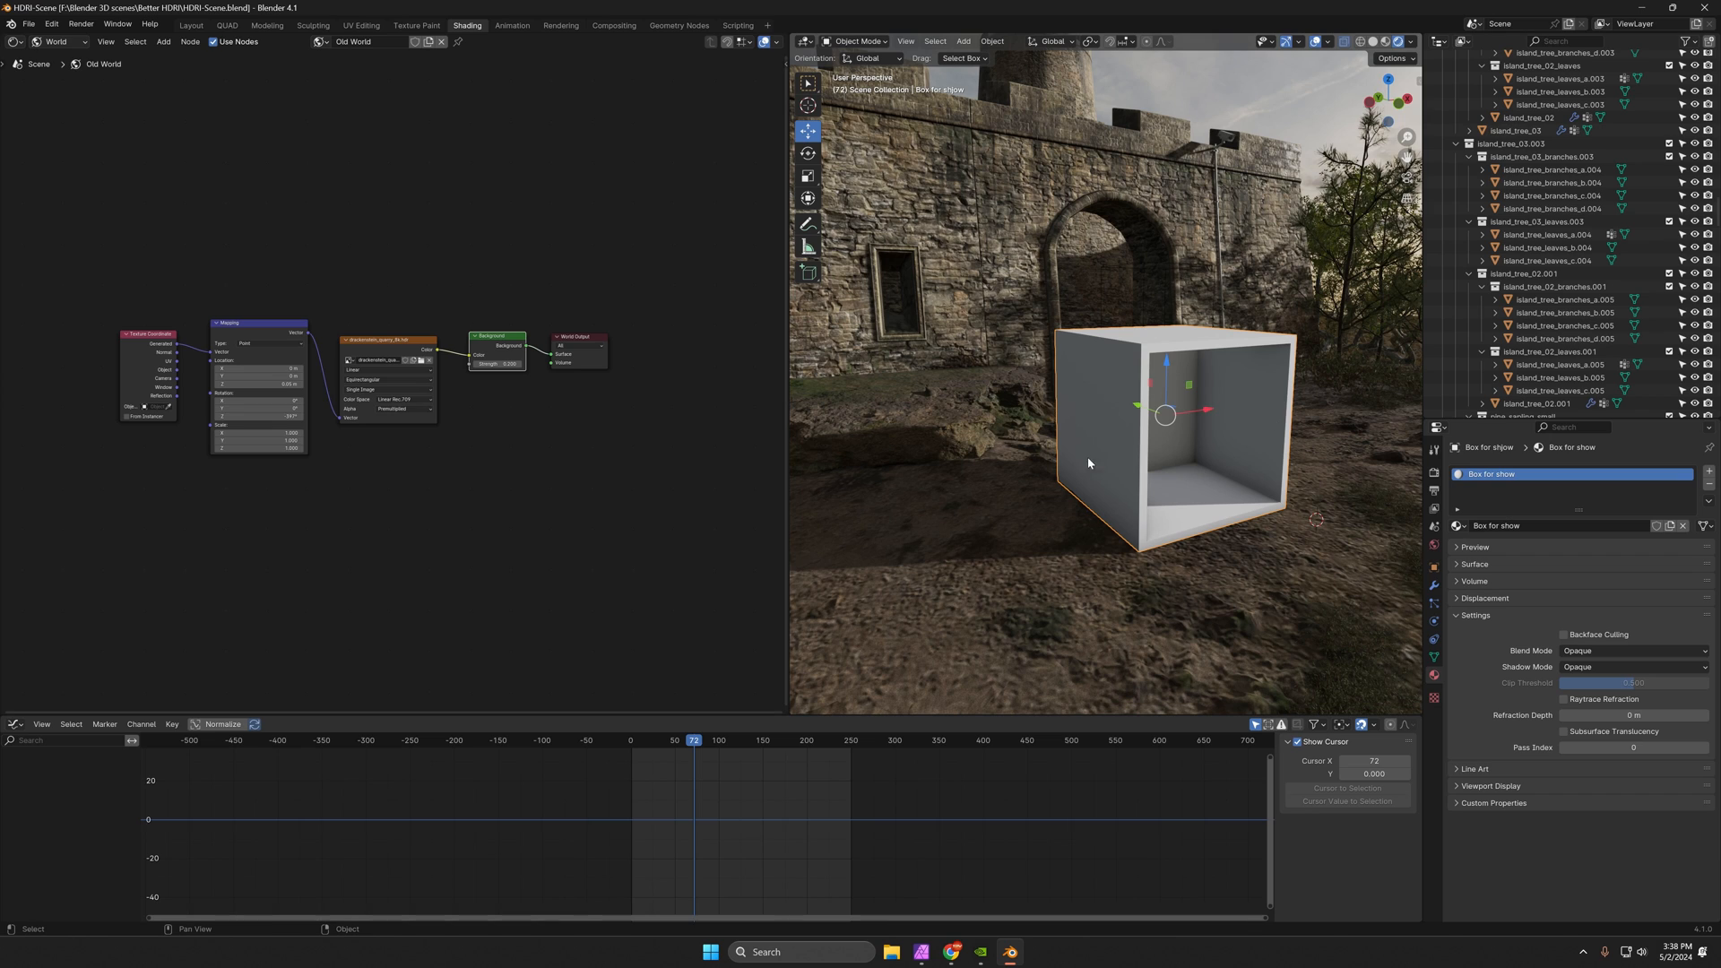
mouse_move(1245, 418)
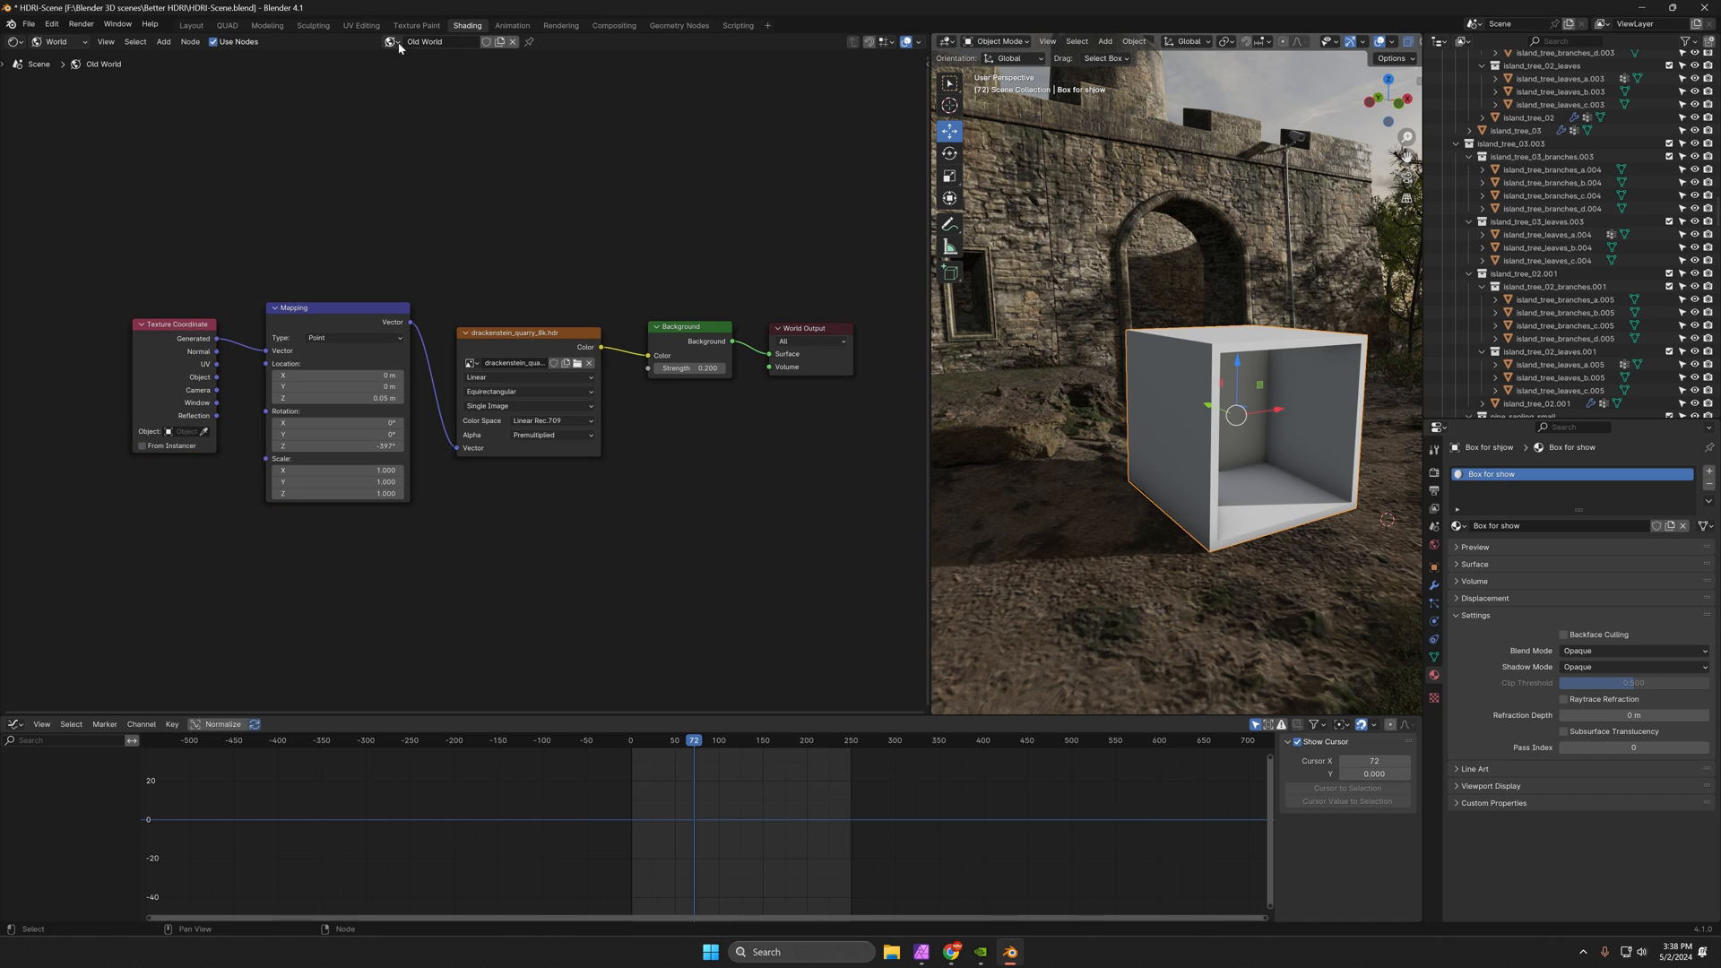
Switch to the web browser and open polyhaven.com over the Old World nodes.
left_click(391, 42)
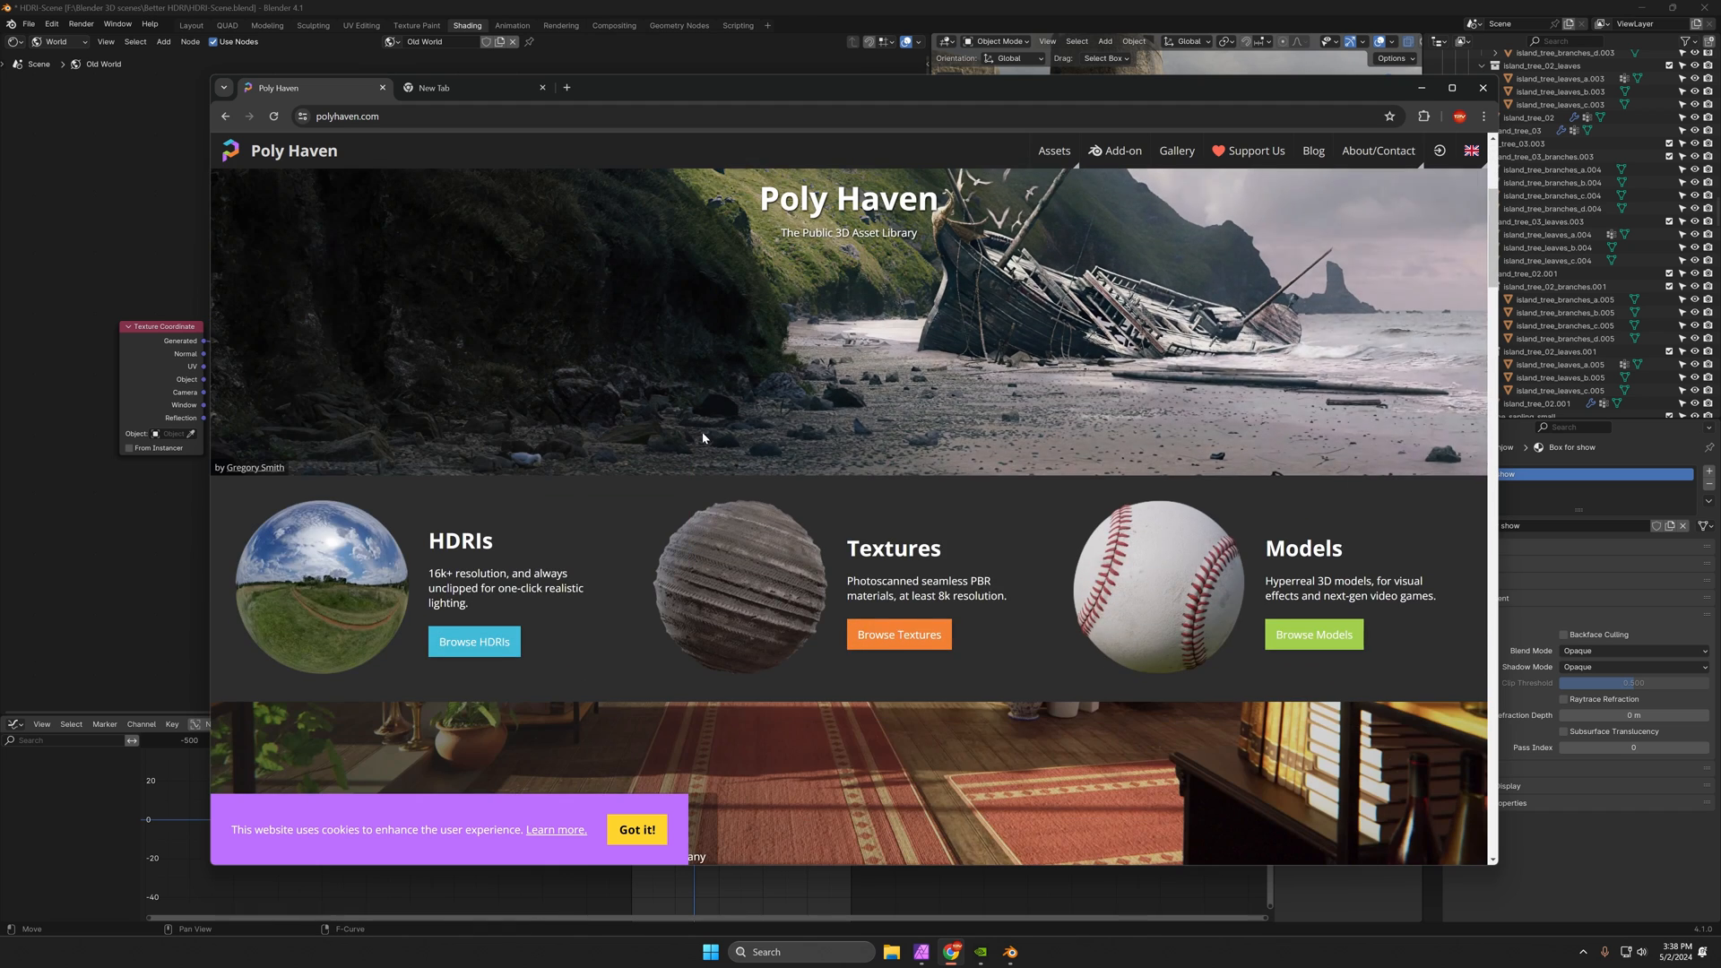
Open Browse HDRIs on Poly Haven and scroll through the results grid.
left_click(473, 641)
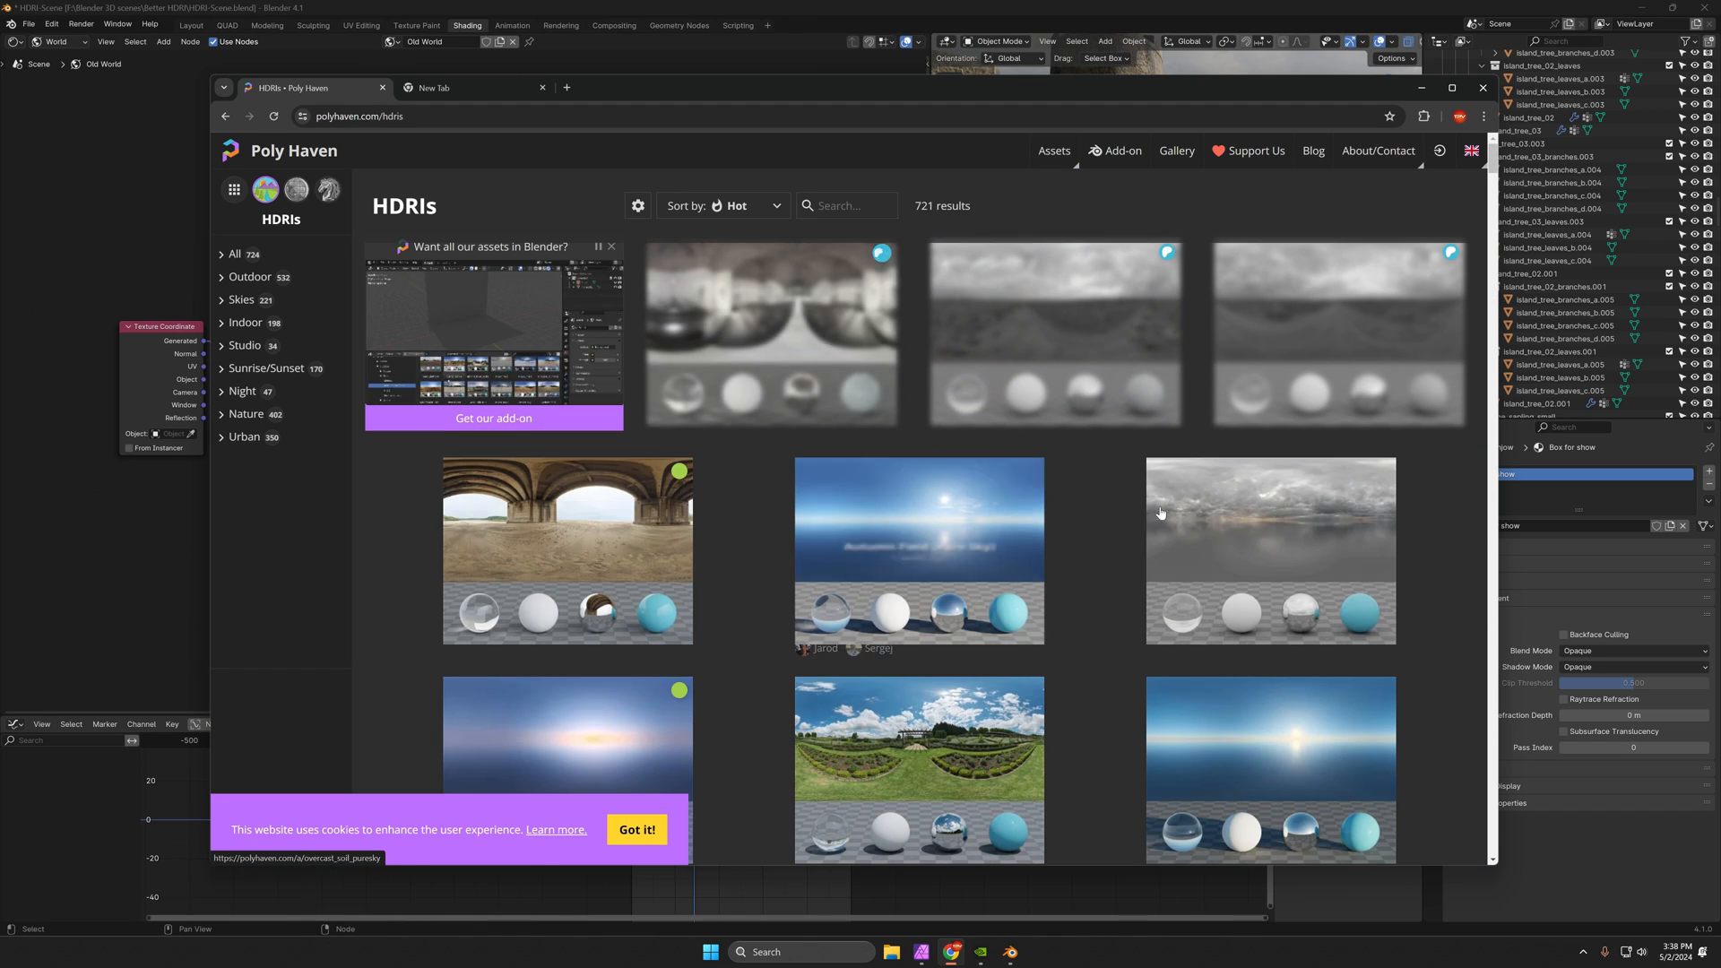
scroll("down", 3)
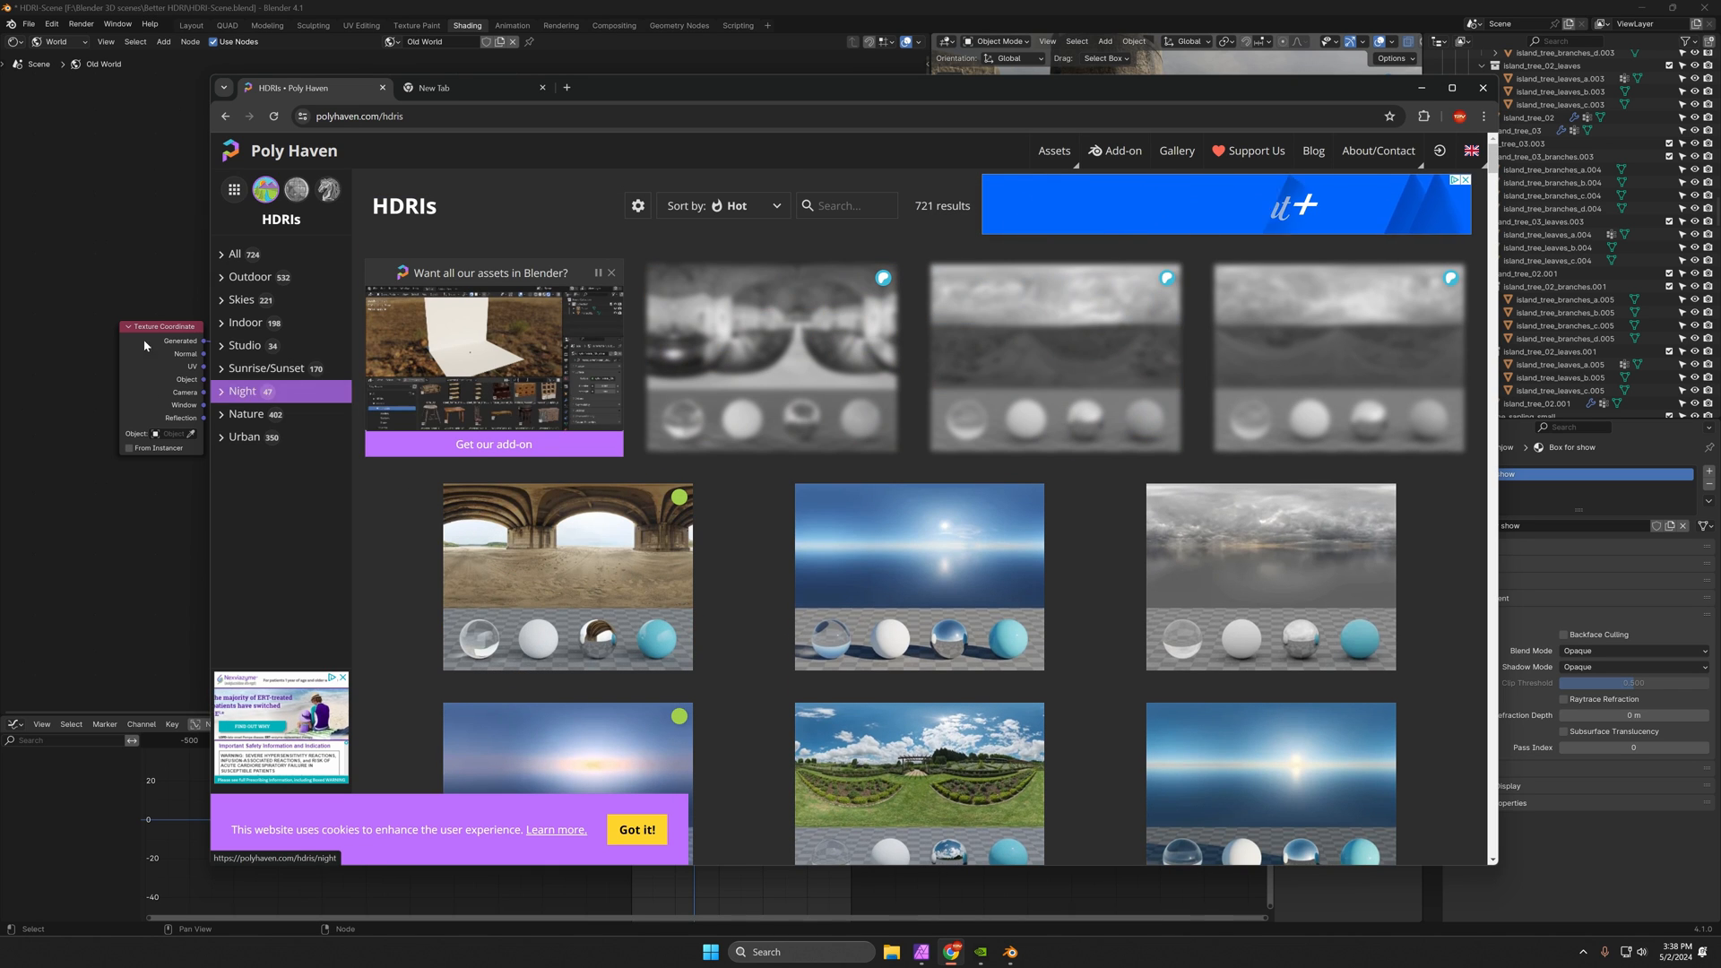
scroll("down", 3)
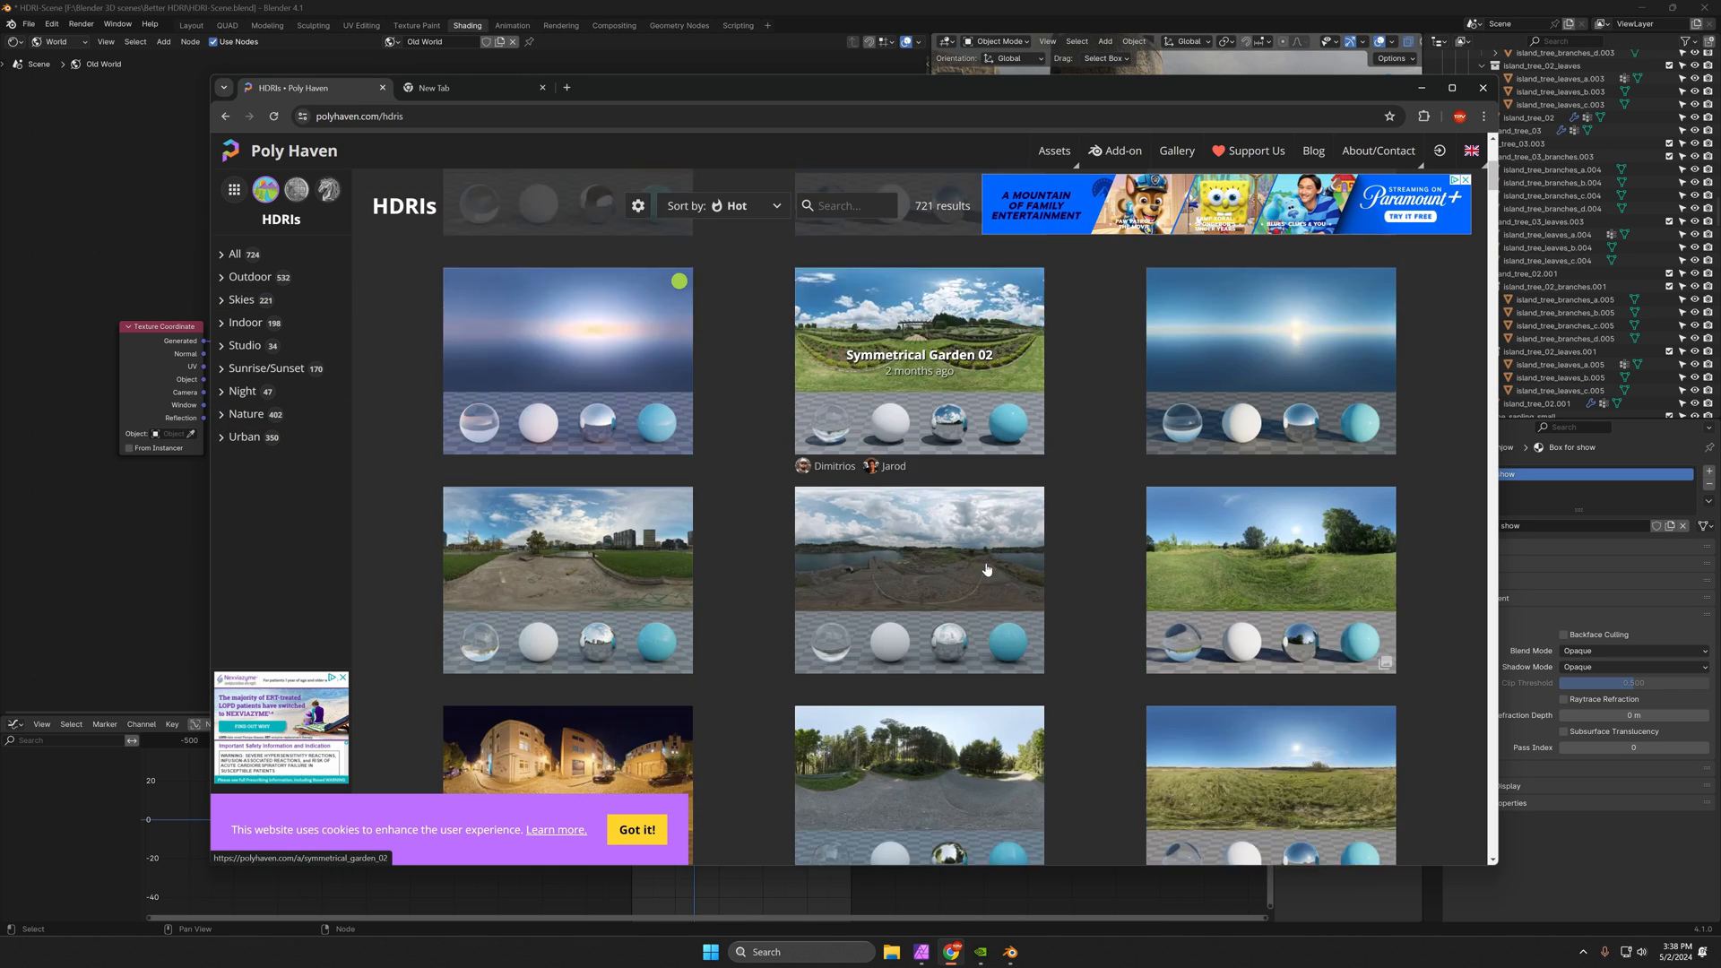
scroll("down", 3)
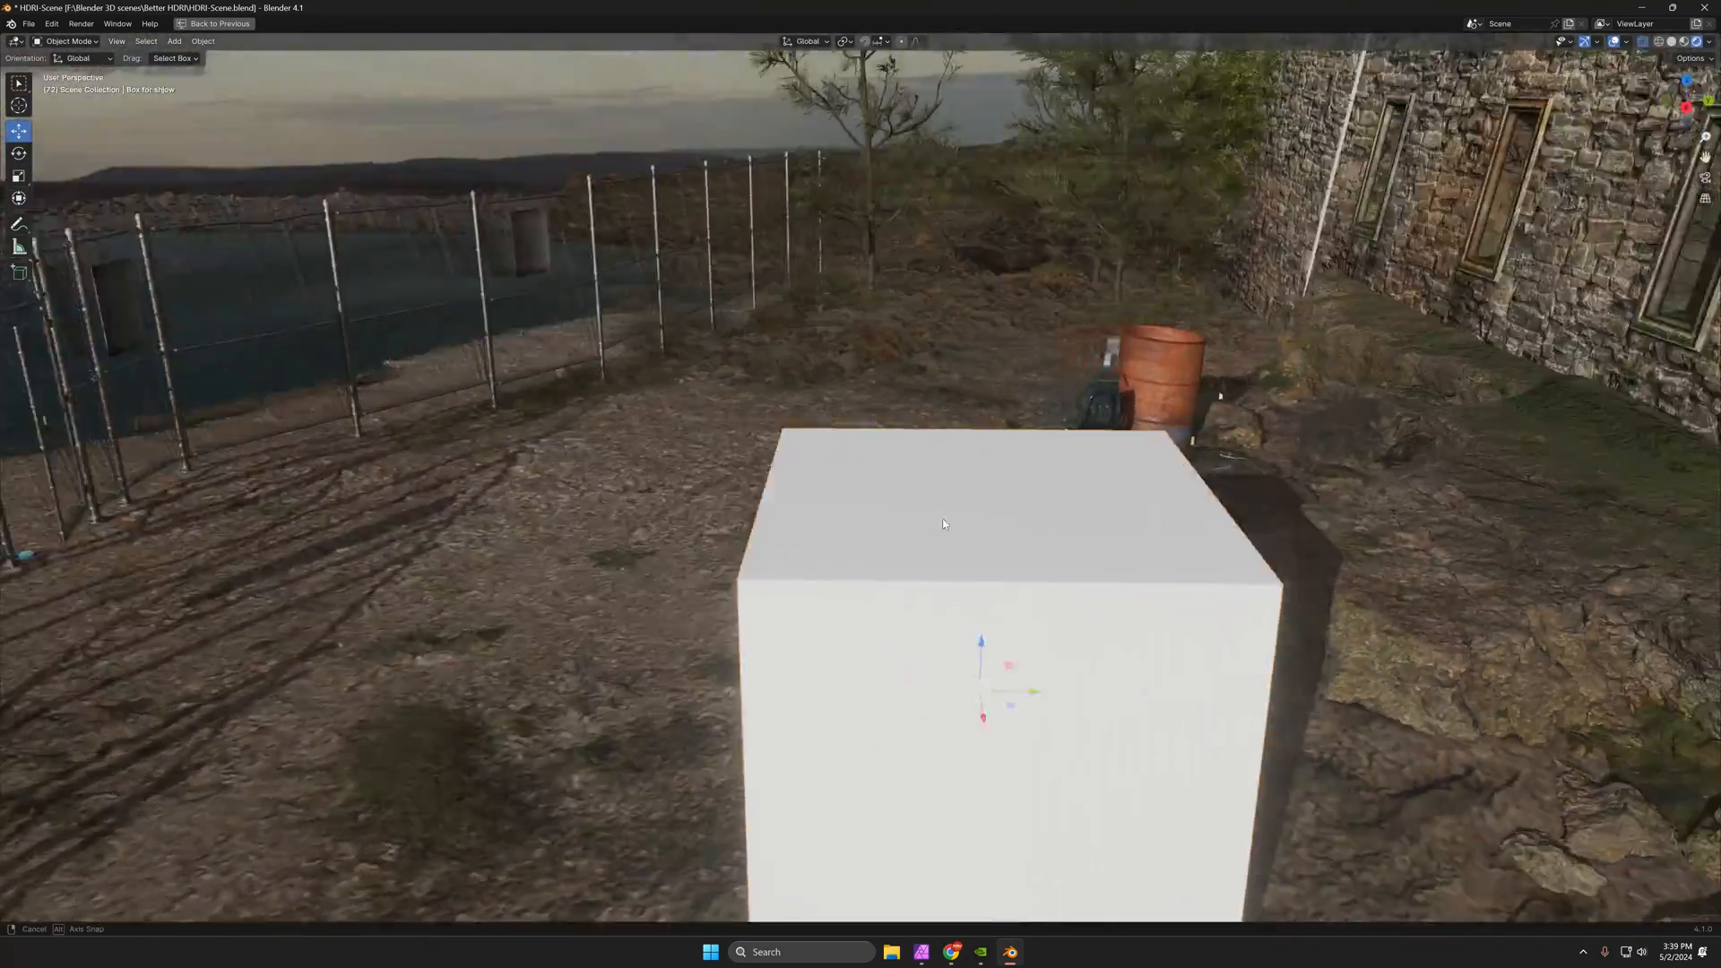
Orbit the maximized viewport around the box to view the fence and barrel.
left_click_drag(944, 523, 988, 533)
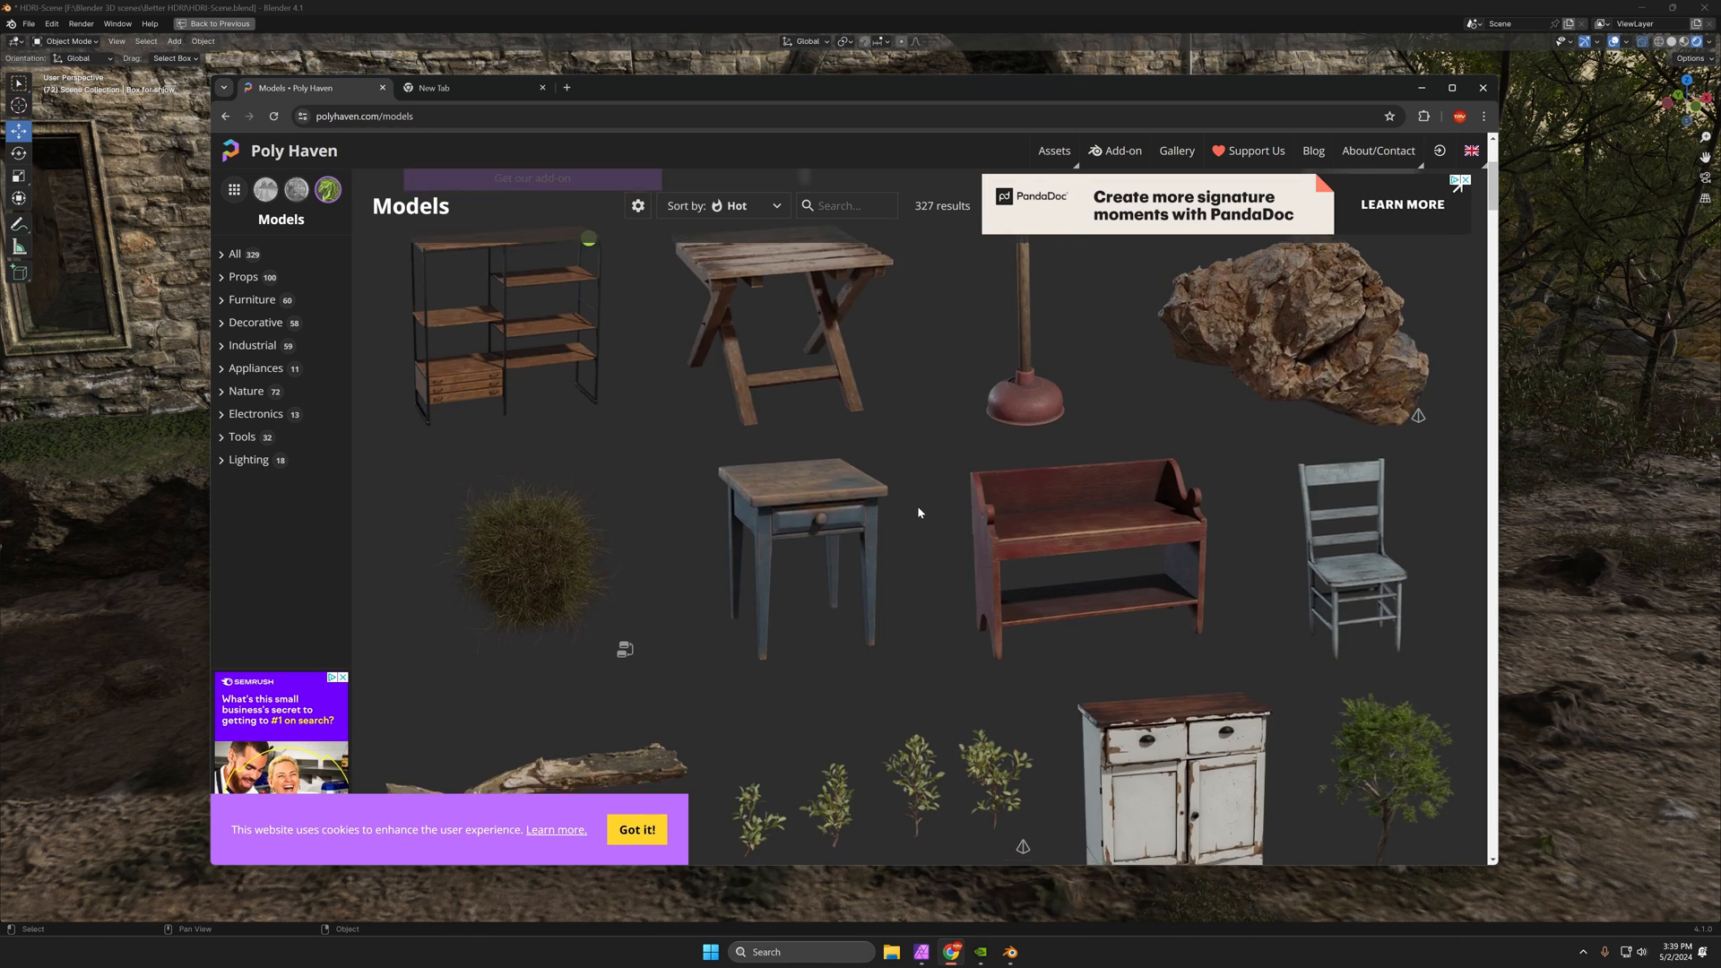
Scroll down Poly Haven's Models grid of furniture, props and plants.
scroll("down", 3)
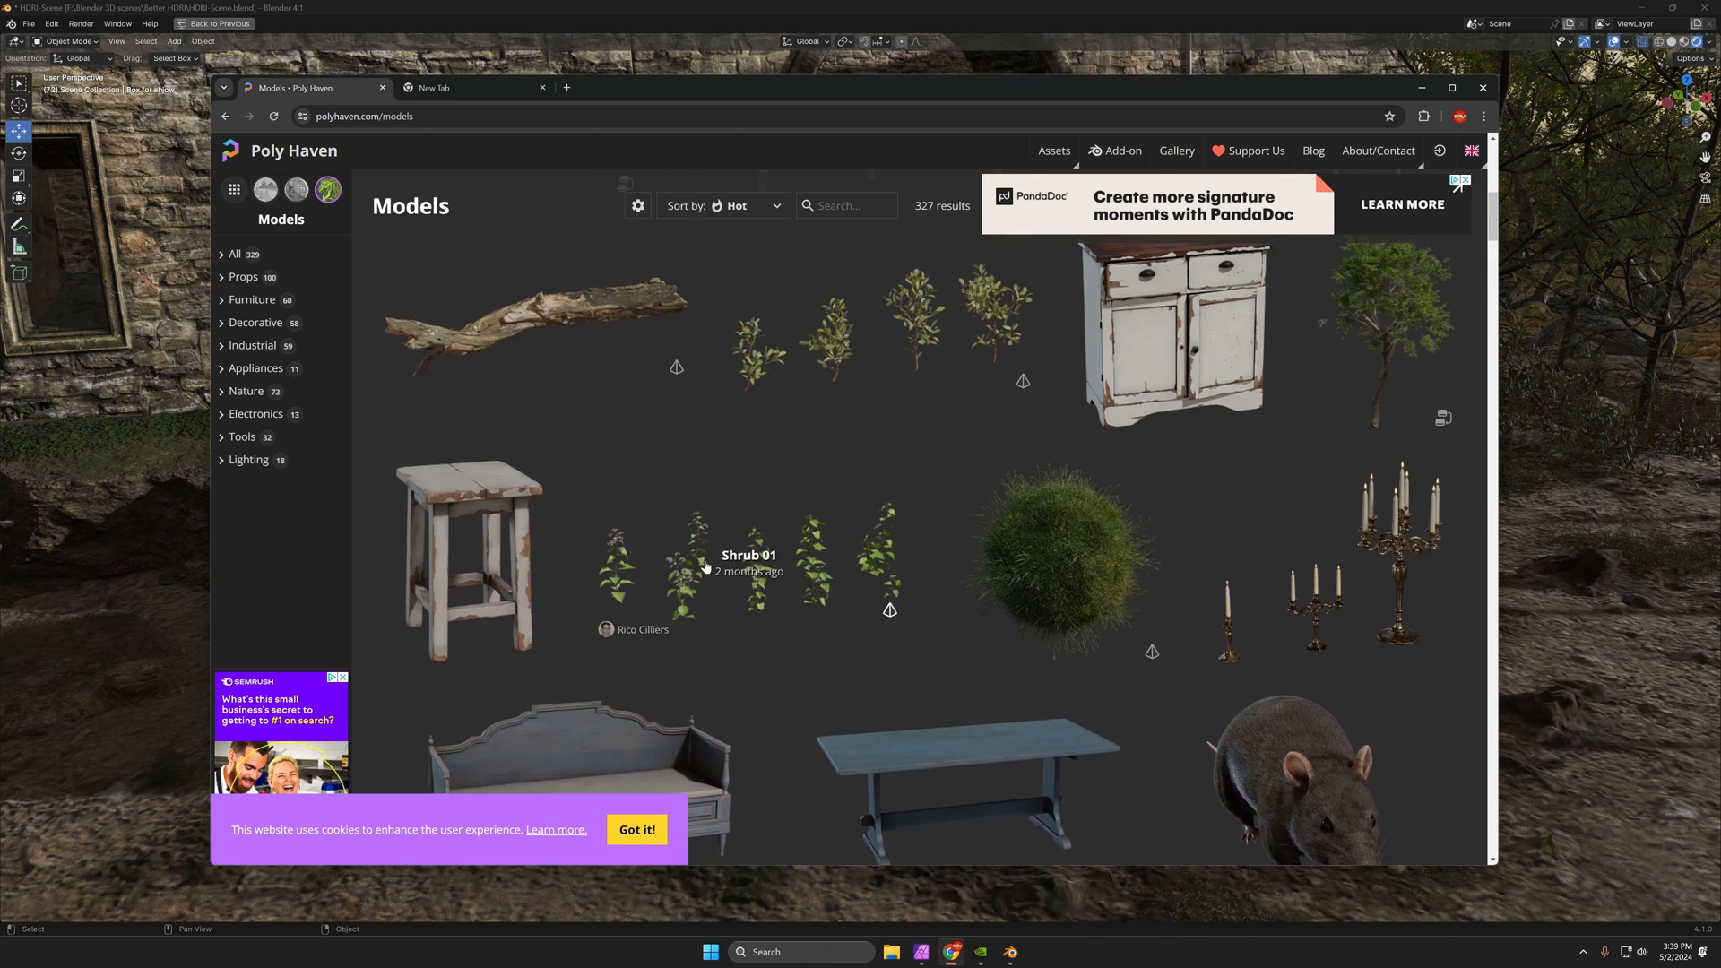
scroll("down", 3)
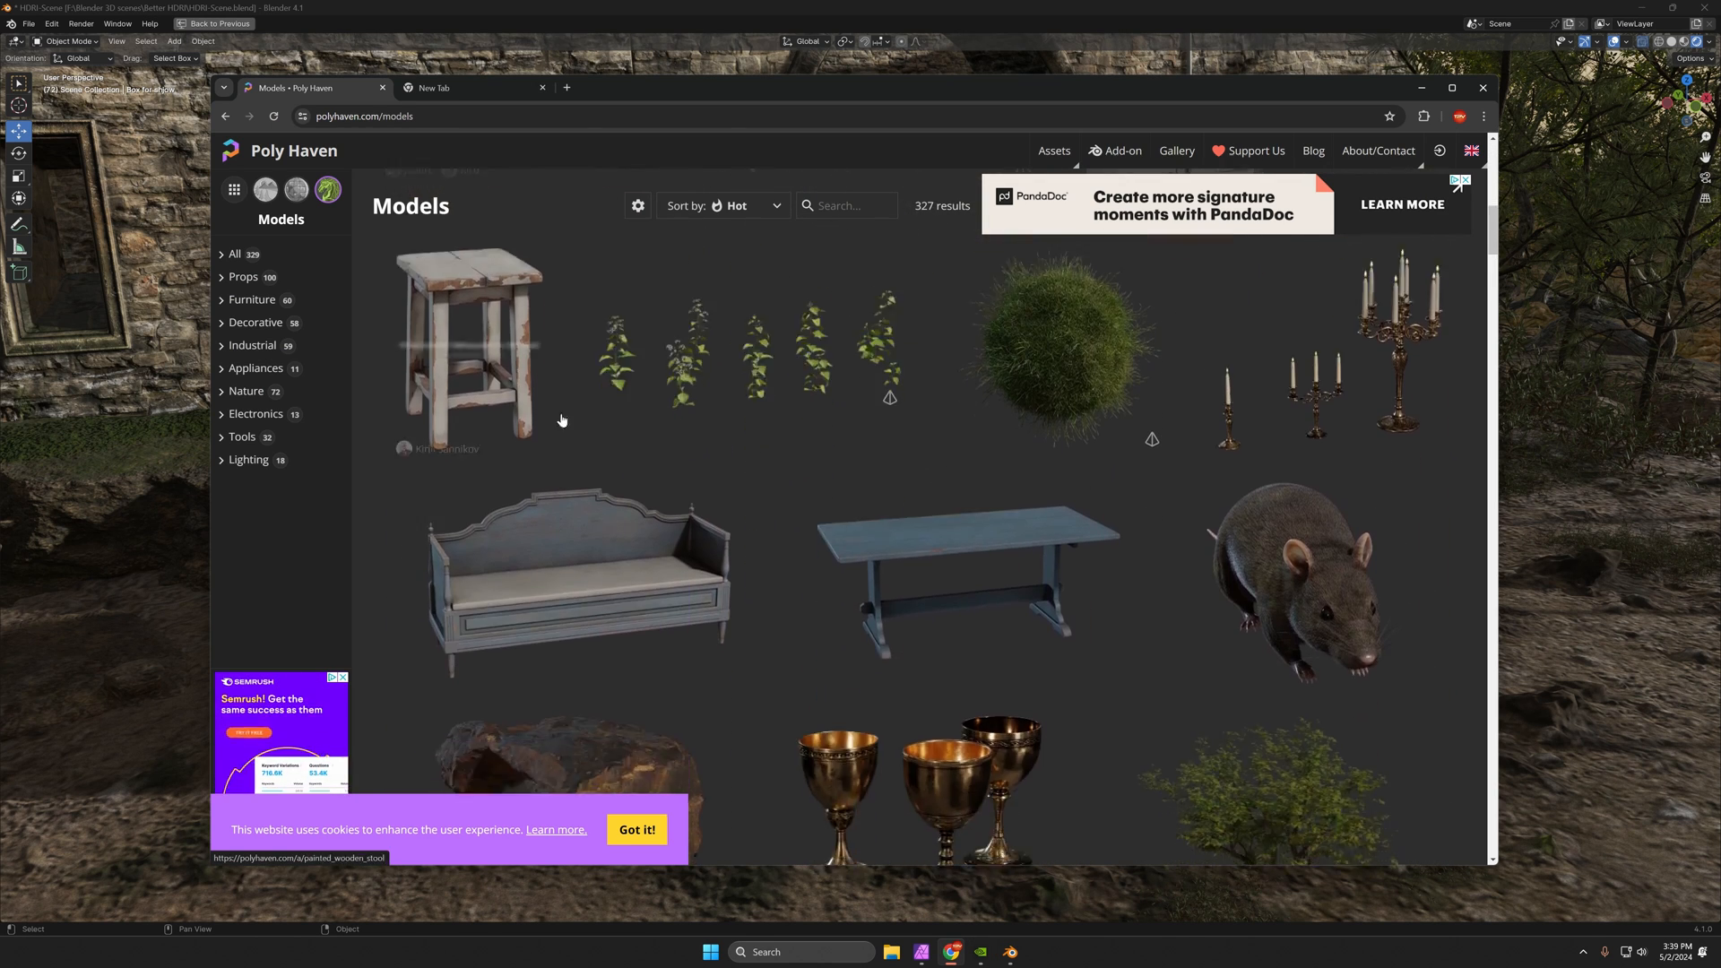
scroll("down", 3)
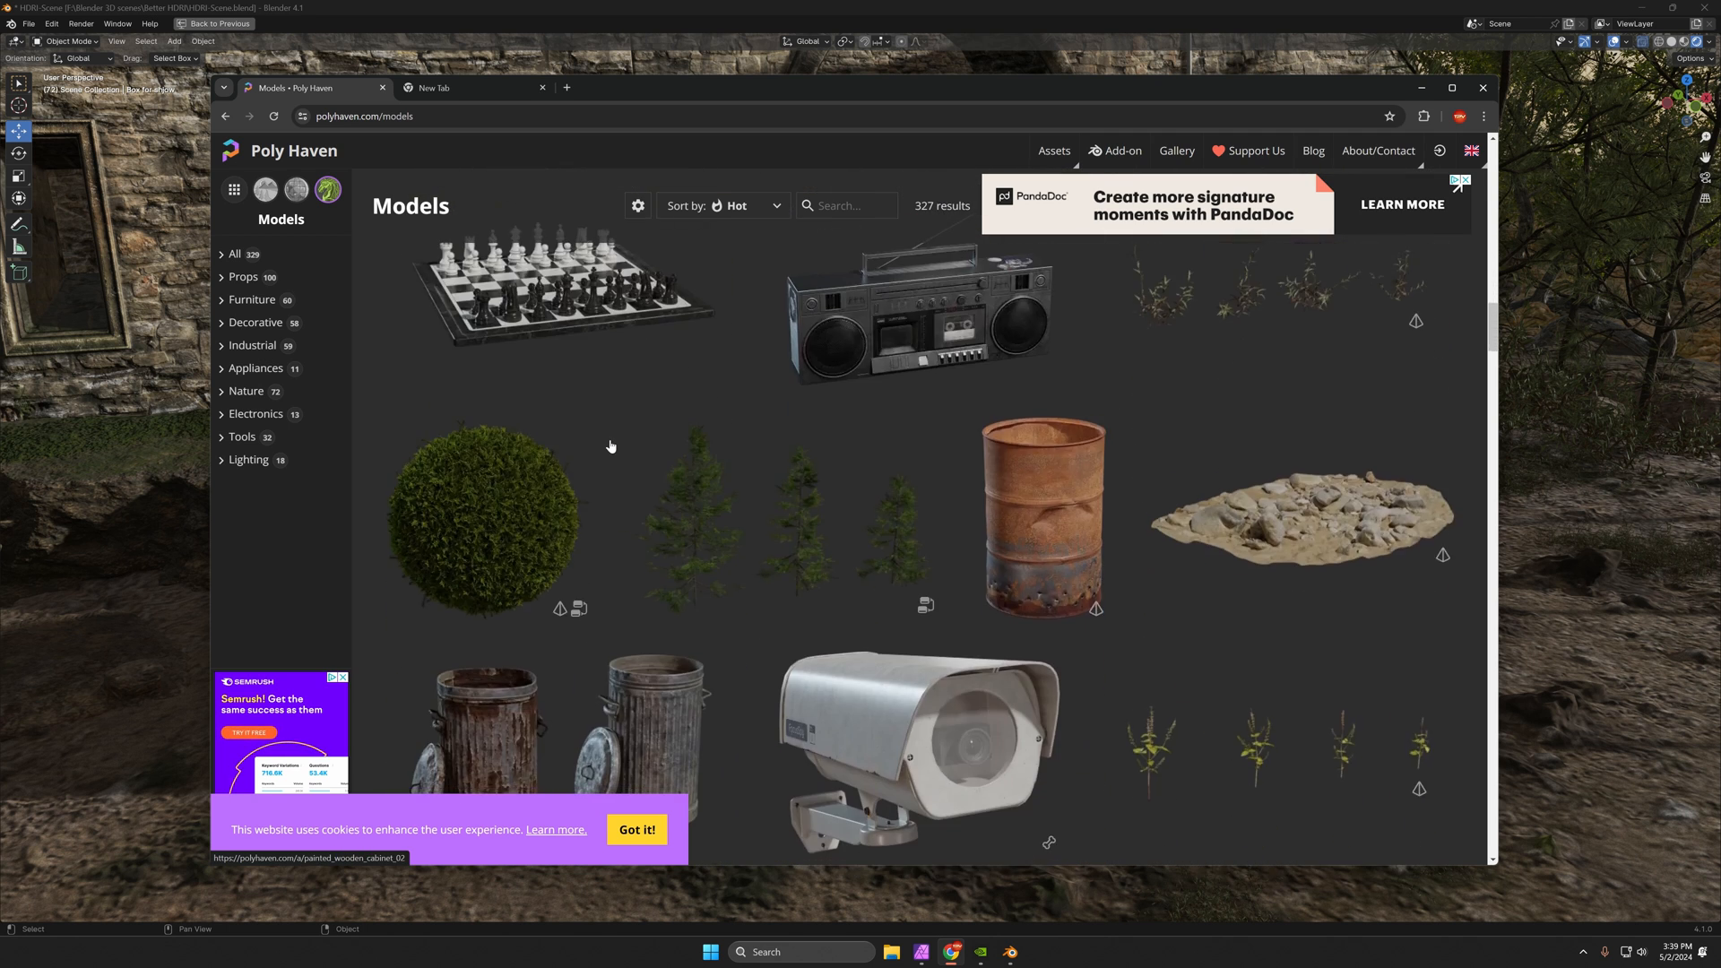
scroll("down", 3)
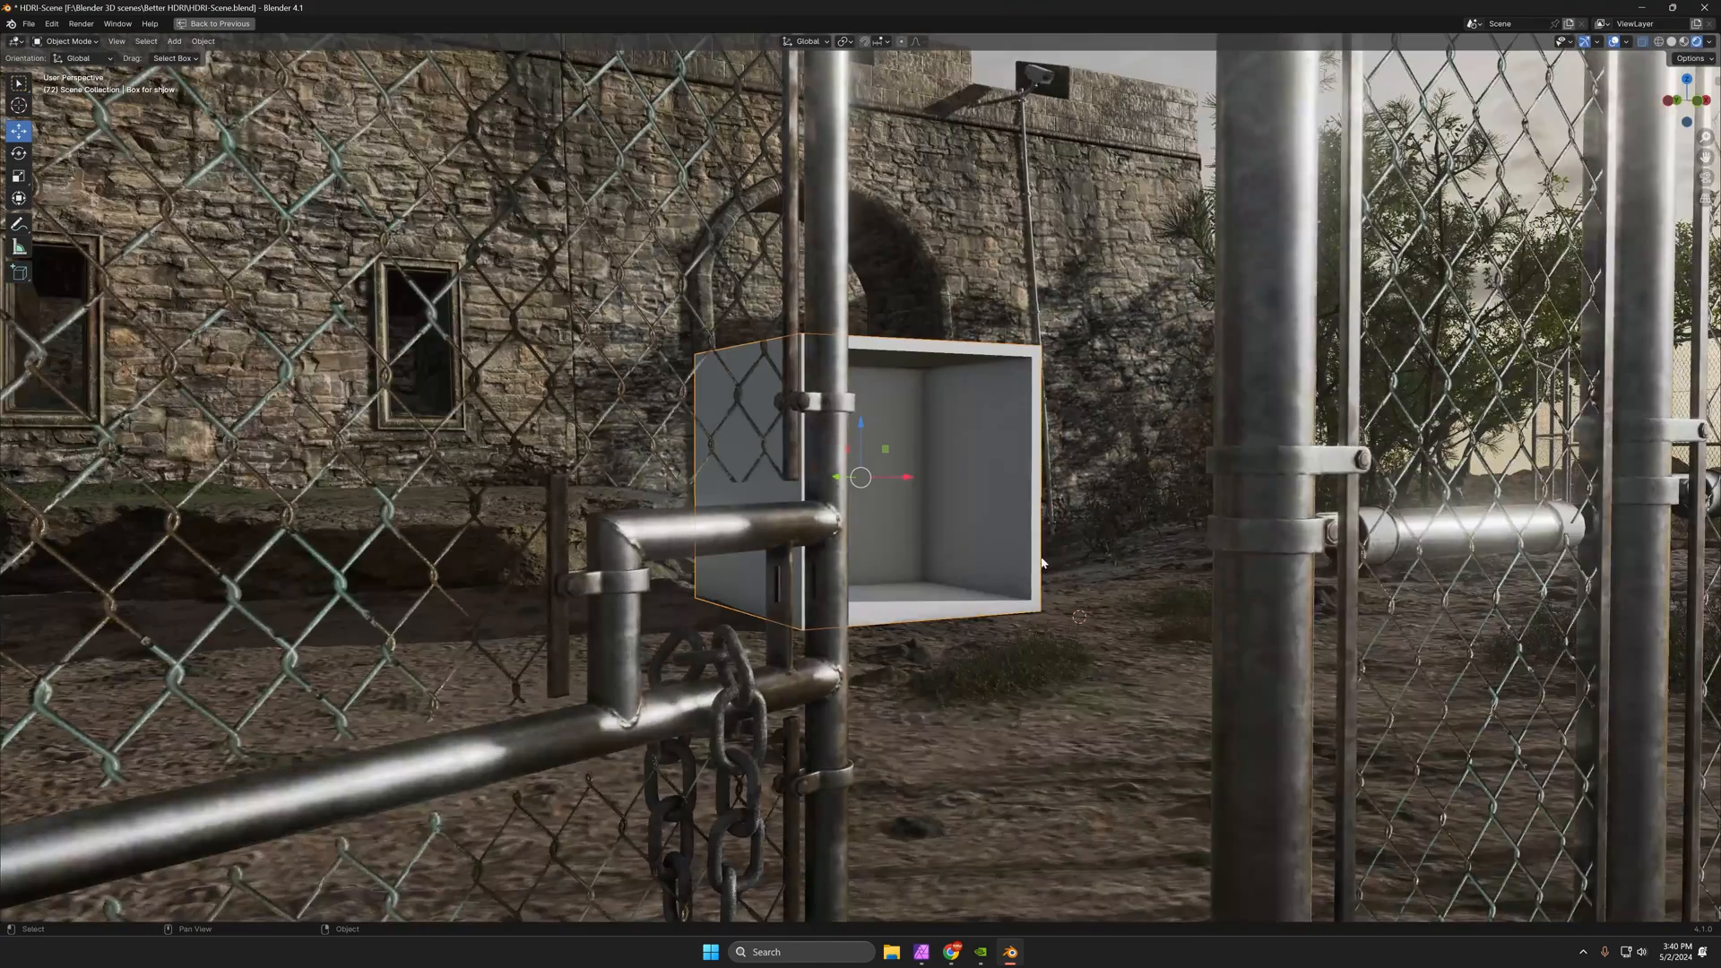
Exit the maximized viewport to return to the layout with the node tree.
left_click(466, 25)
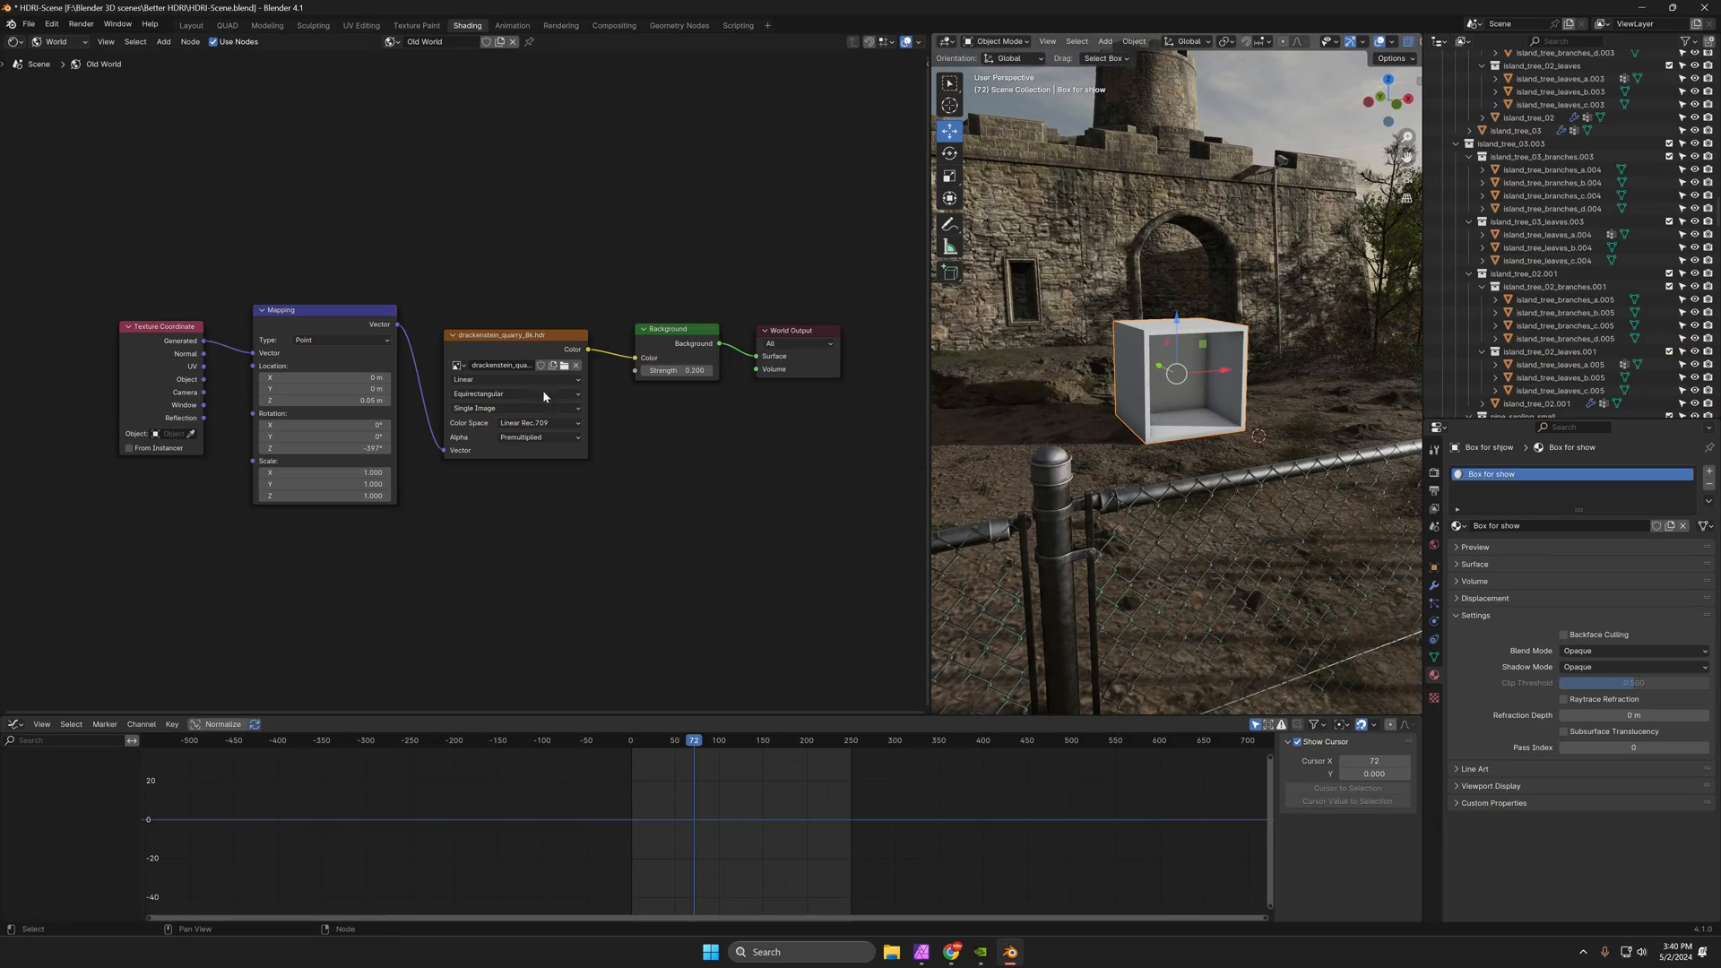
mouse_move(915, 409)
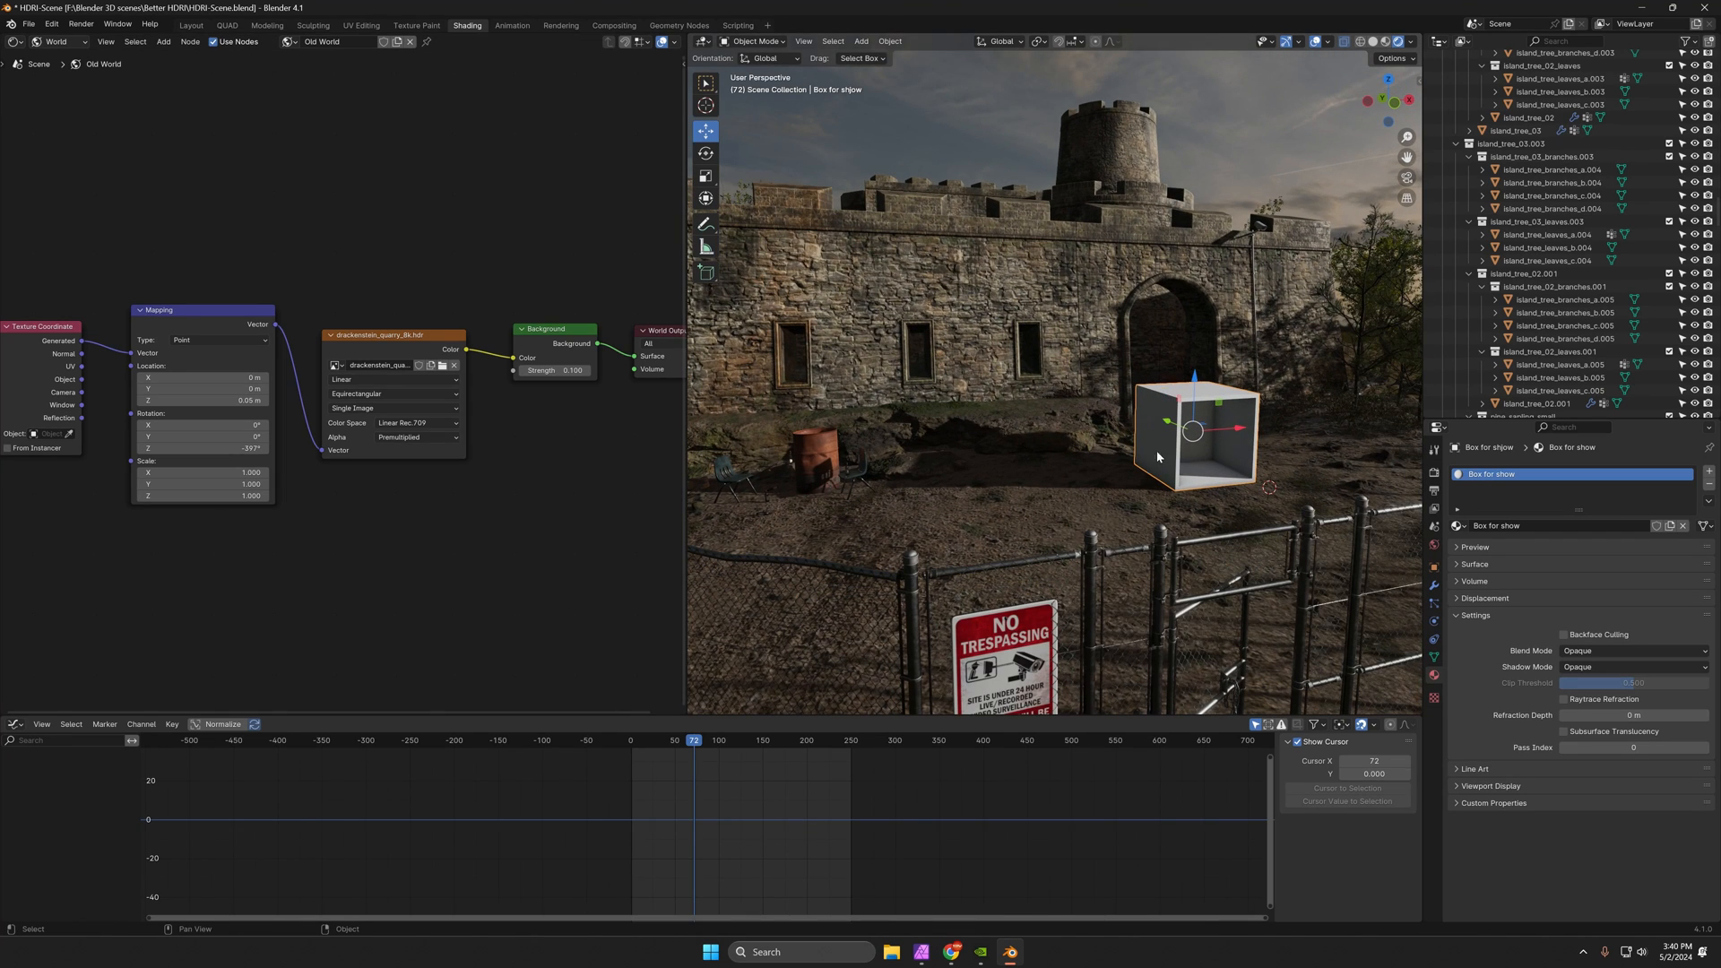
mouse_move(1245, 68)
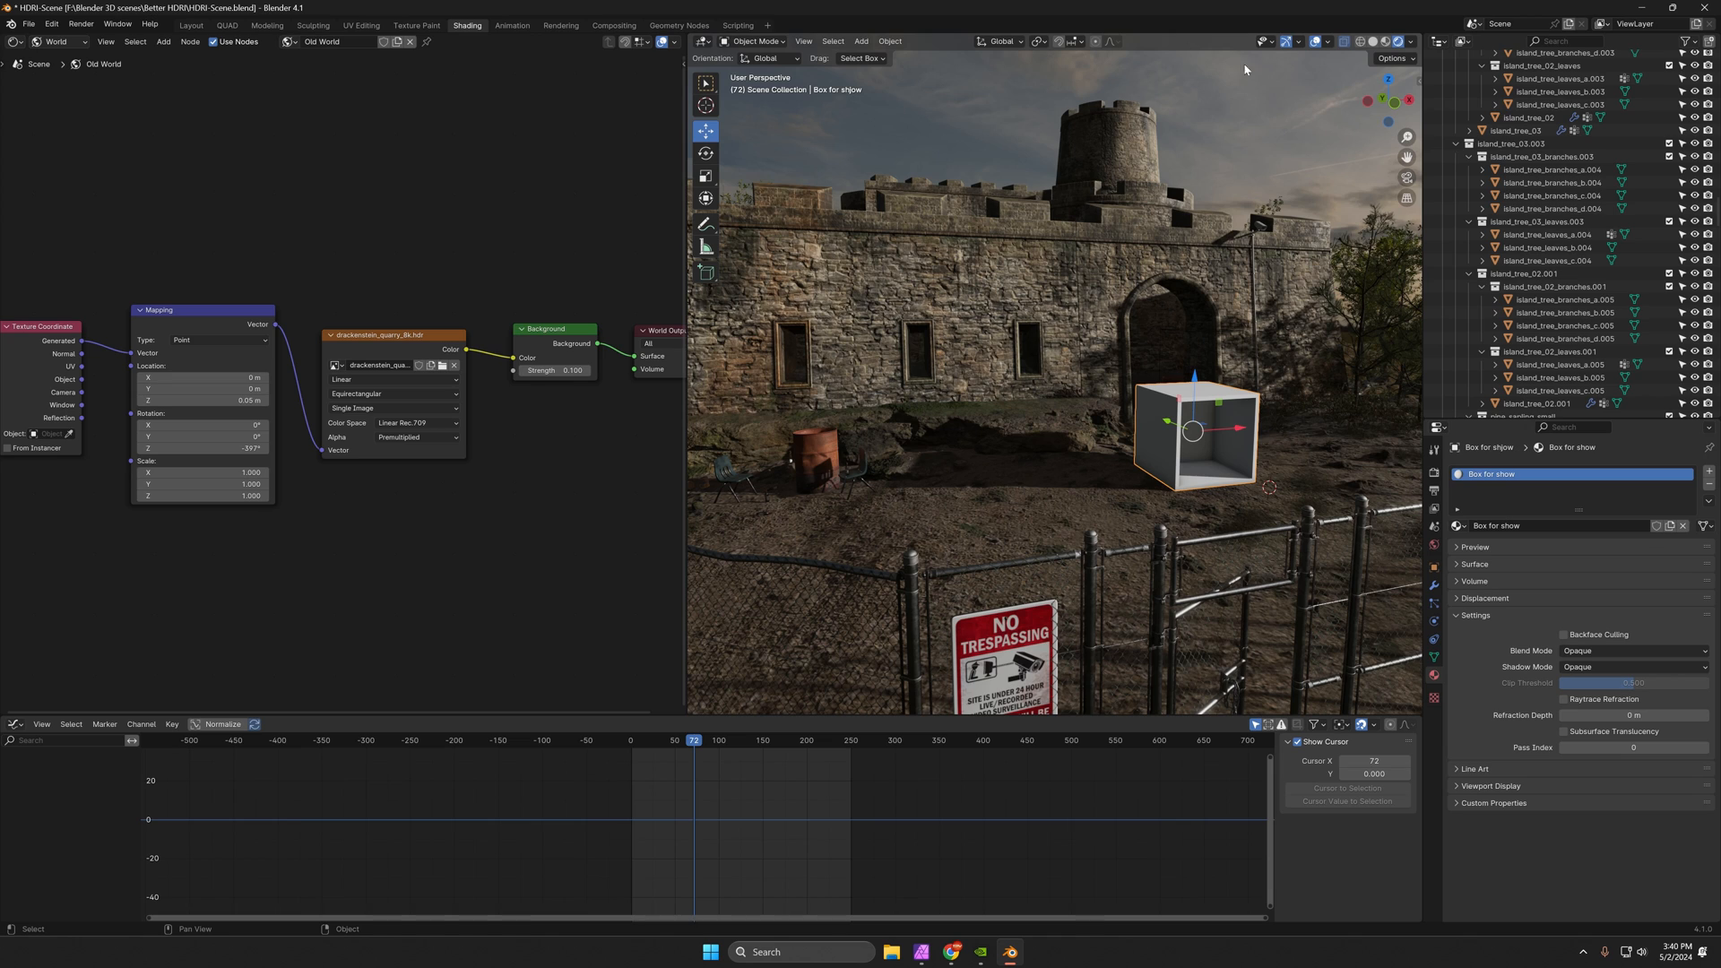
mouse_move(1247, 454)
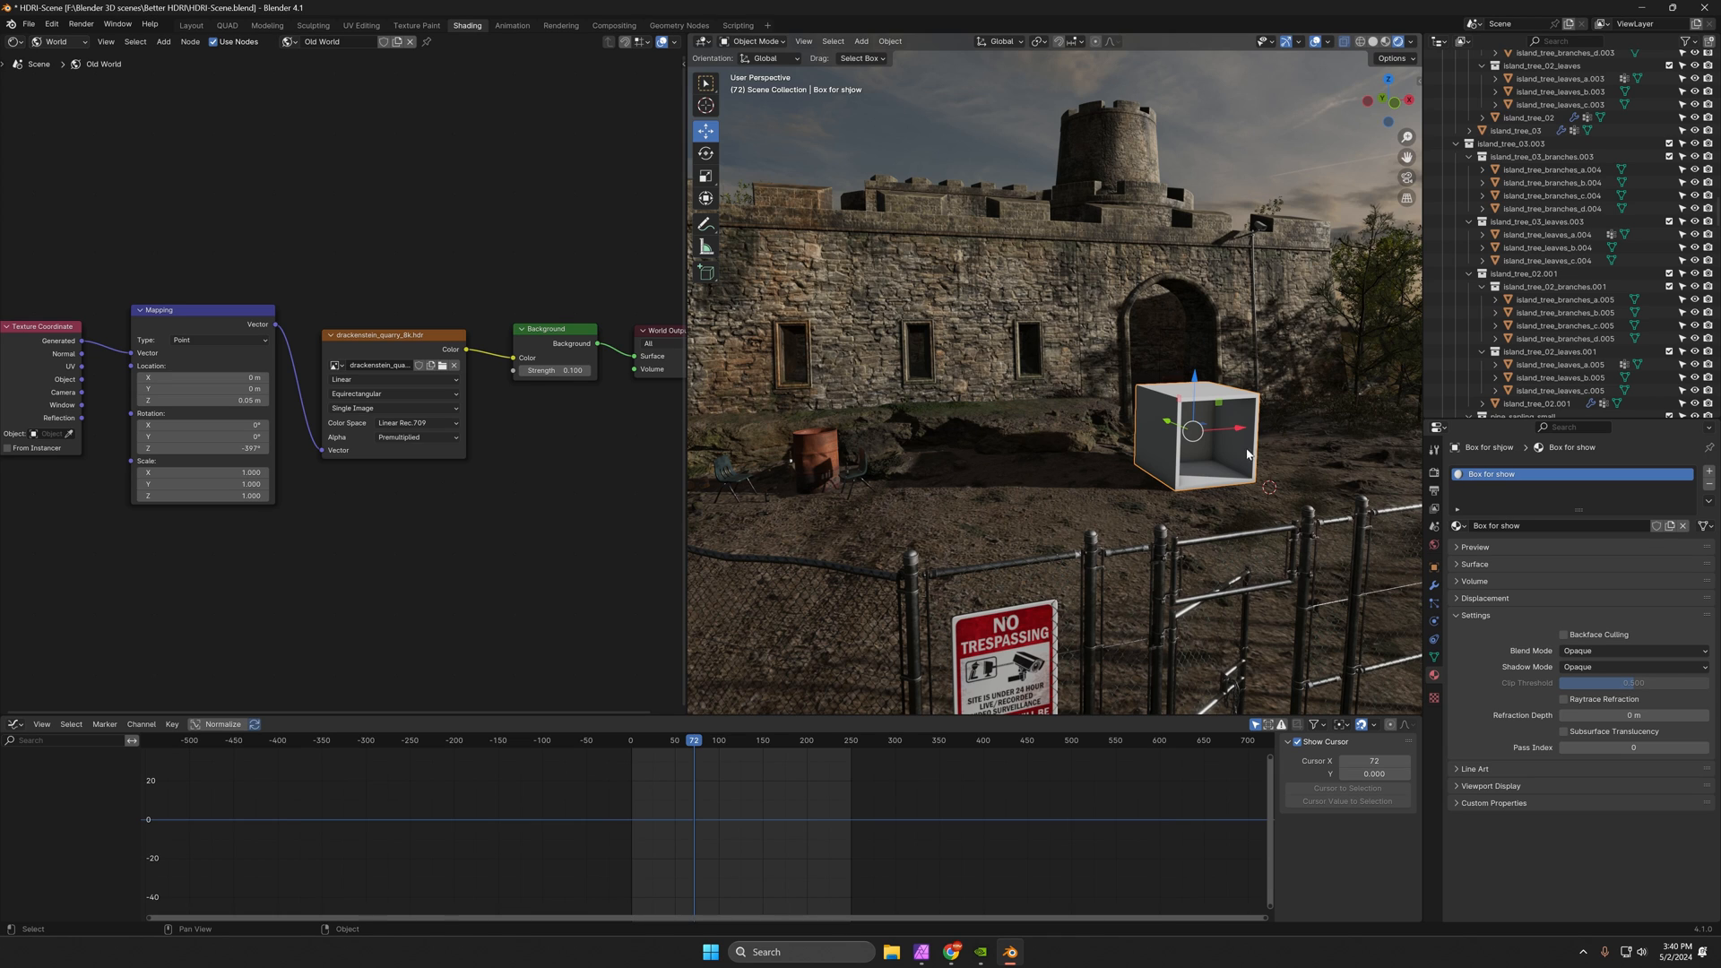
mouse_move(972, 549)
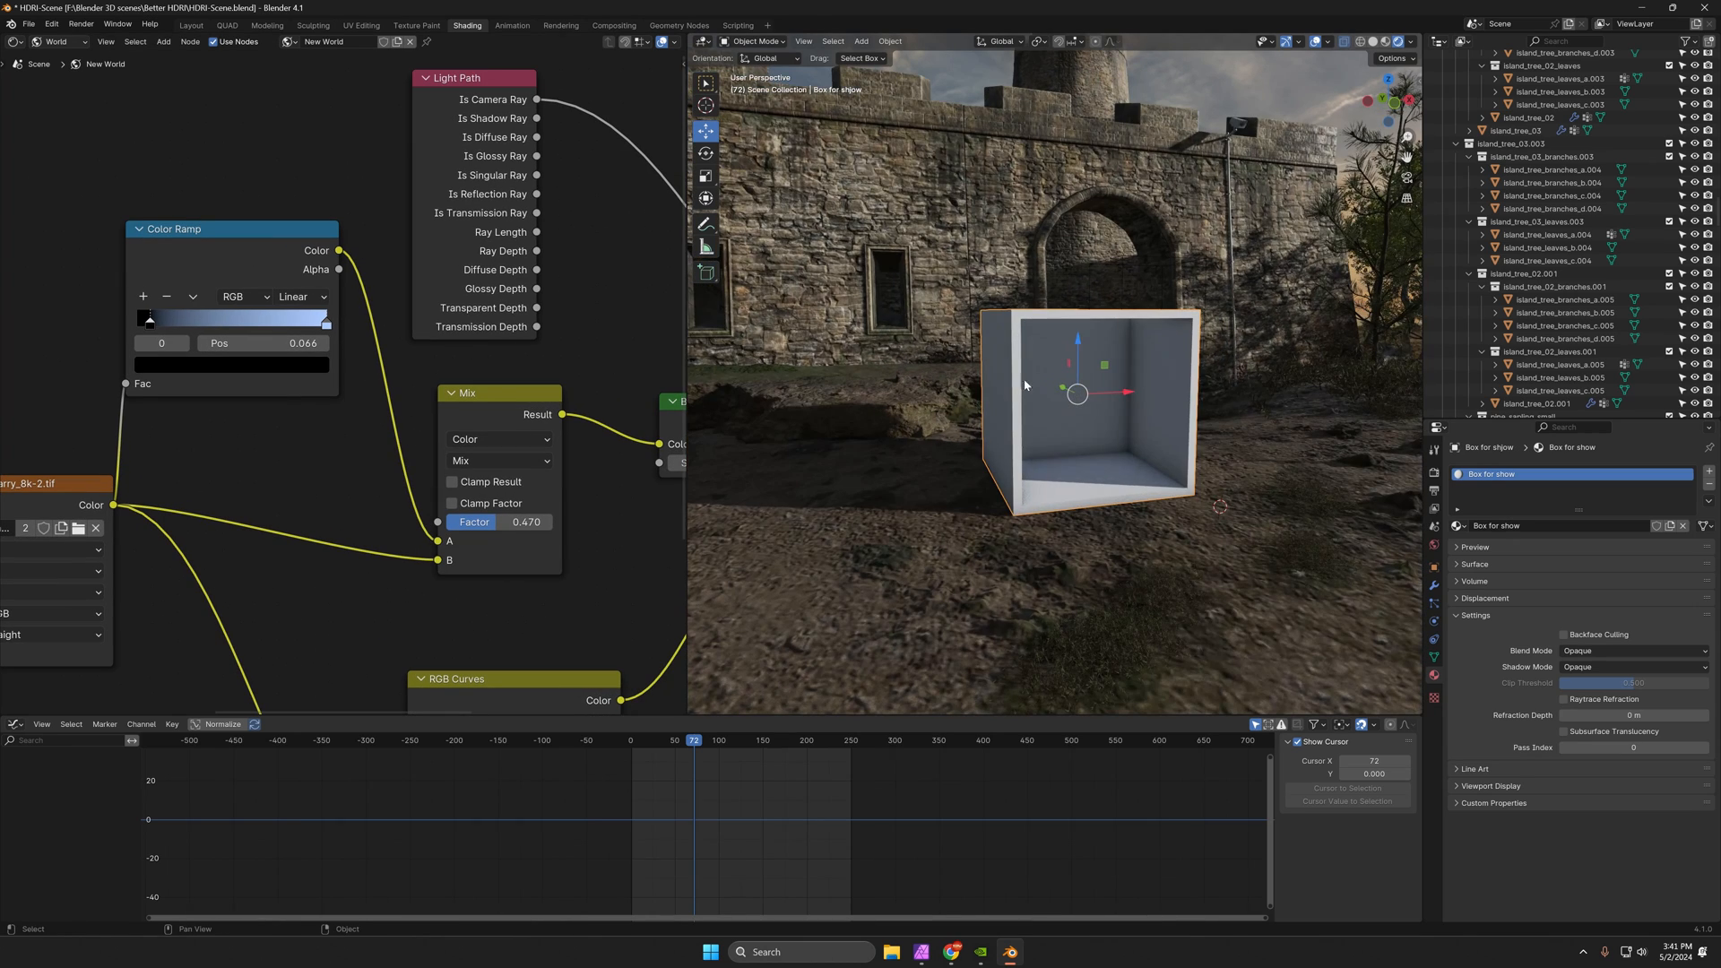
Set the New World Mix node Factor to 0.000 and orbit around the box.
left_click_drag(528, 522, 495, 521)
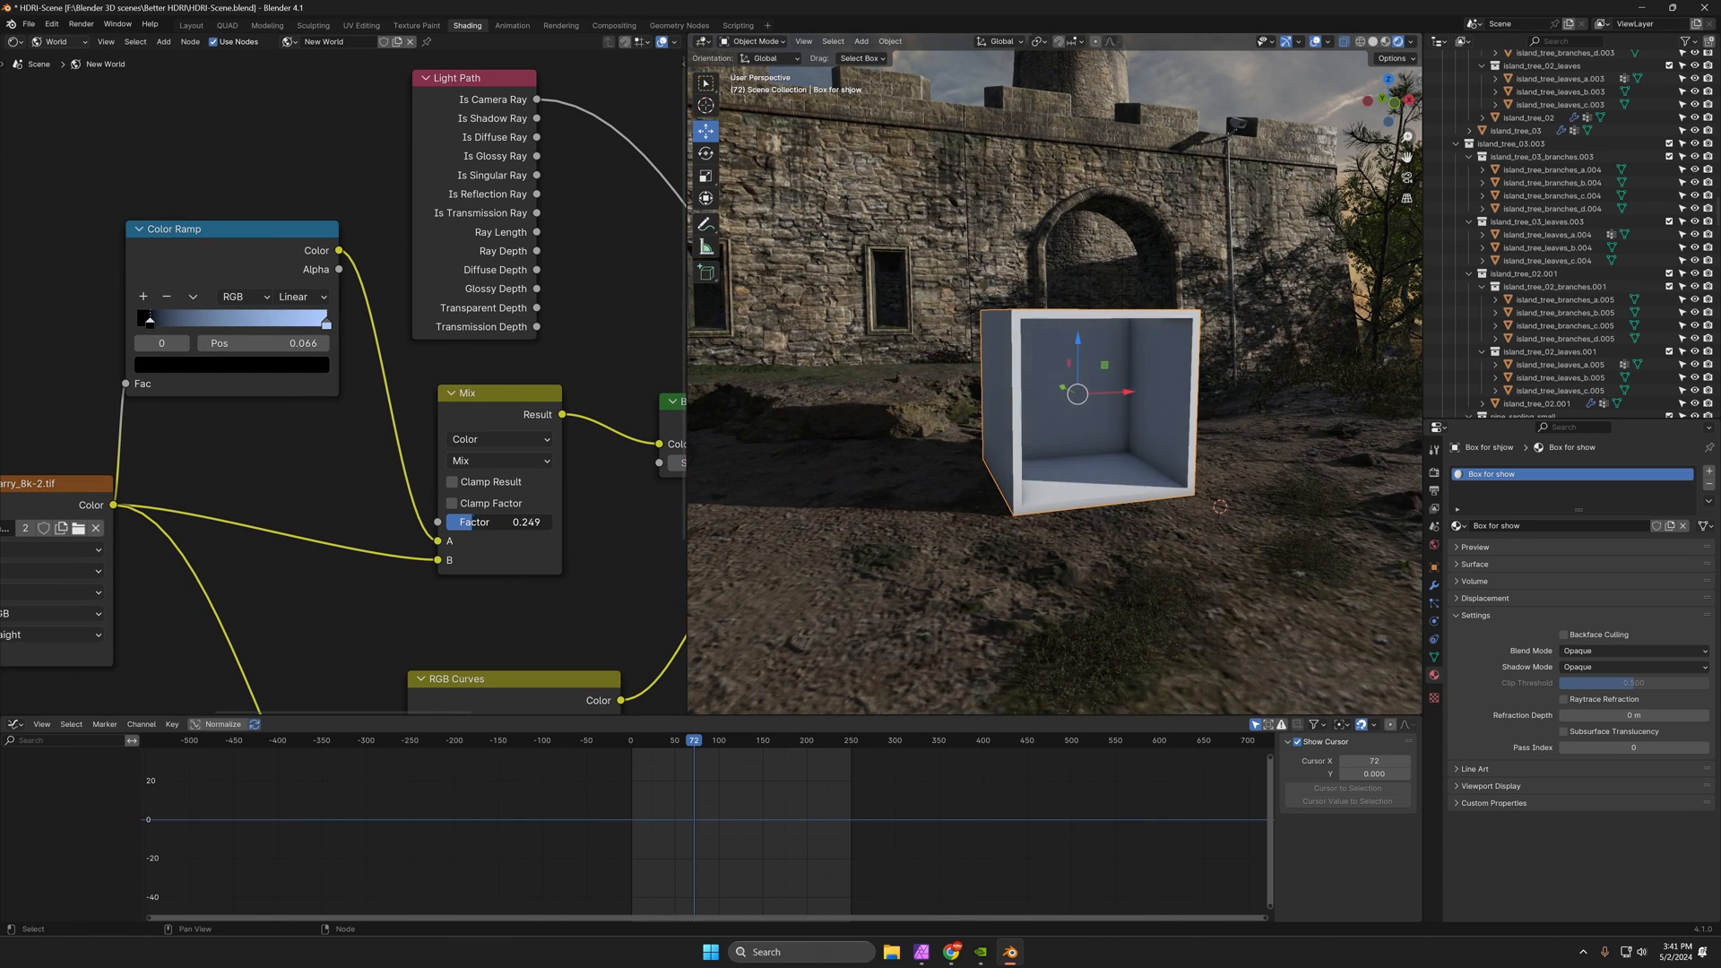
left_click(526, 522)
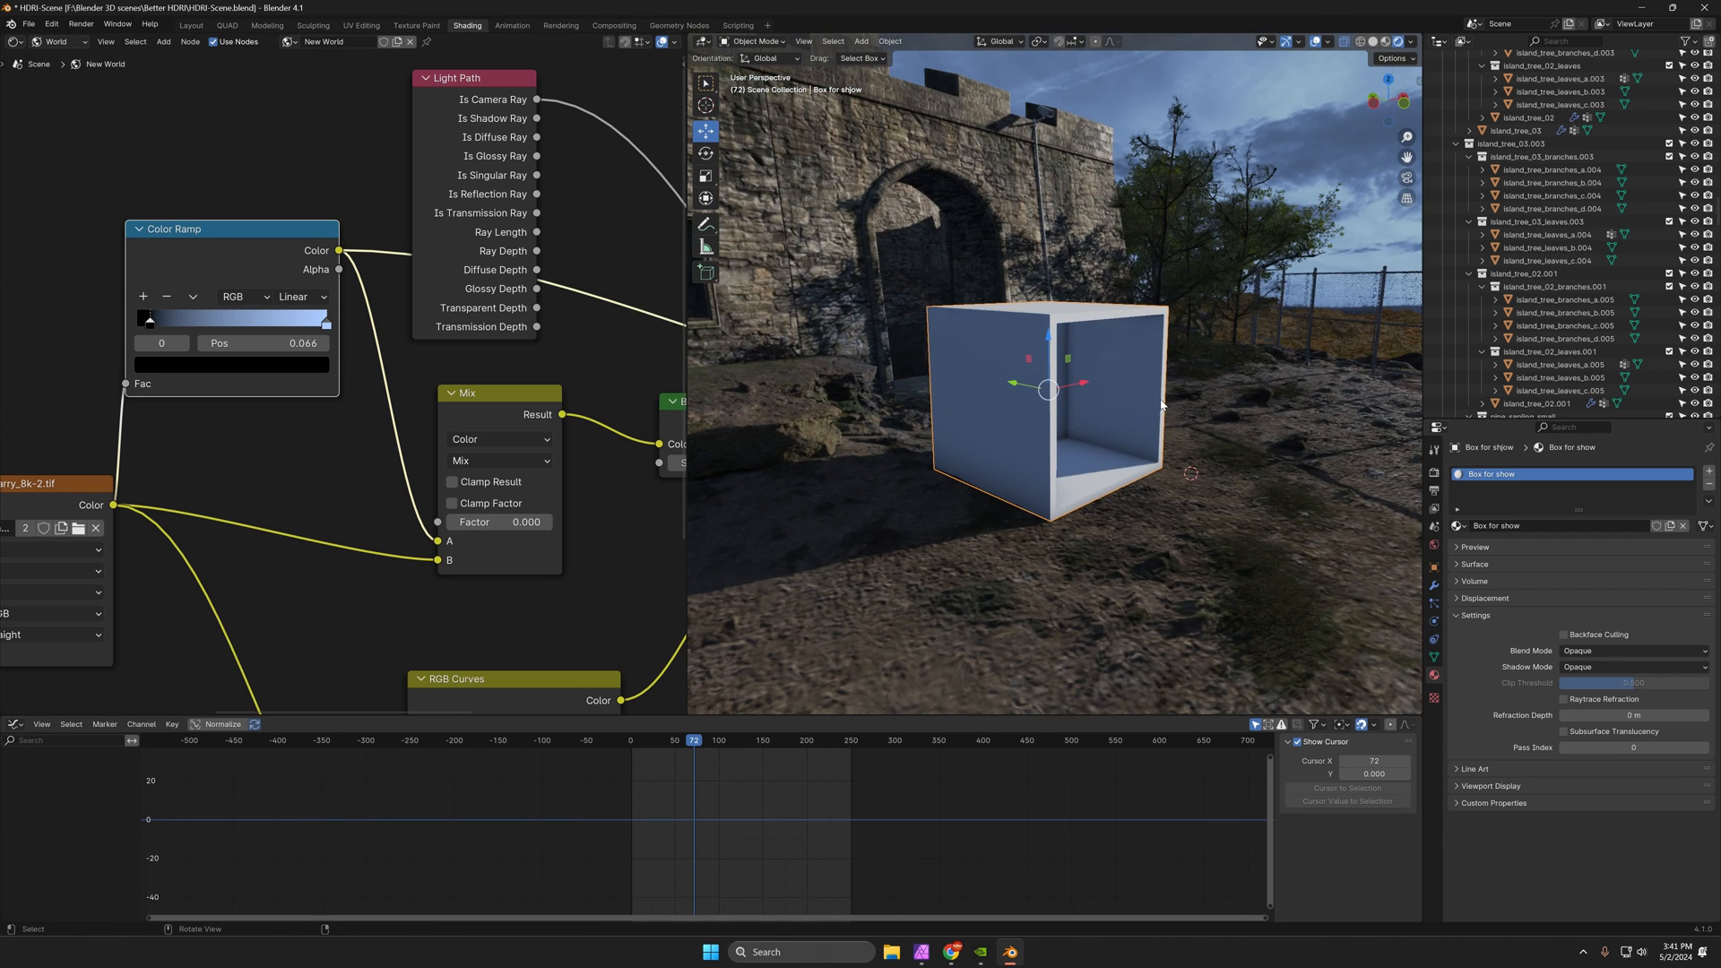
mouse_move(1180, 426)
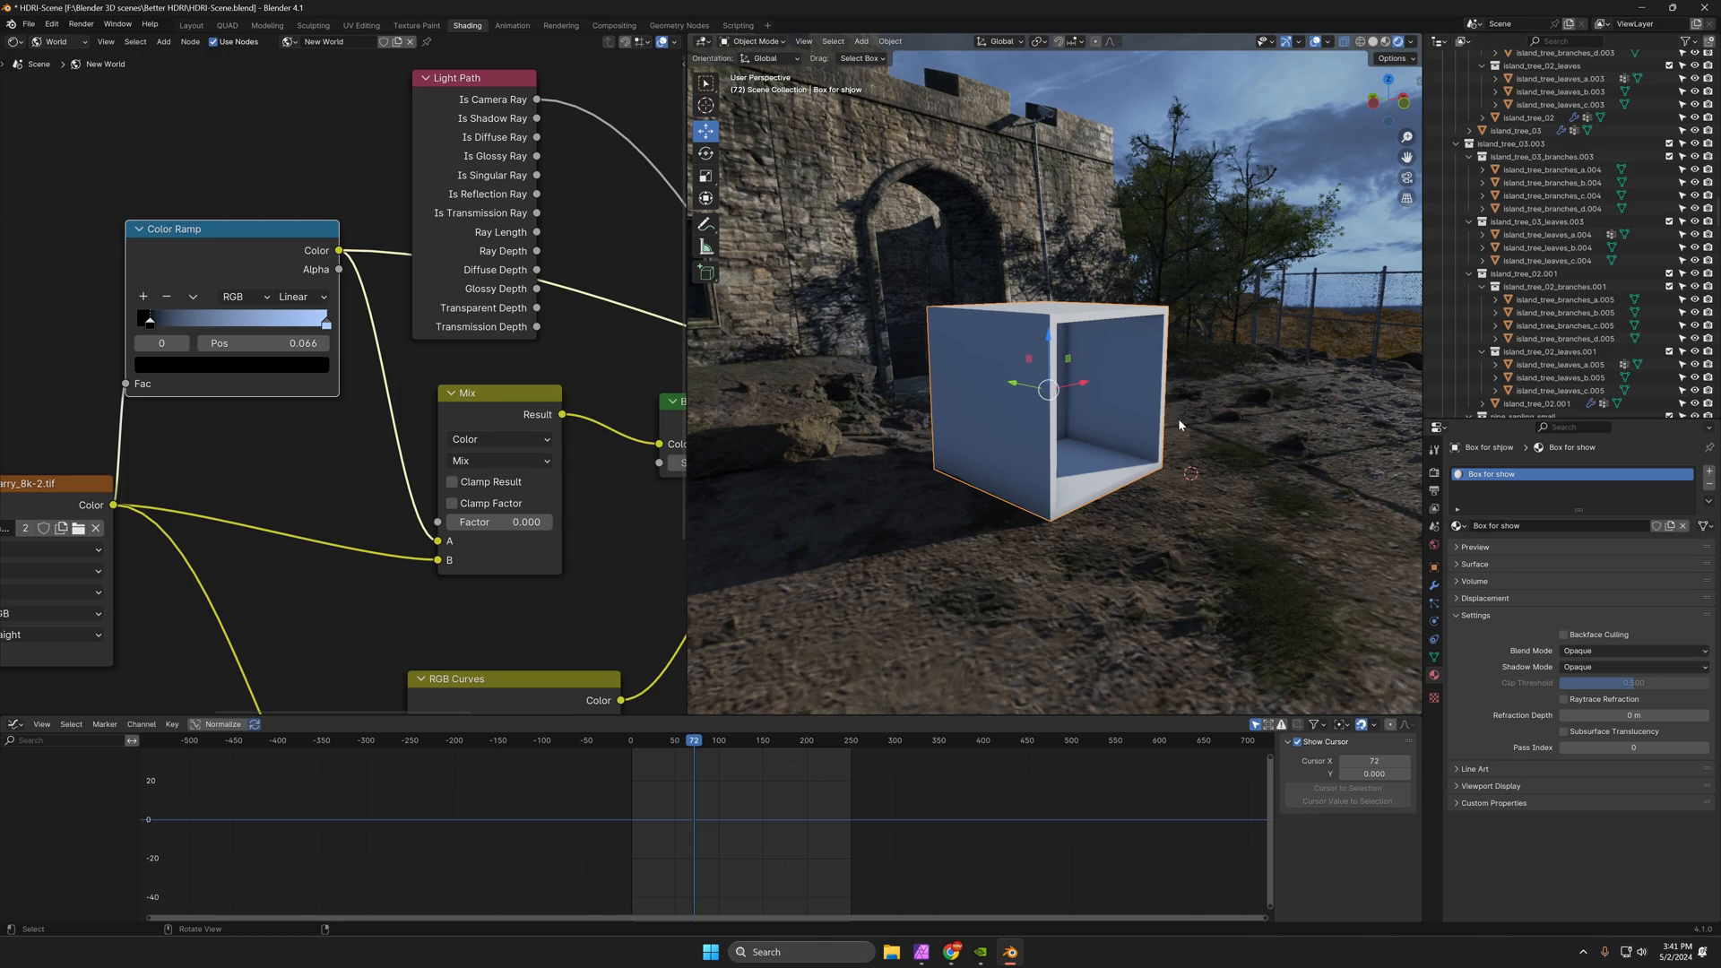
left_click_drag(1043, 329, 1043, 439)
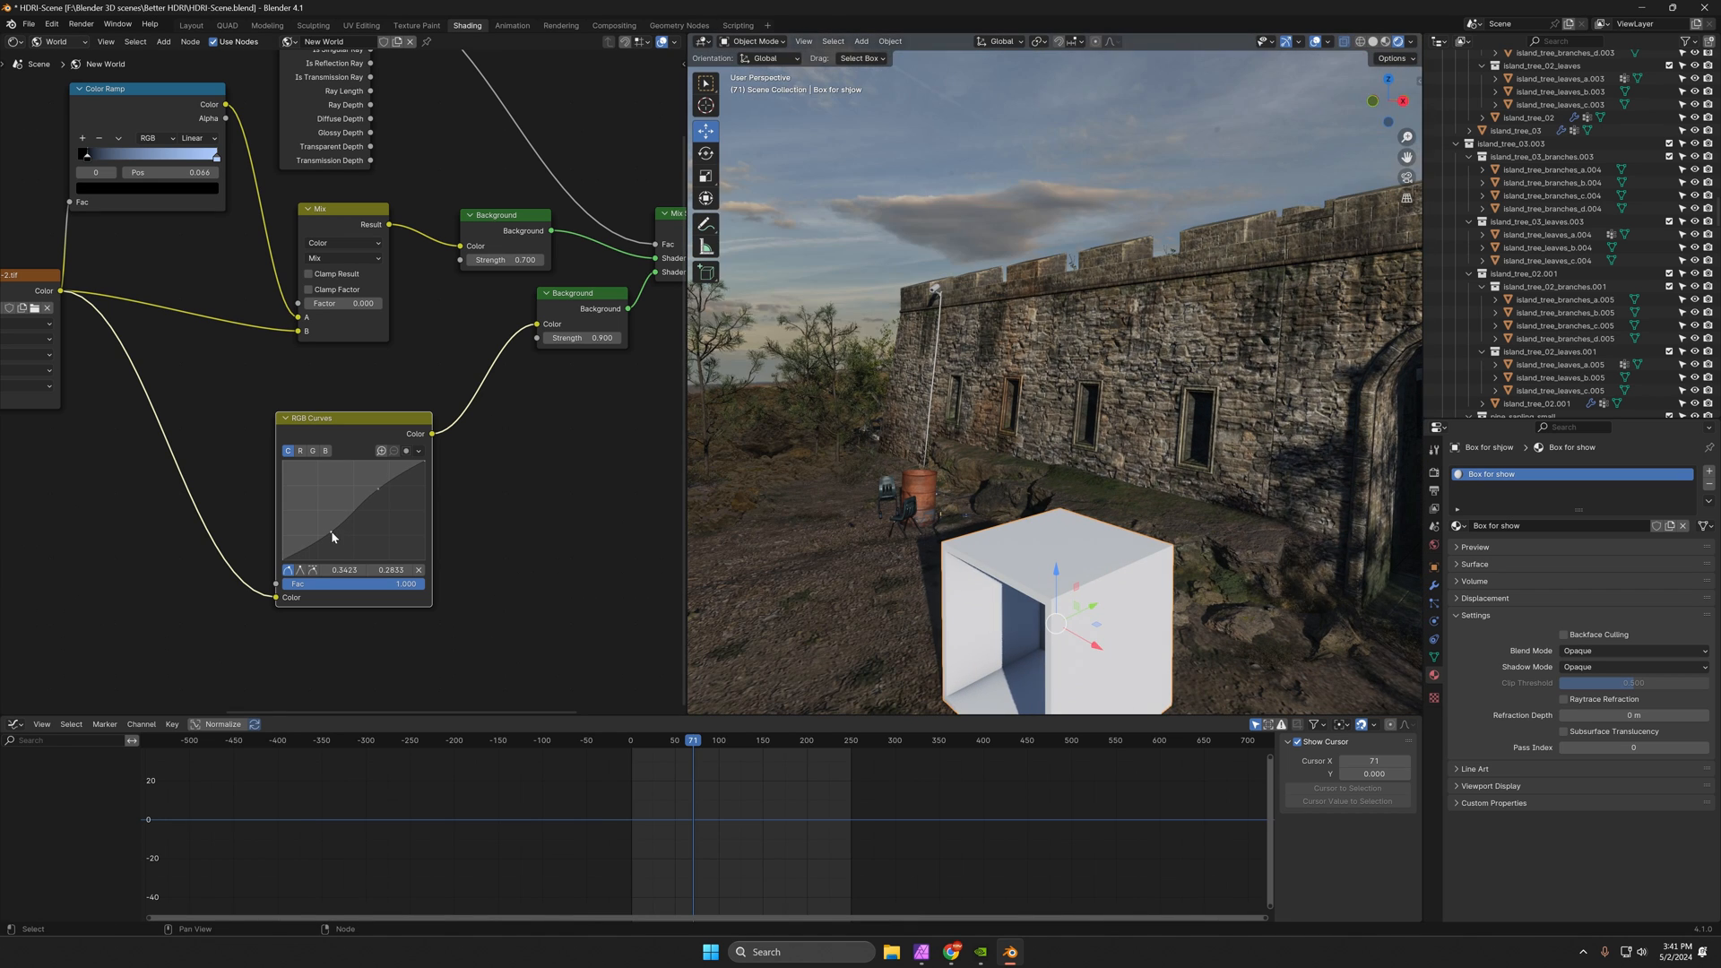
Lower the bottom RGB Curves point and raise the upper one into an S-curve.
left_click_drag(333, 537, 337, 537)
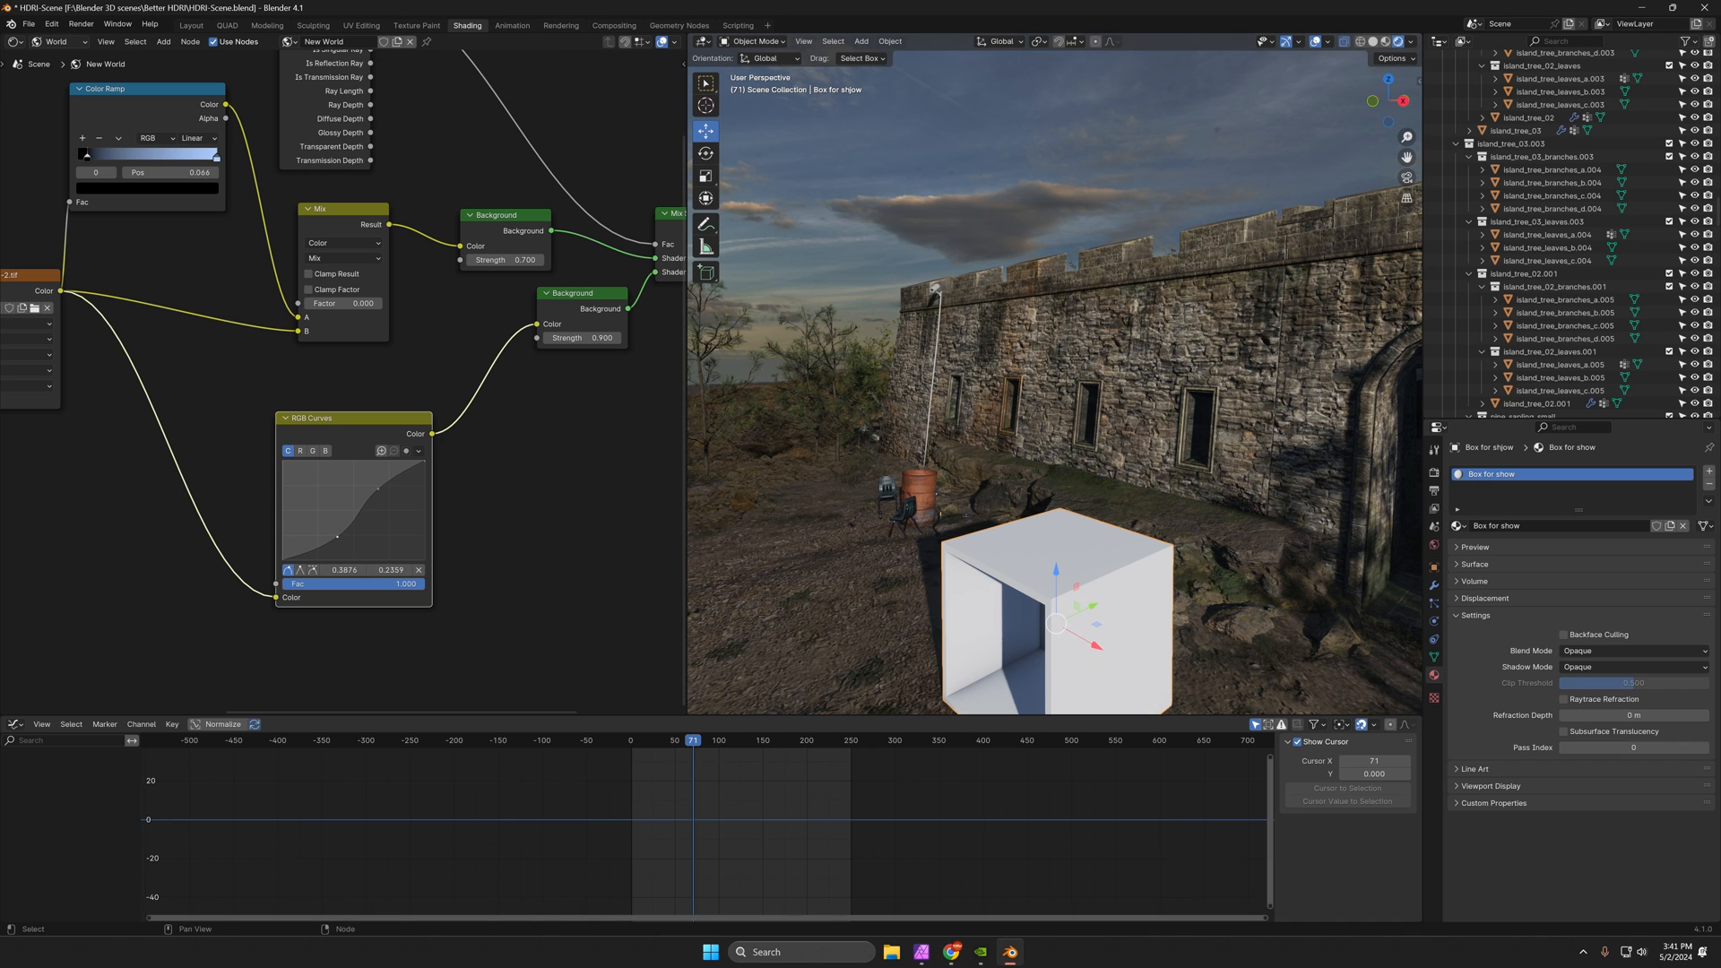
left_click_drag(338, 537, 373, 490)
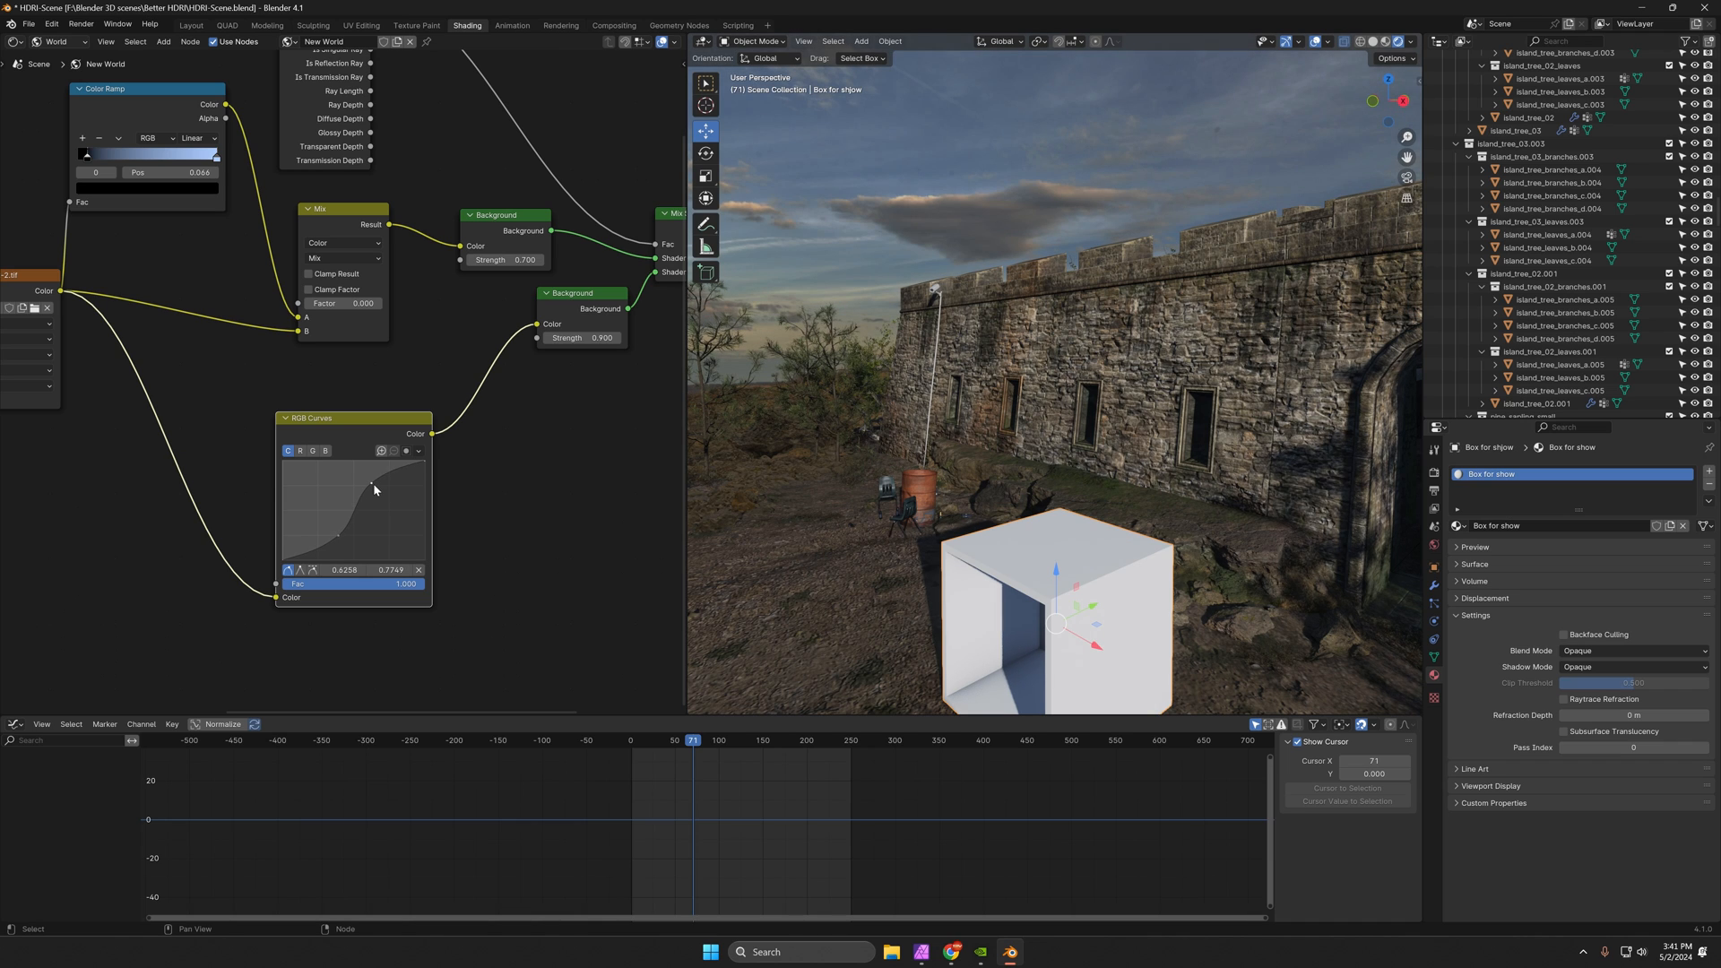
left_click_drag(373, 490, 375, 494)
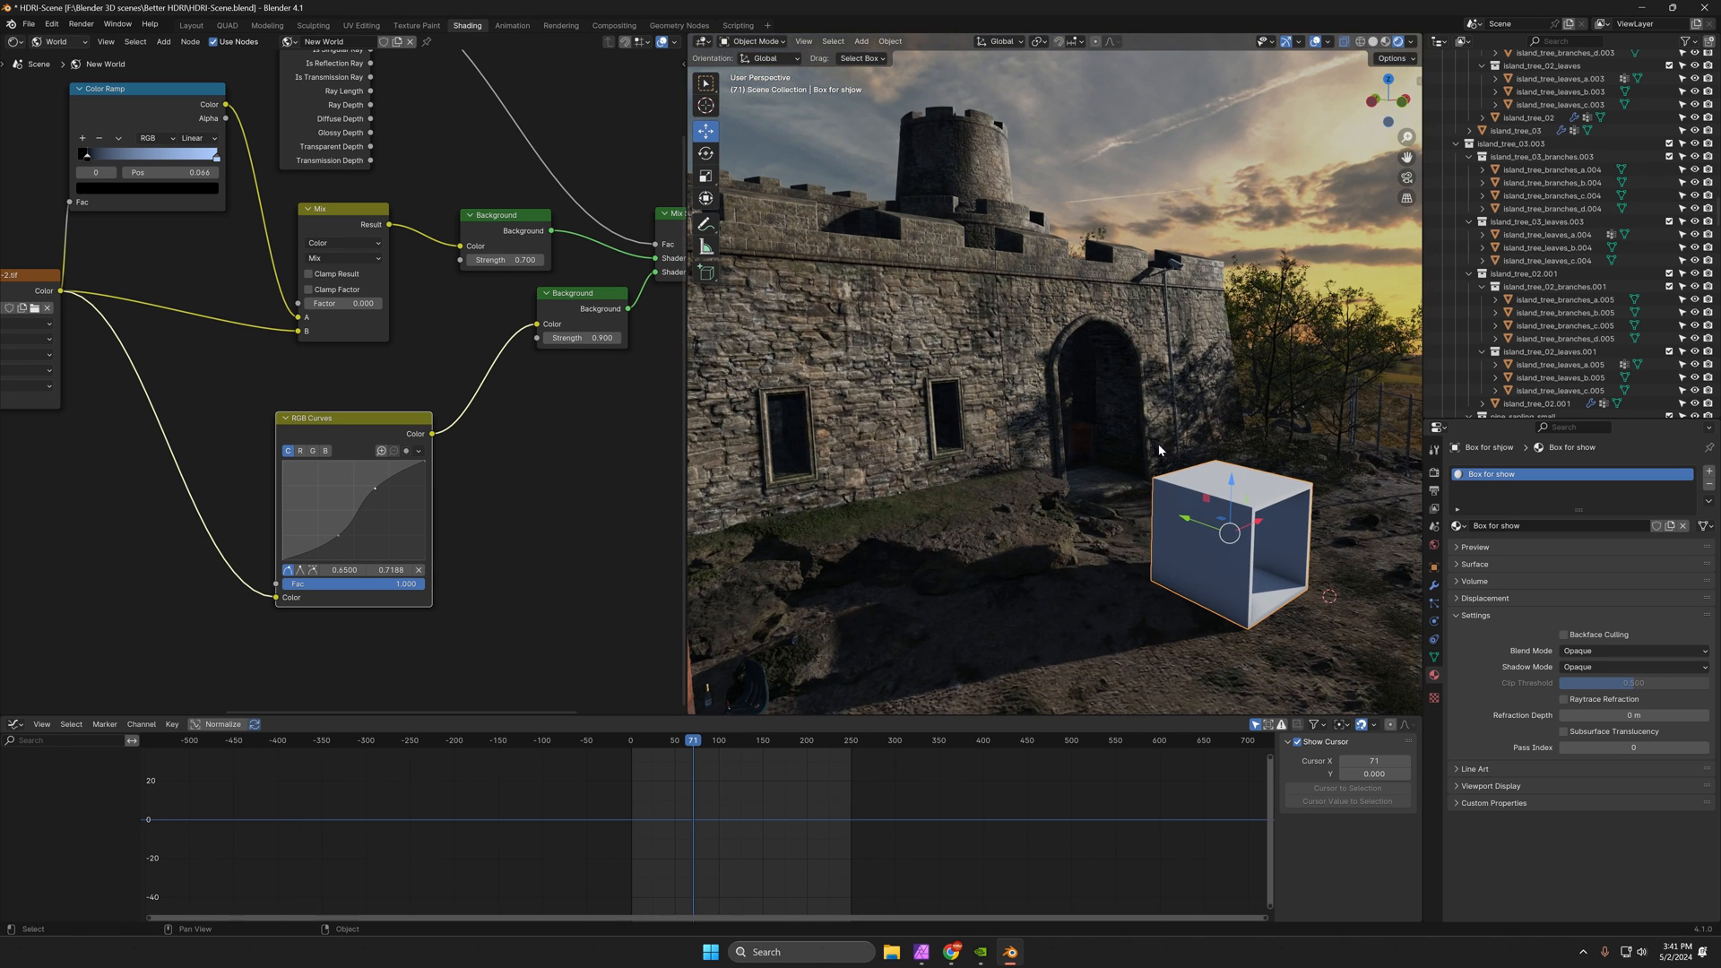
mouse_move(644, 456)
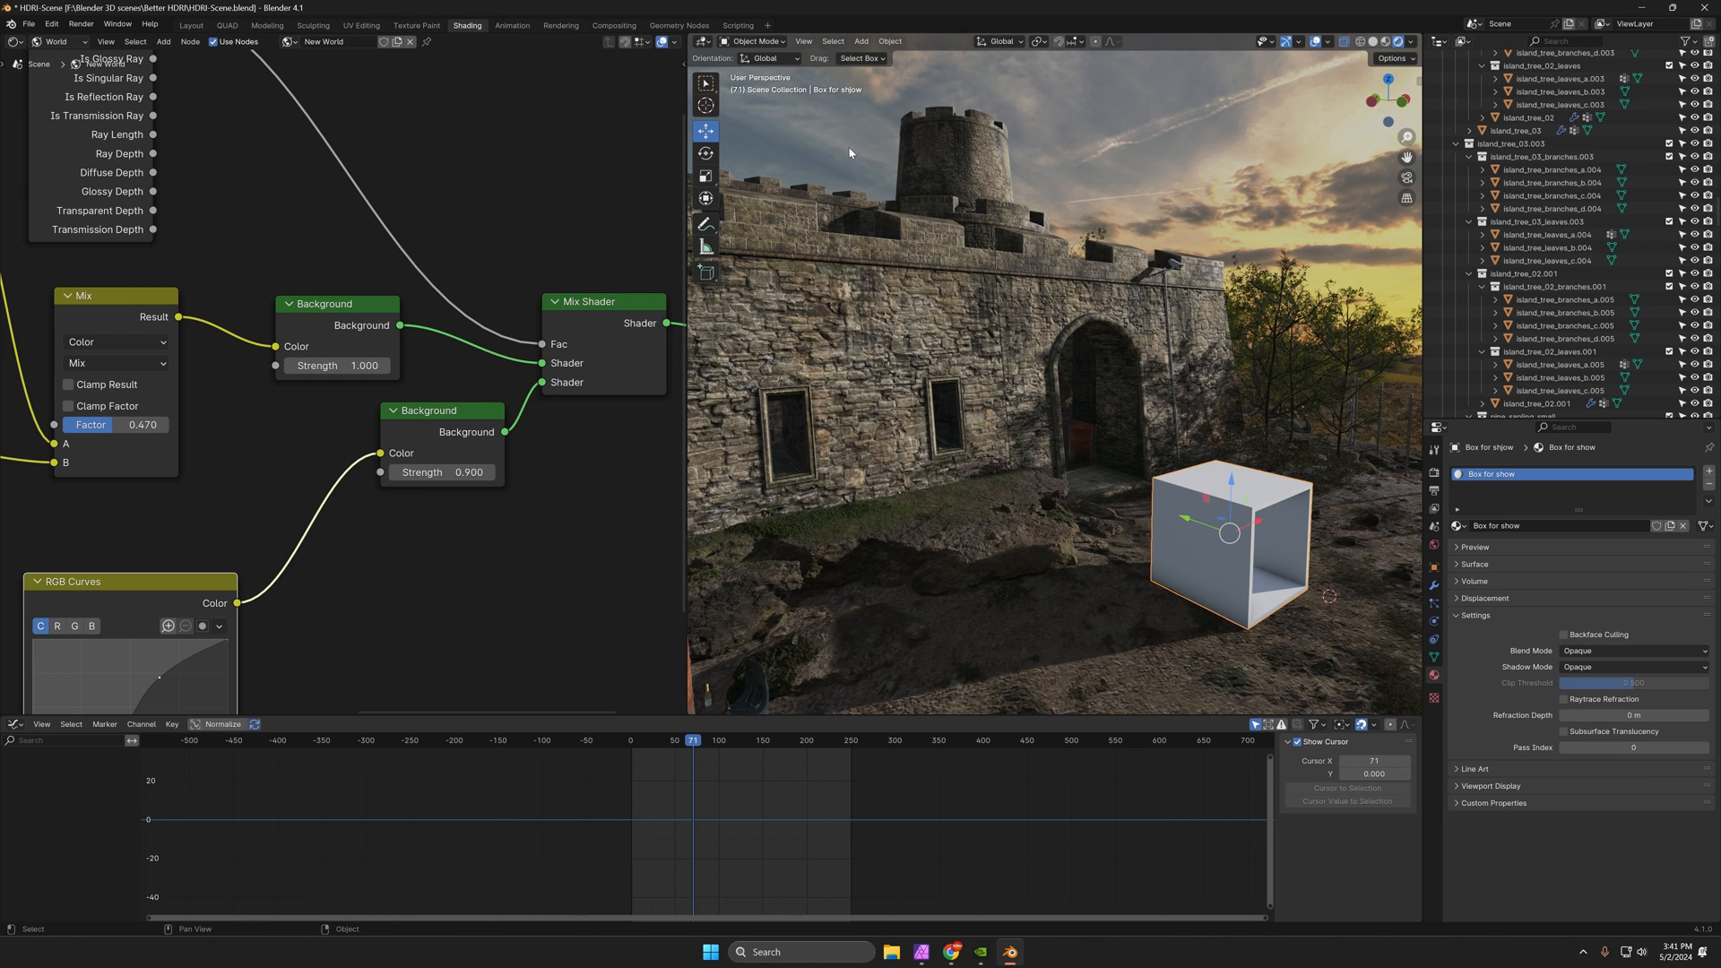
mouse_move(826, 146)
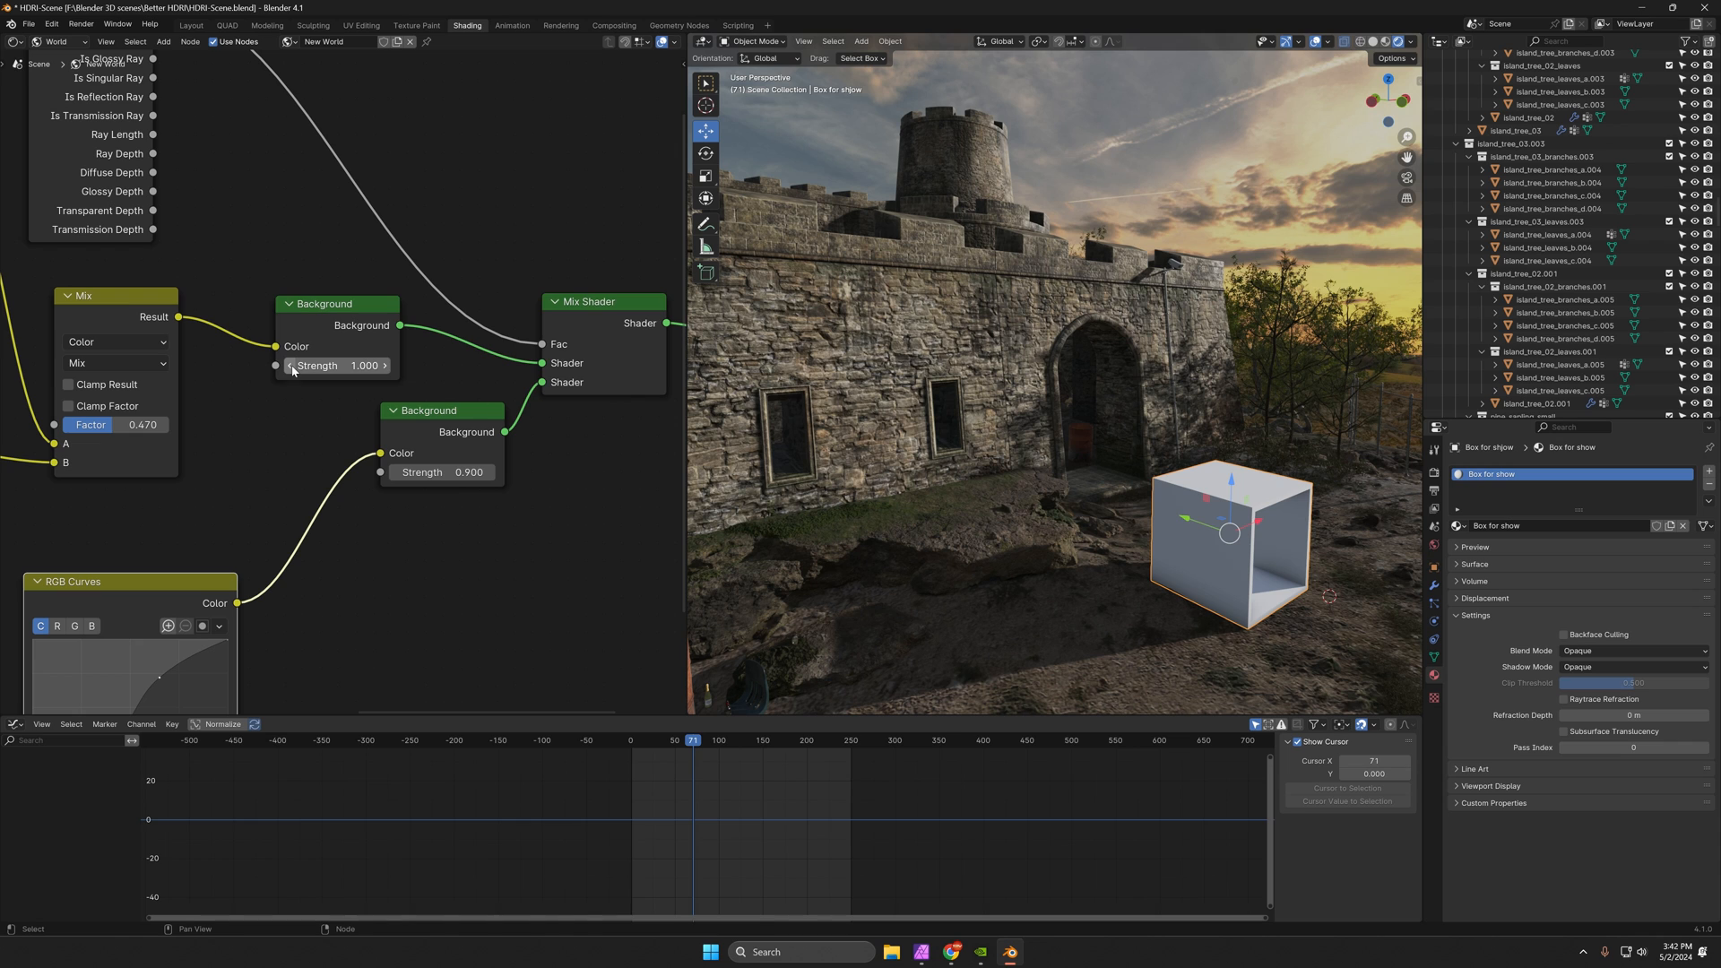
Set the color-graded Background Strength to 0.700 and the curves-fed one to 0.800.
left_click_drag(362, 366, 334, 366)
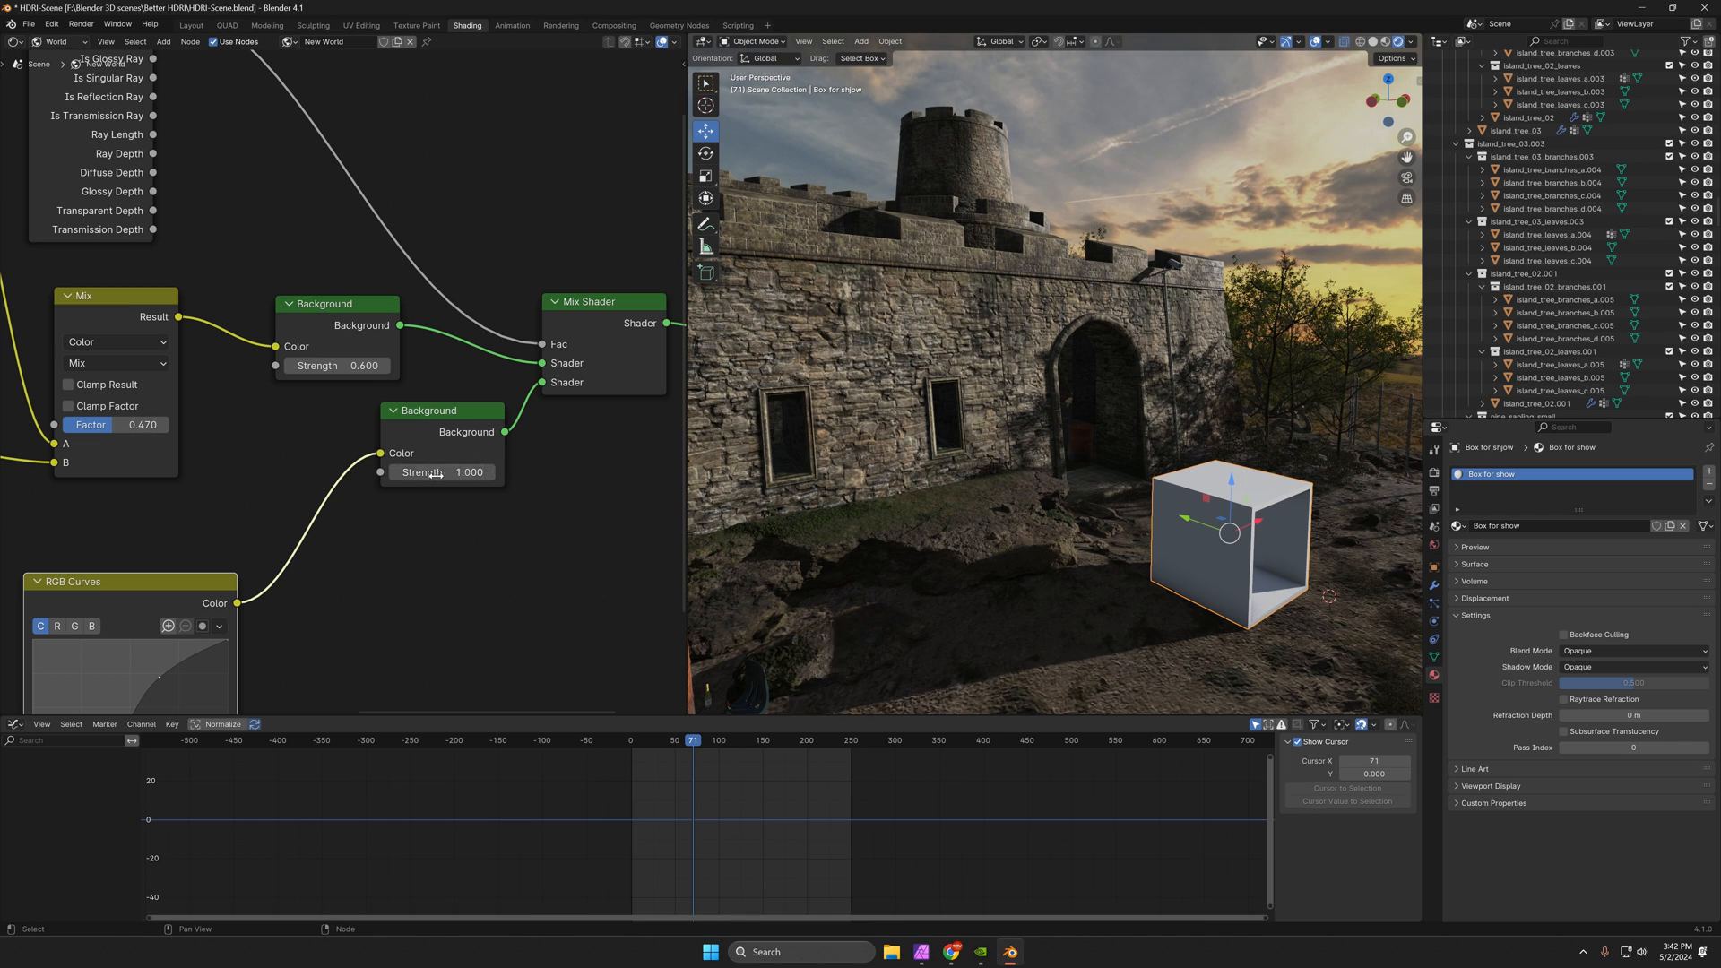
left_click_drag(472, 472, 440, 472)
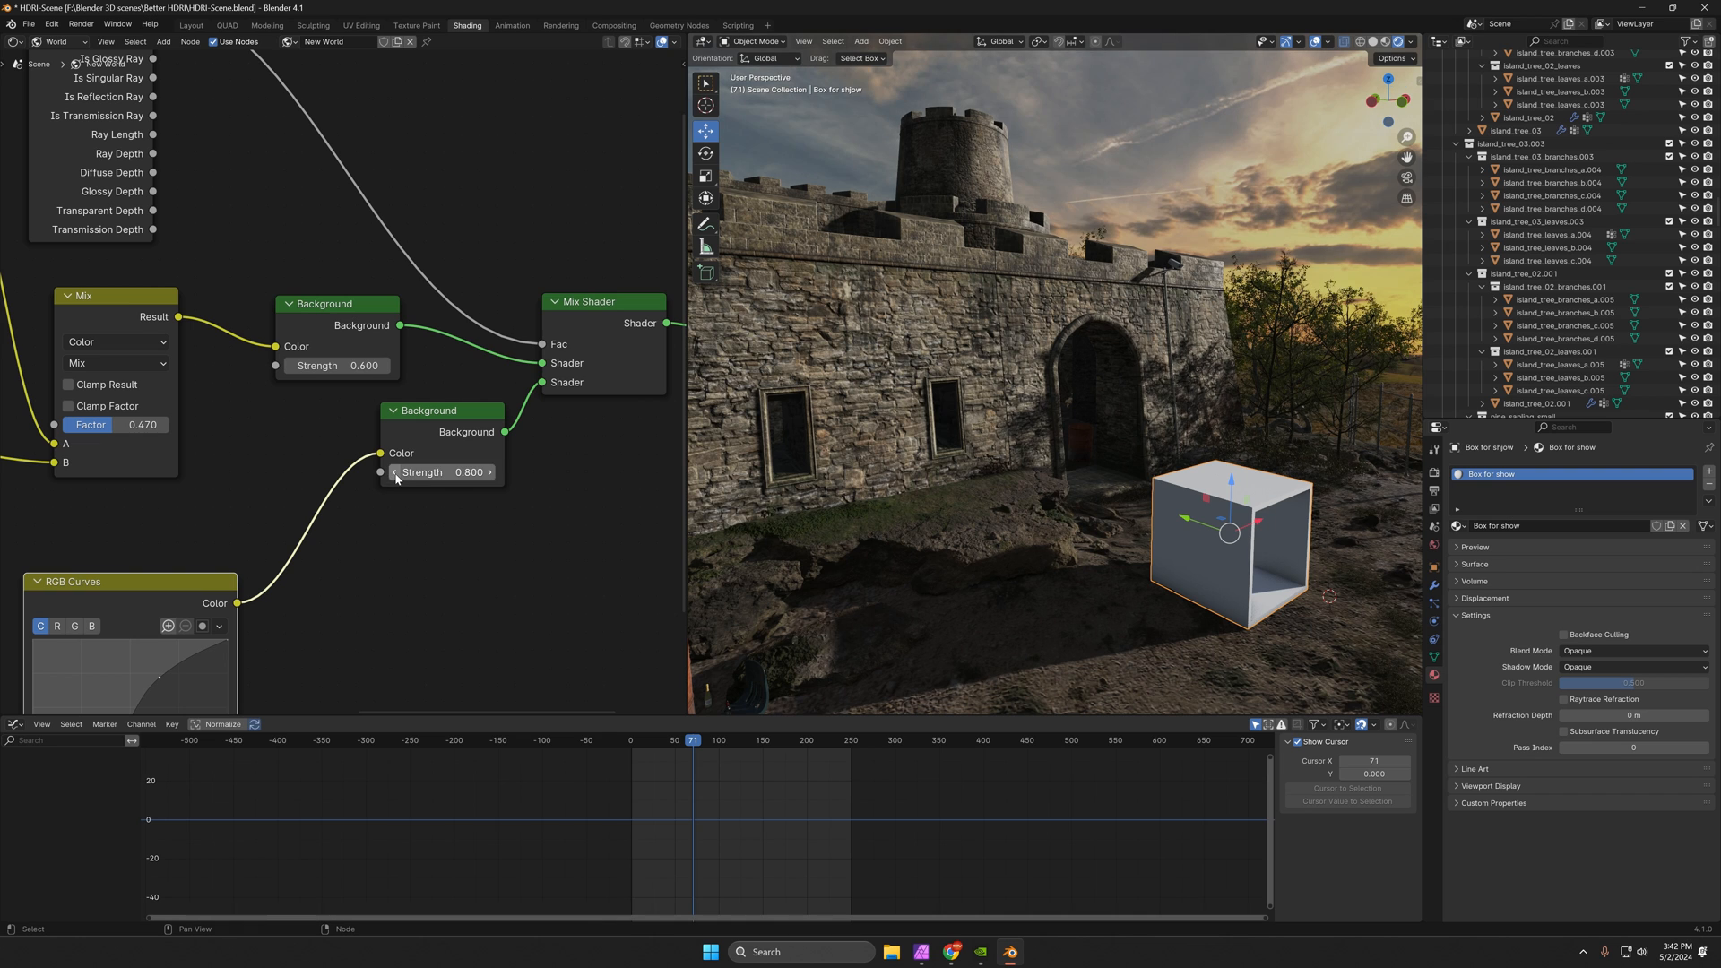
left_click(334, 366)
type("0.700")
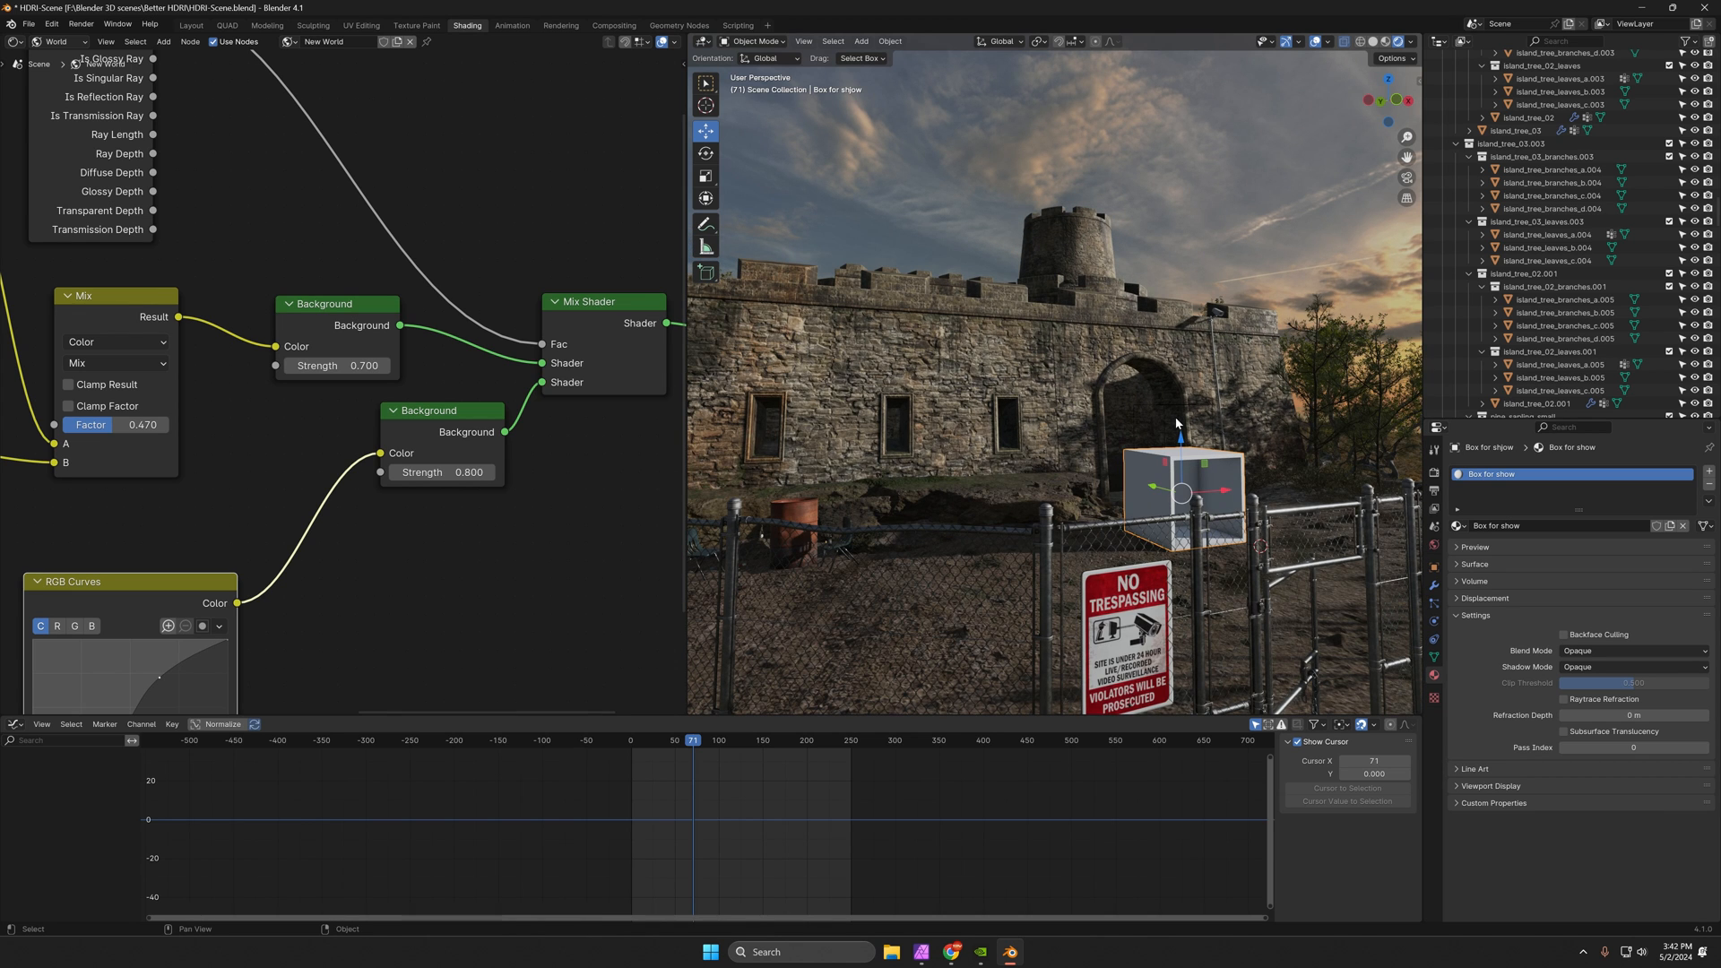
mouse_move(426, 398)
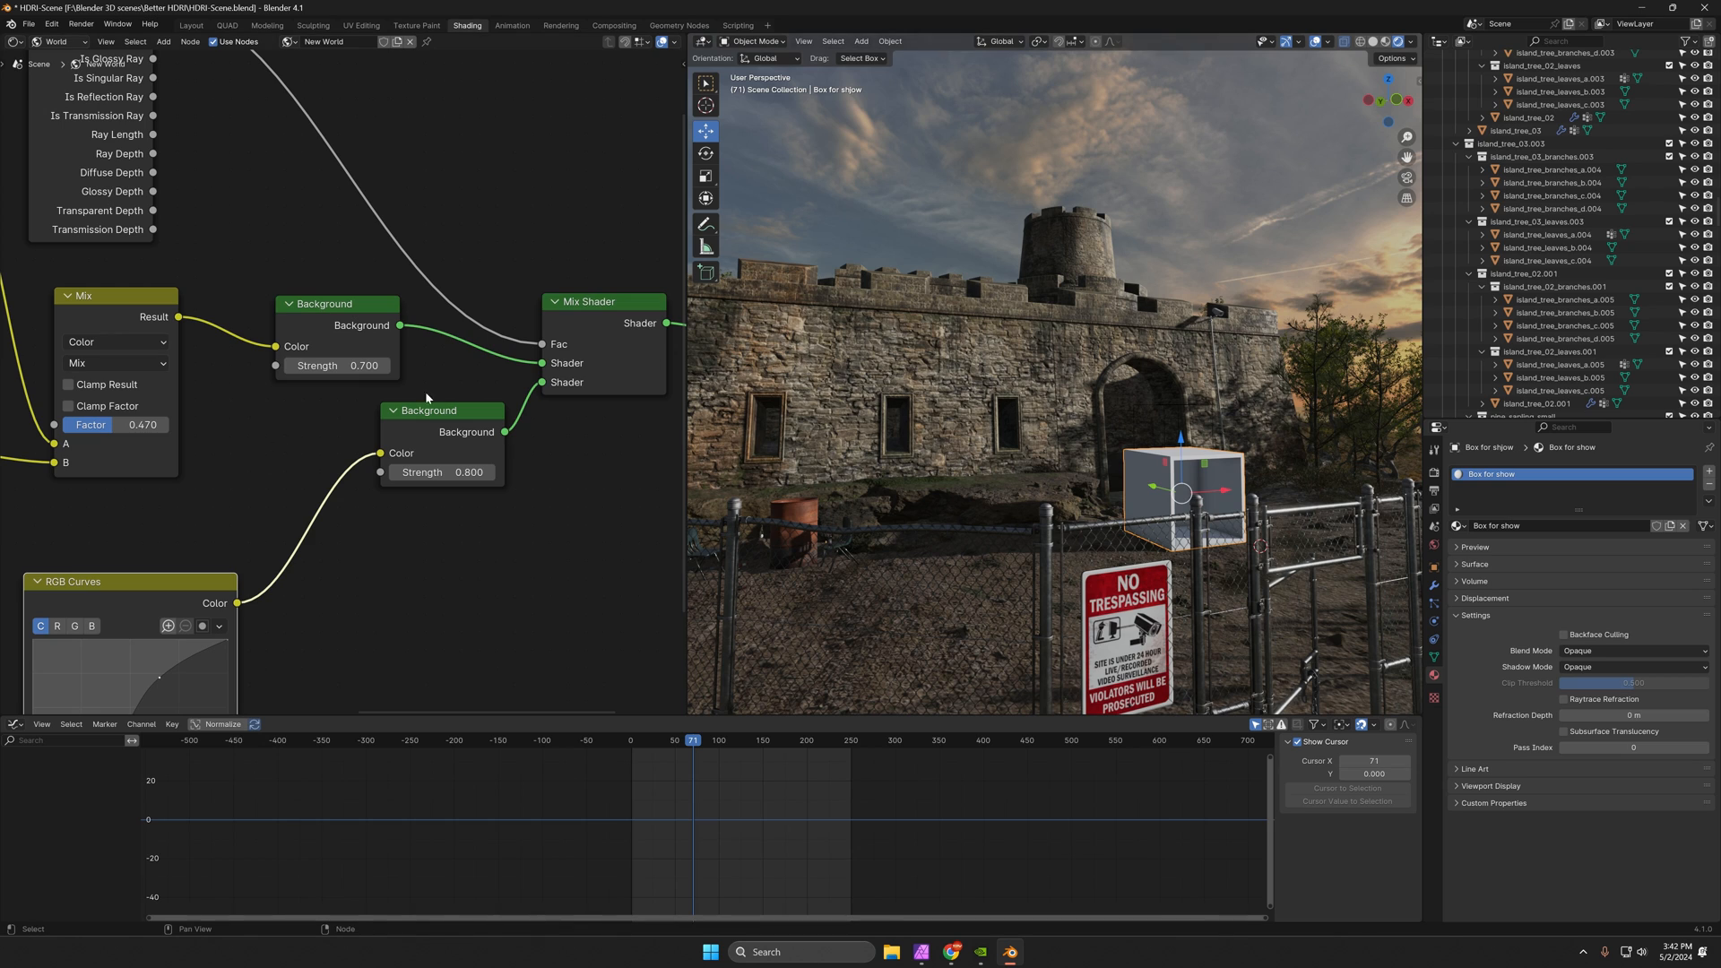
mouse_move(1141, 522)
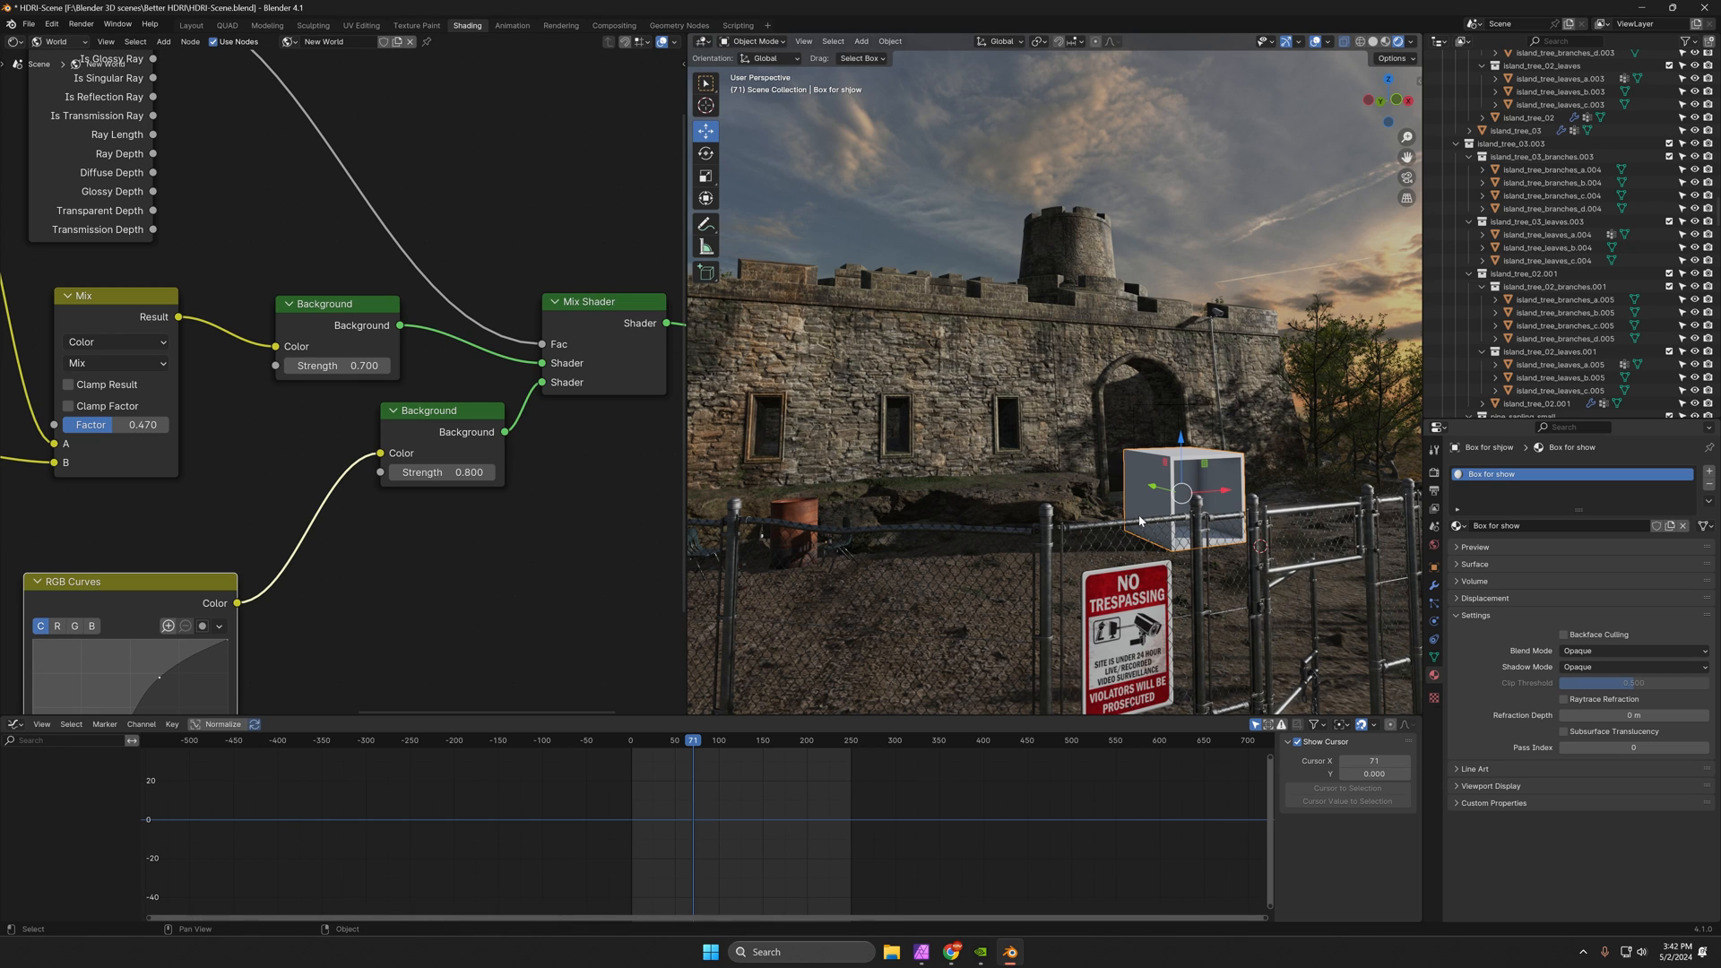
mouse_move(1168, 243)
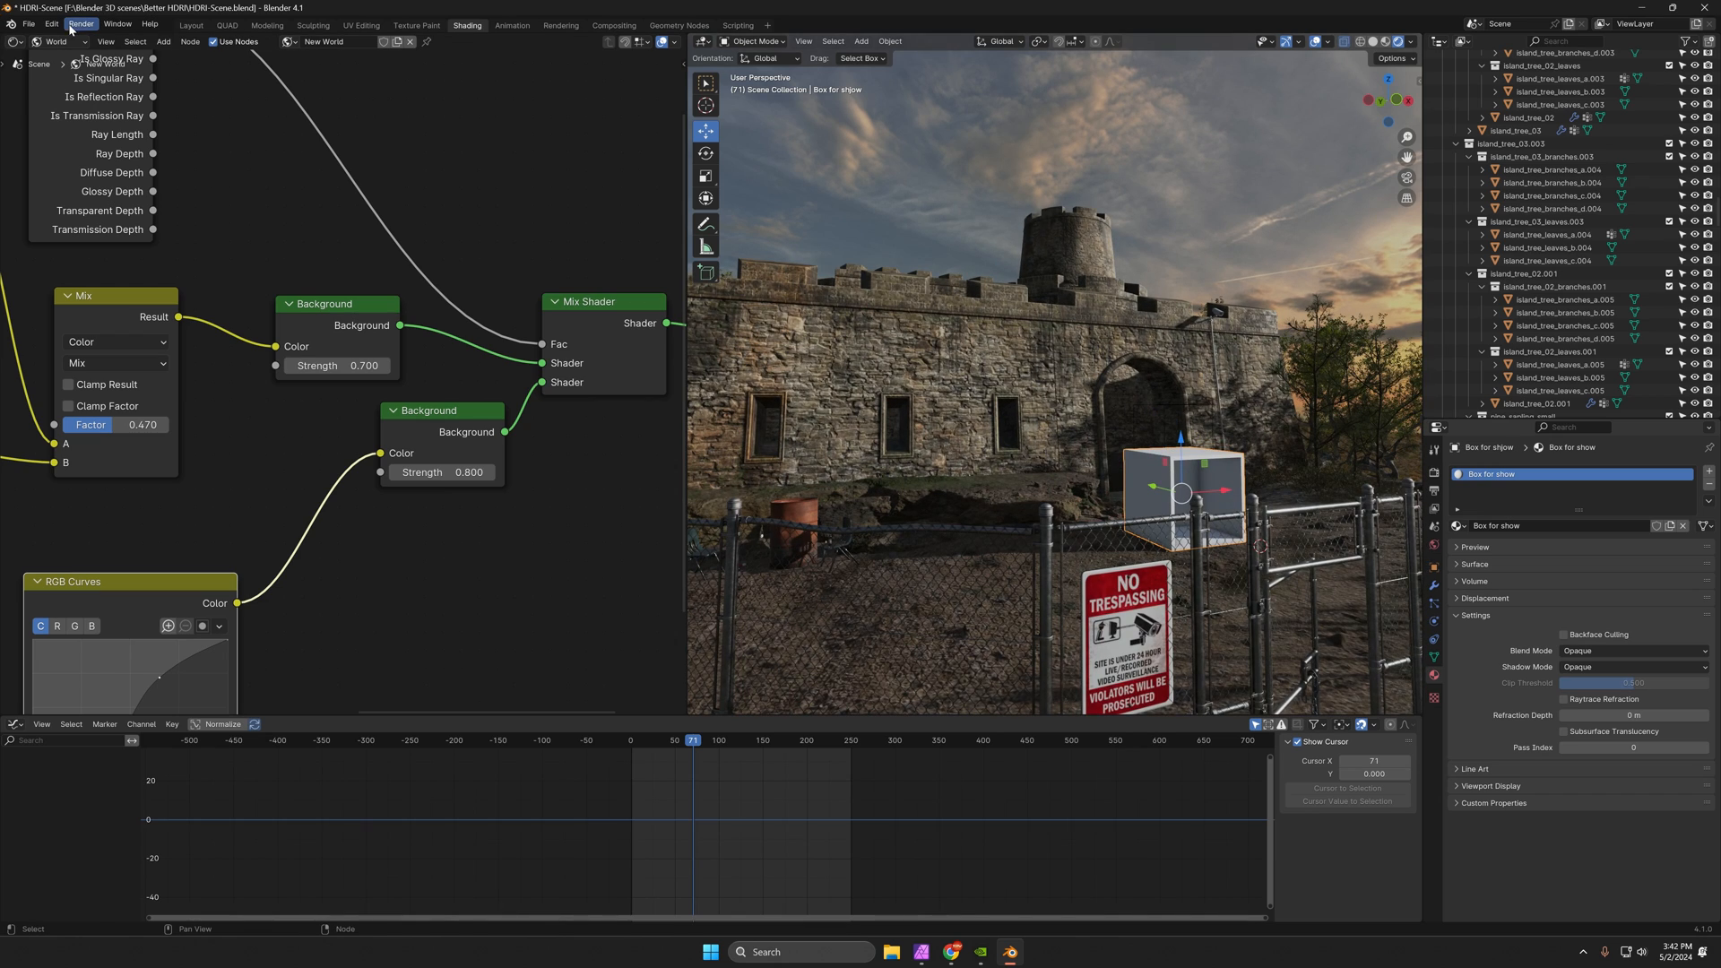
Render a still image of the castle scene from the Render menu.
left_click(80, 24)
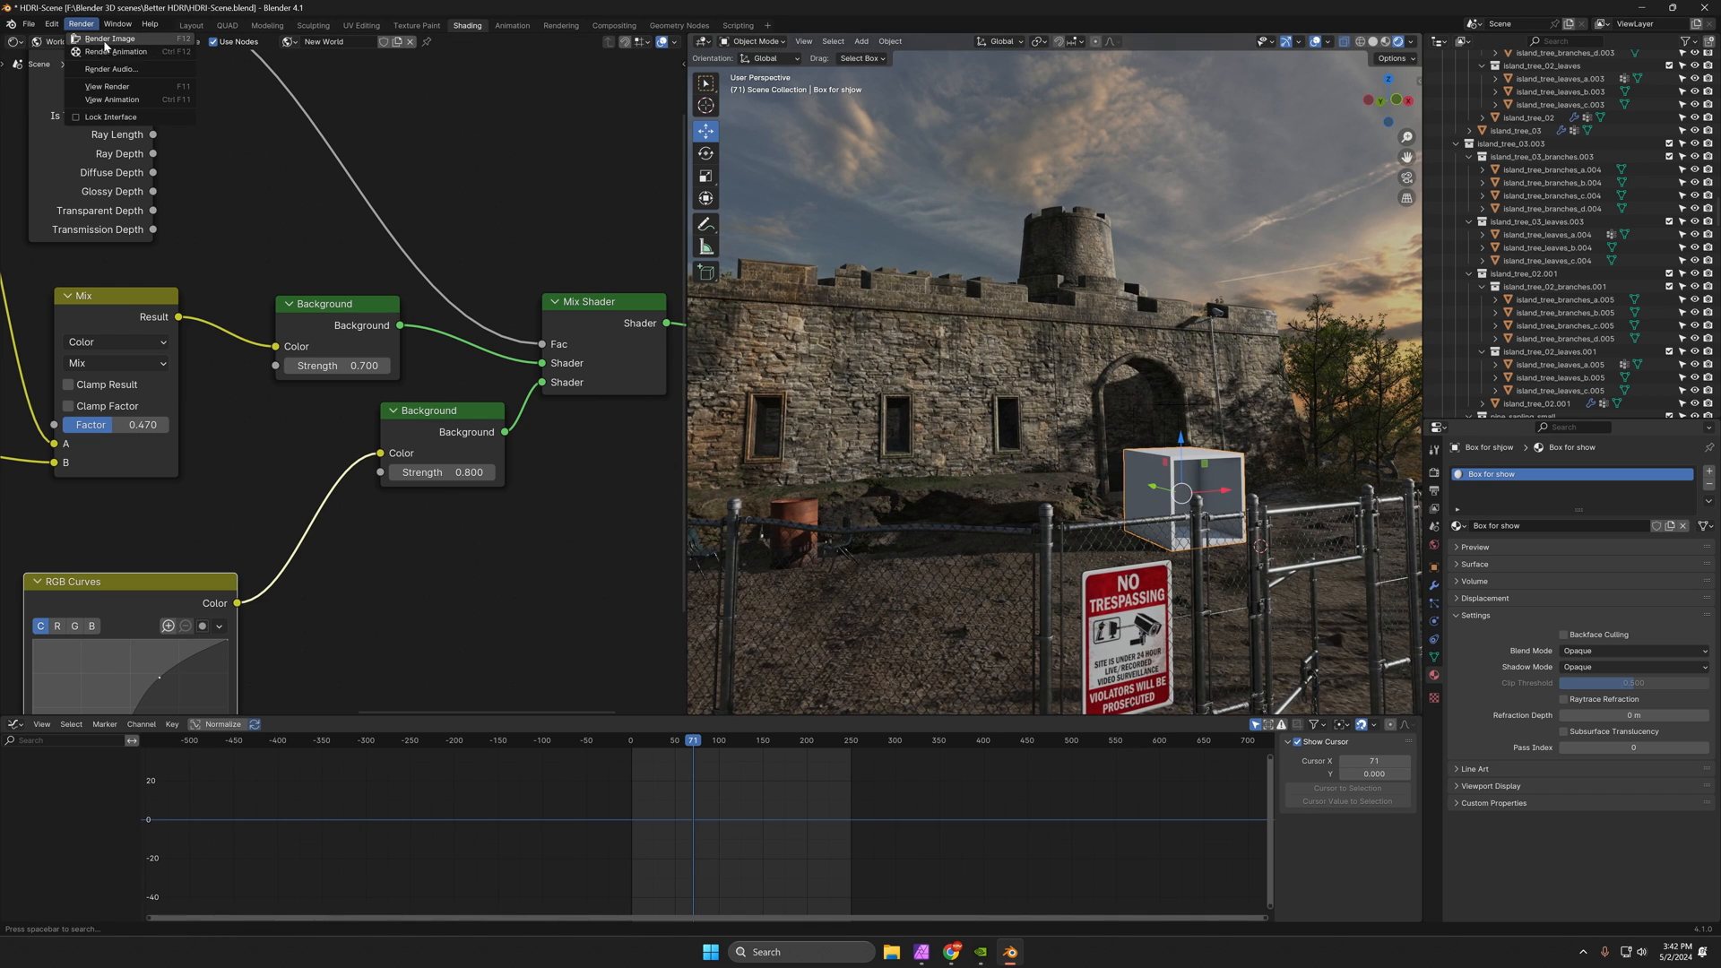
left_click(109, 39)
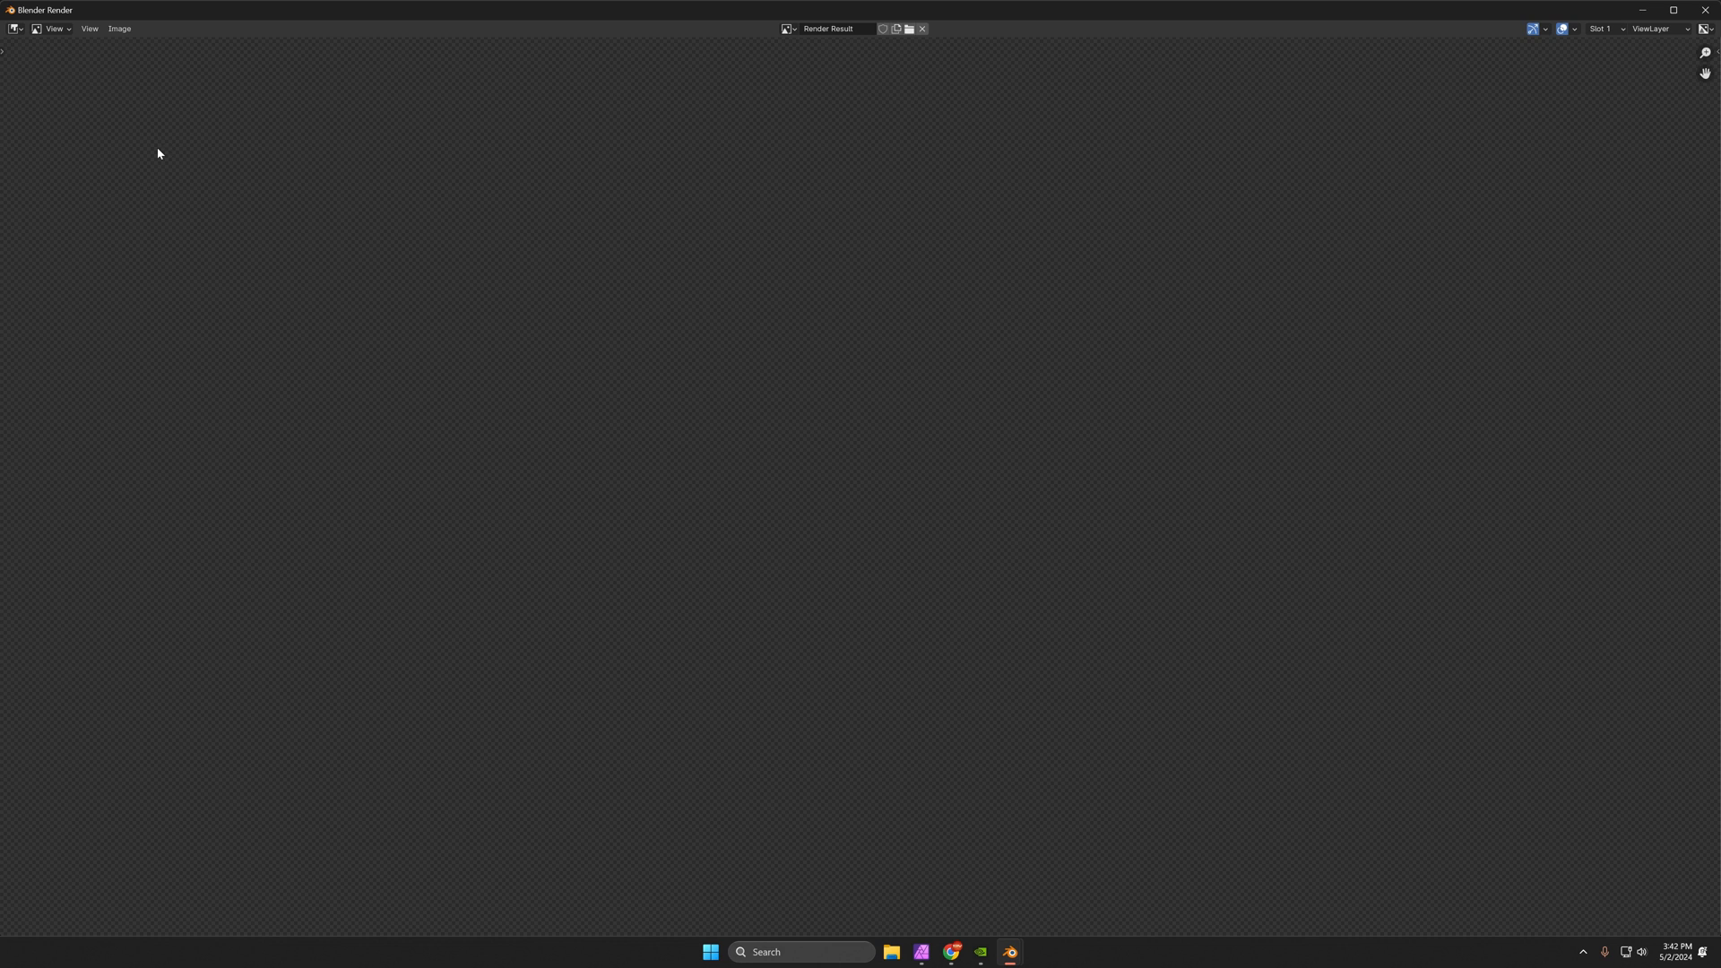
mouse_move(162, 150)
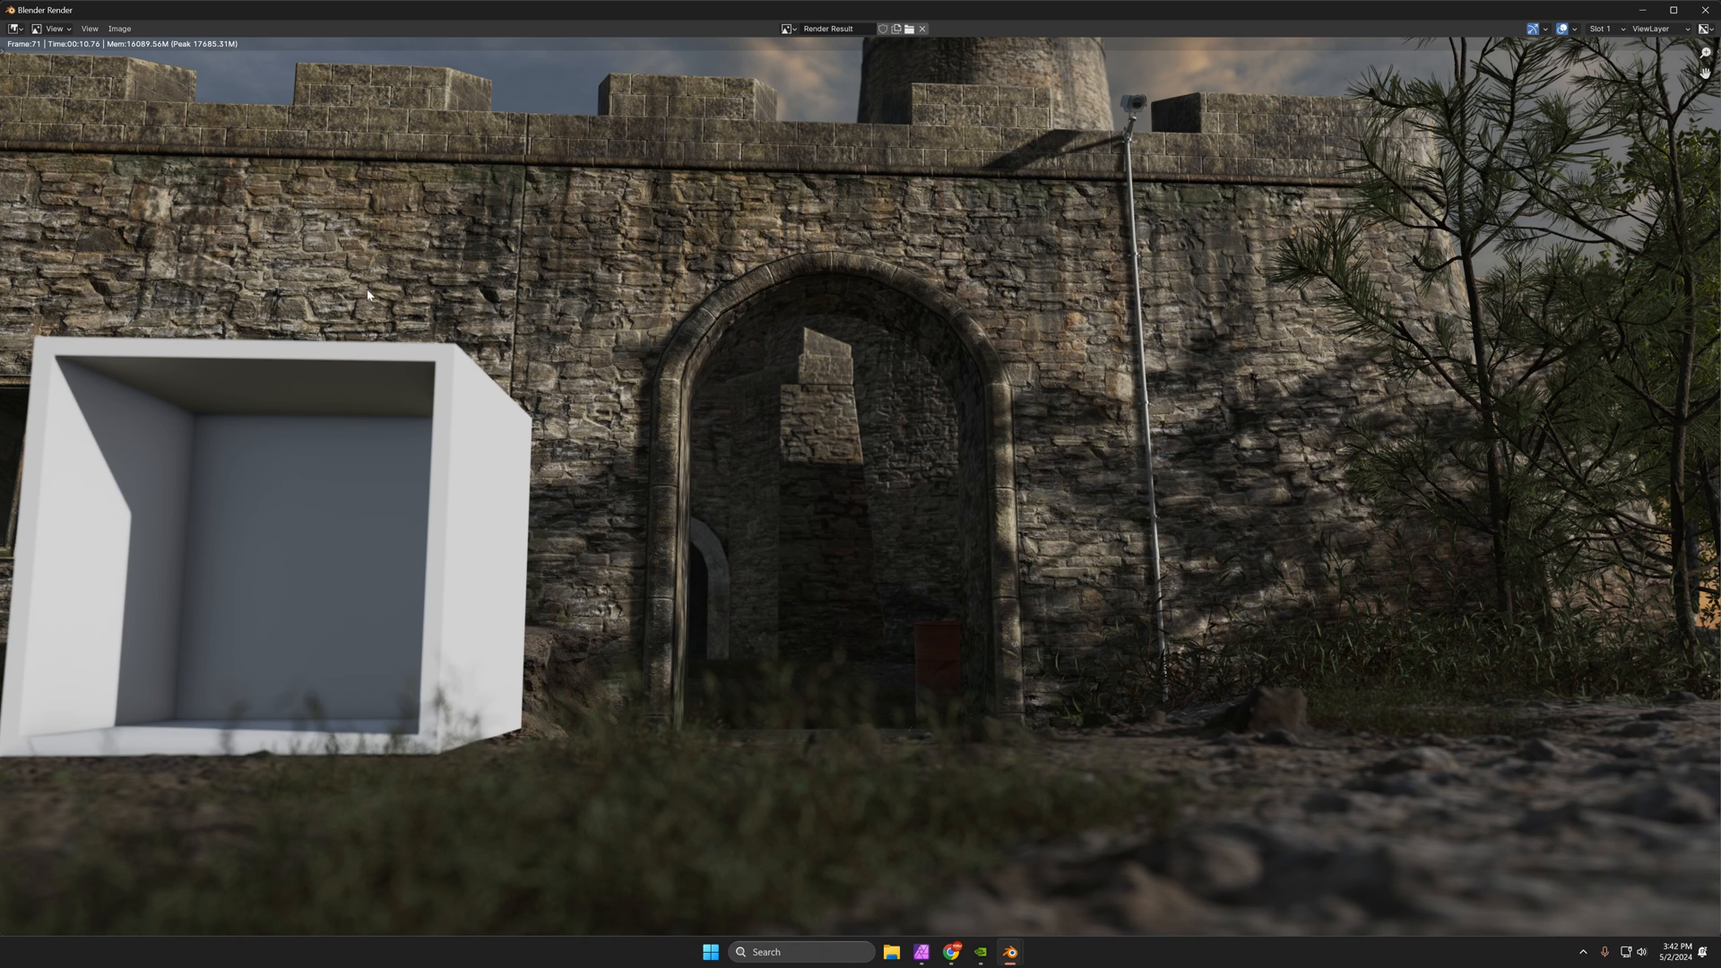
mouse_move(74, 50)
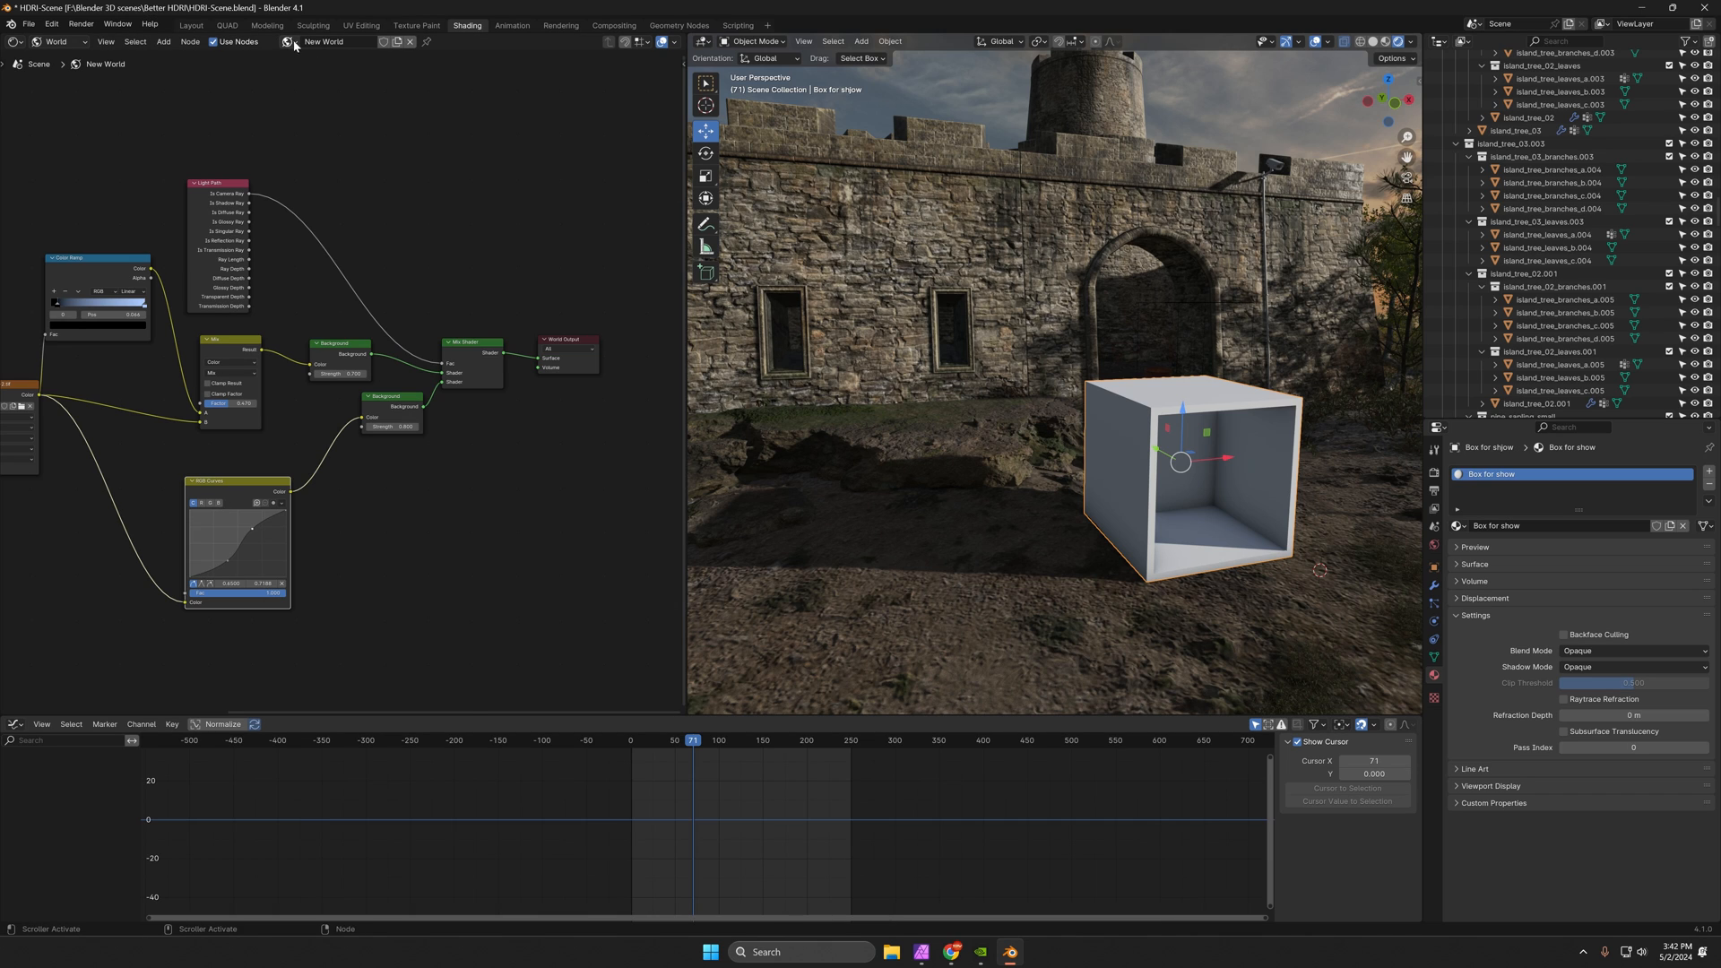
Create a new World and inspect its Background color and strength in the shader editor.
left_click(288, 42)
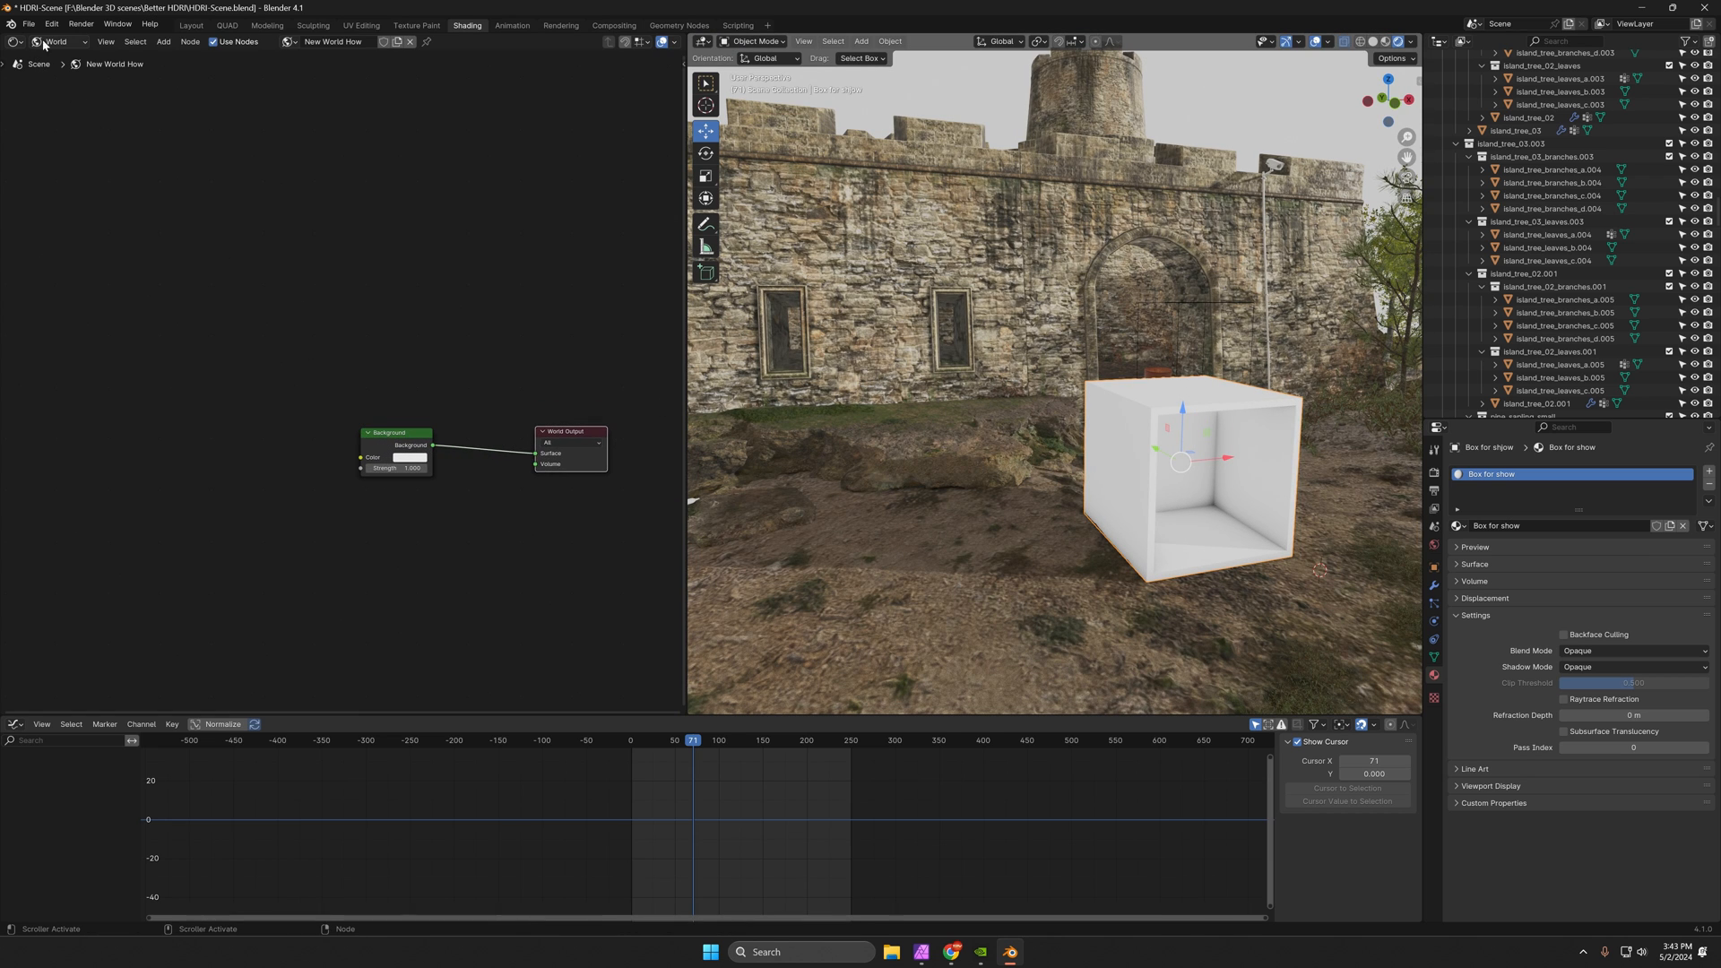
left_click(58, 42)
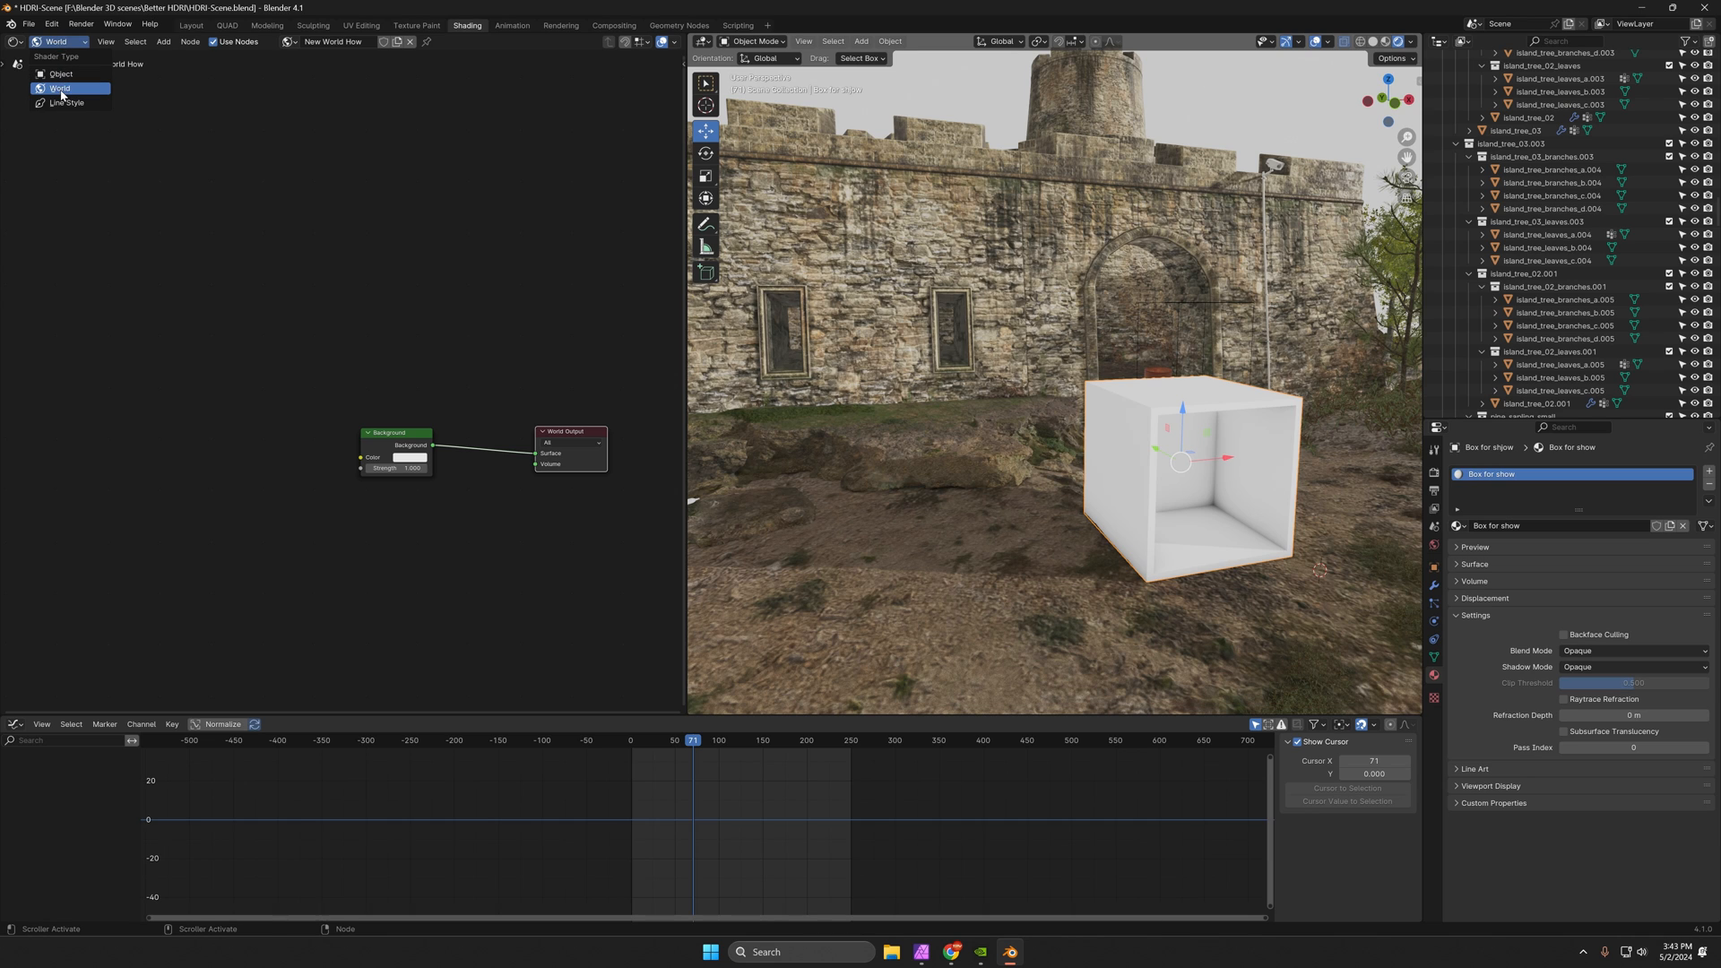
left_click(60, 88)
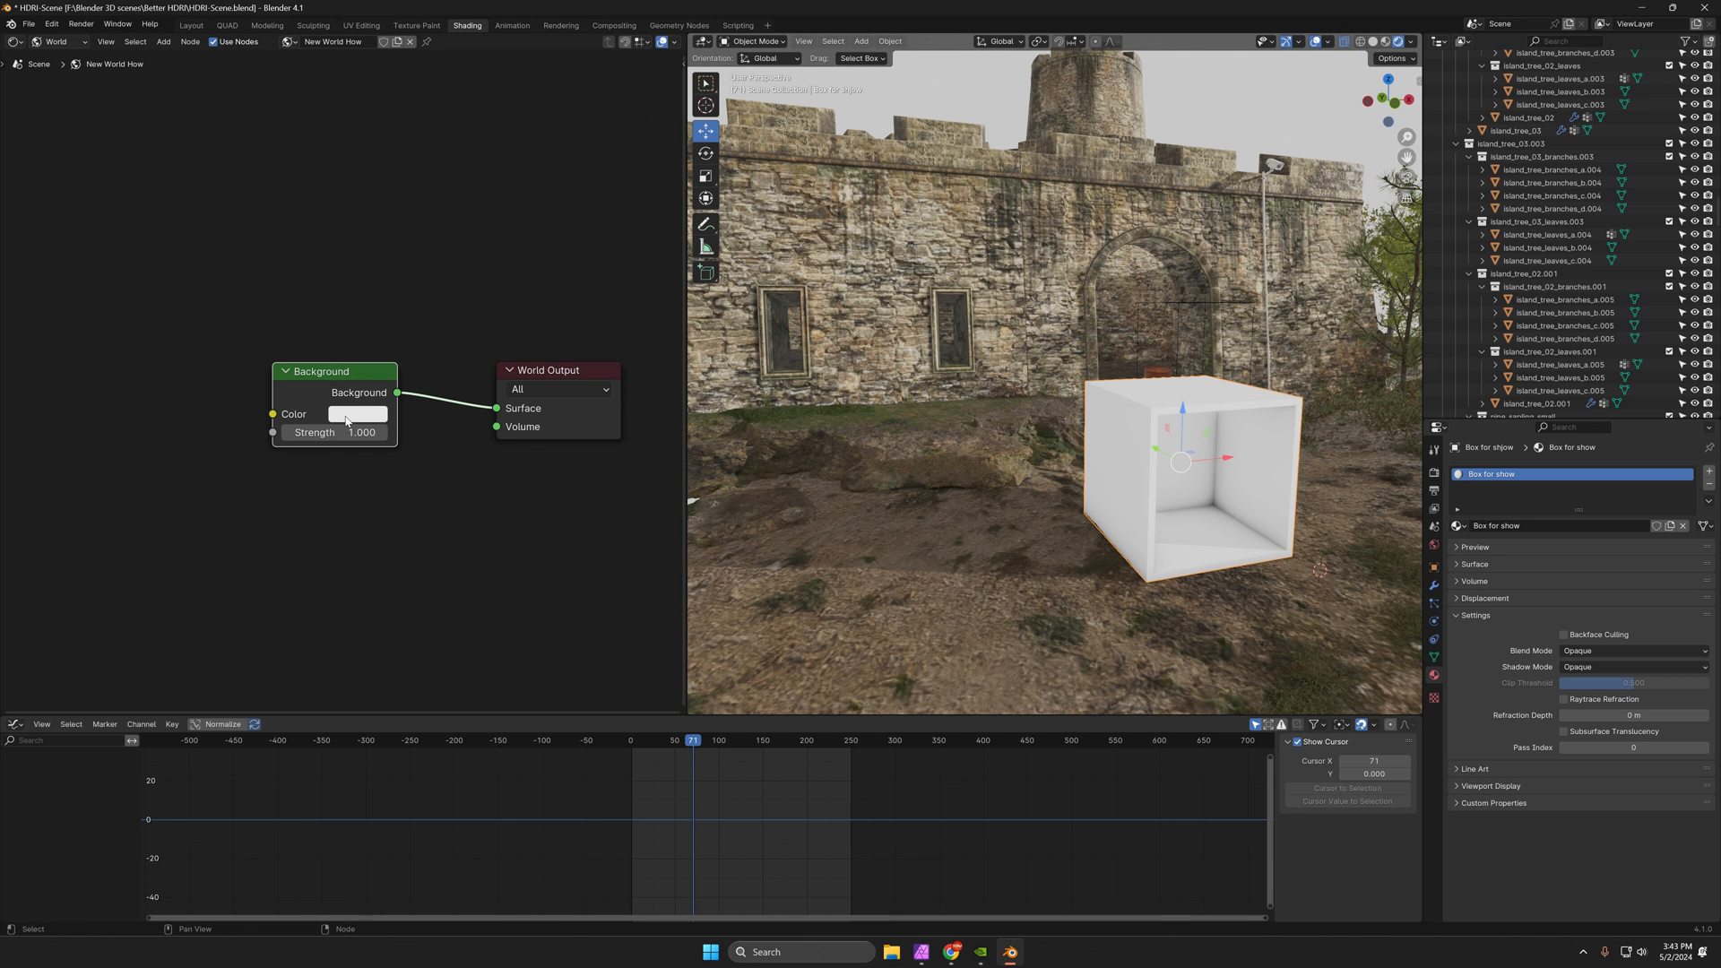
left_click(357, 415)
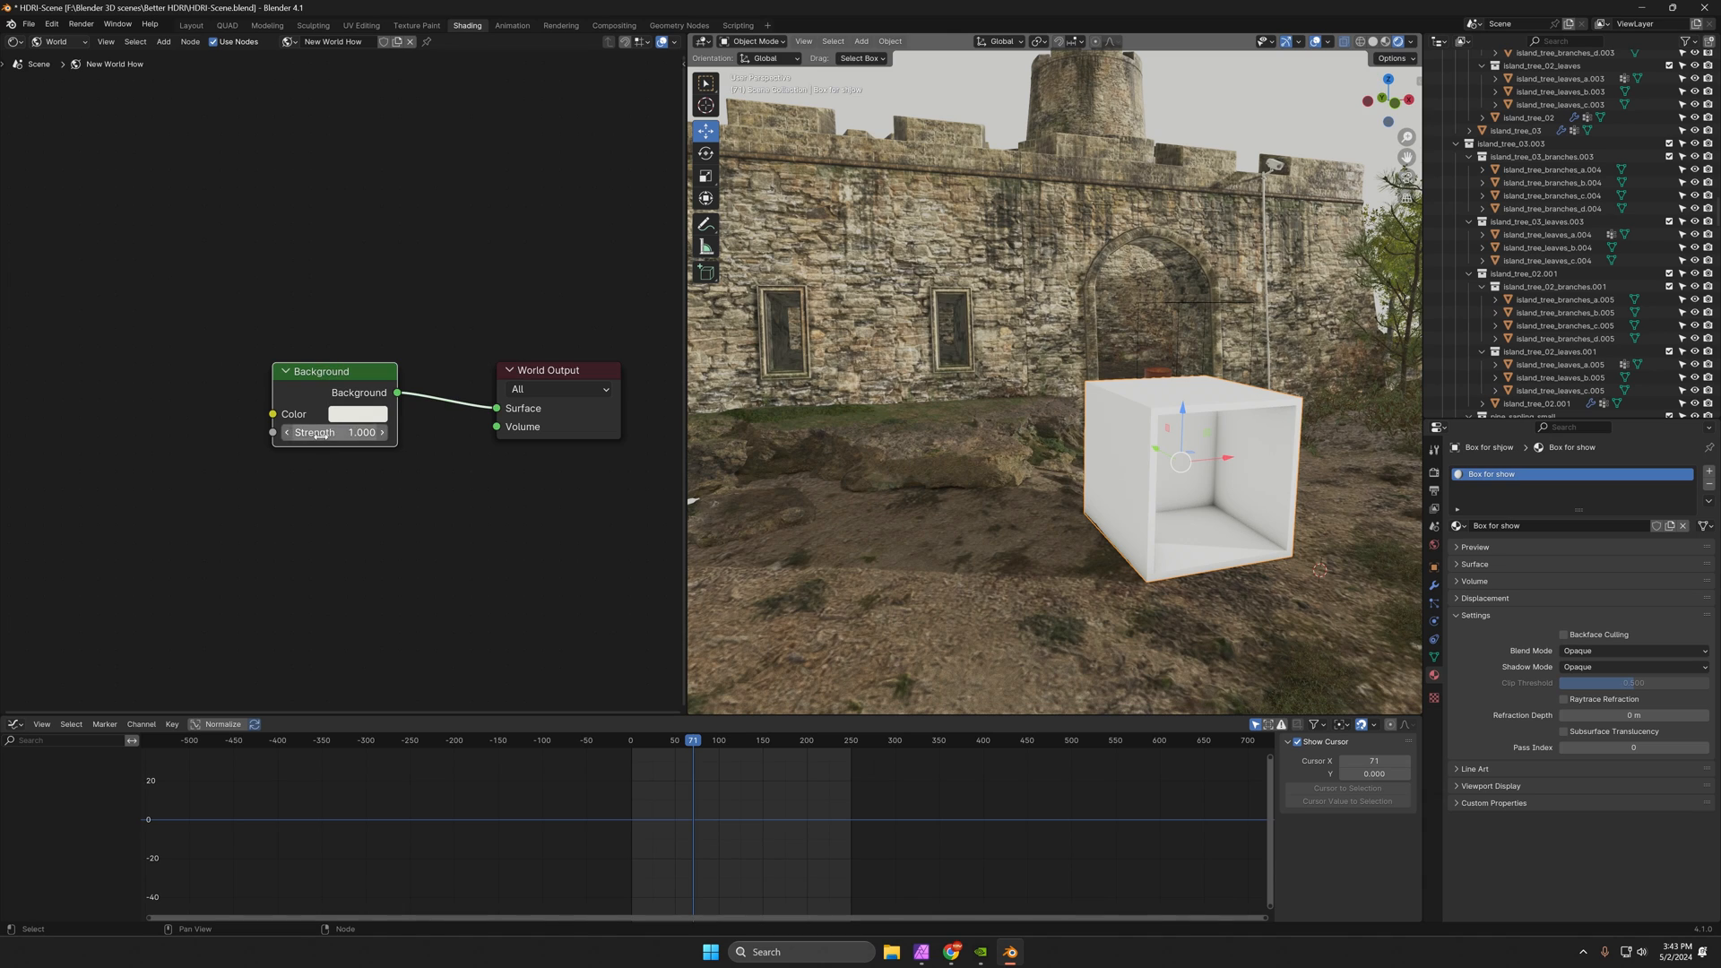
left_click(333, 431)
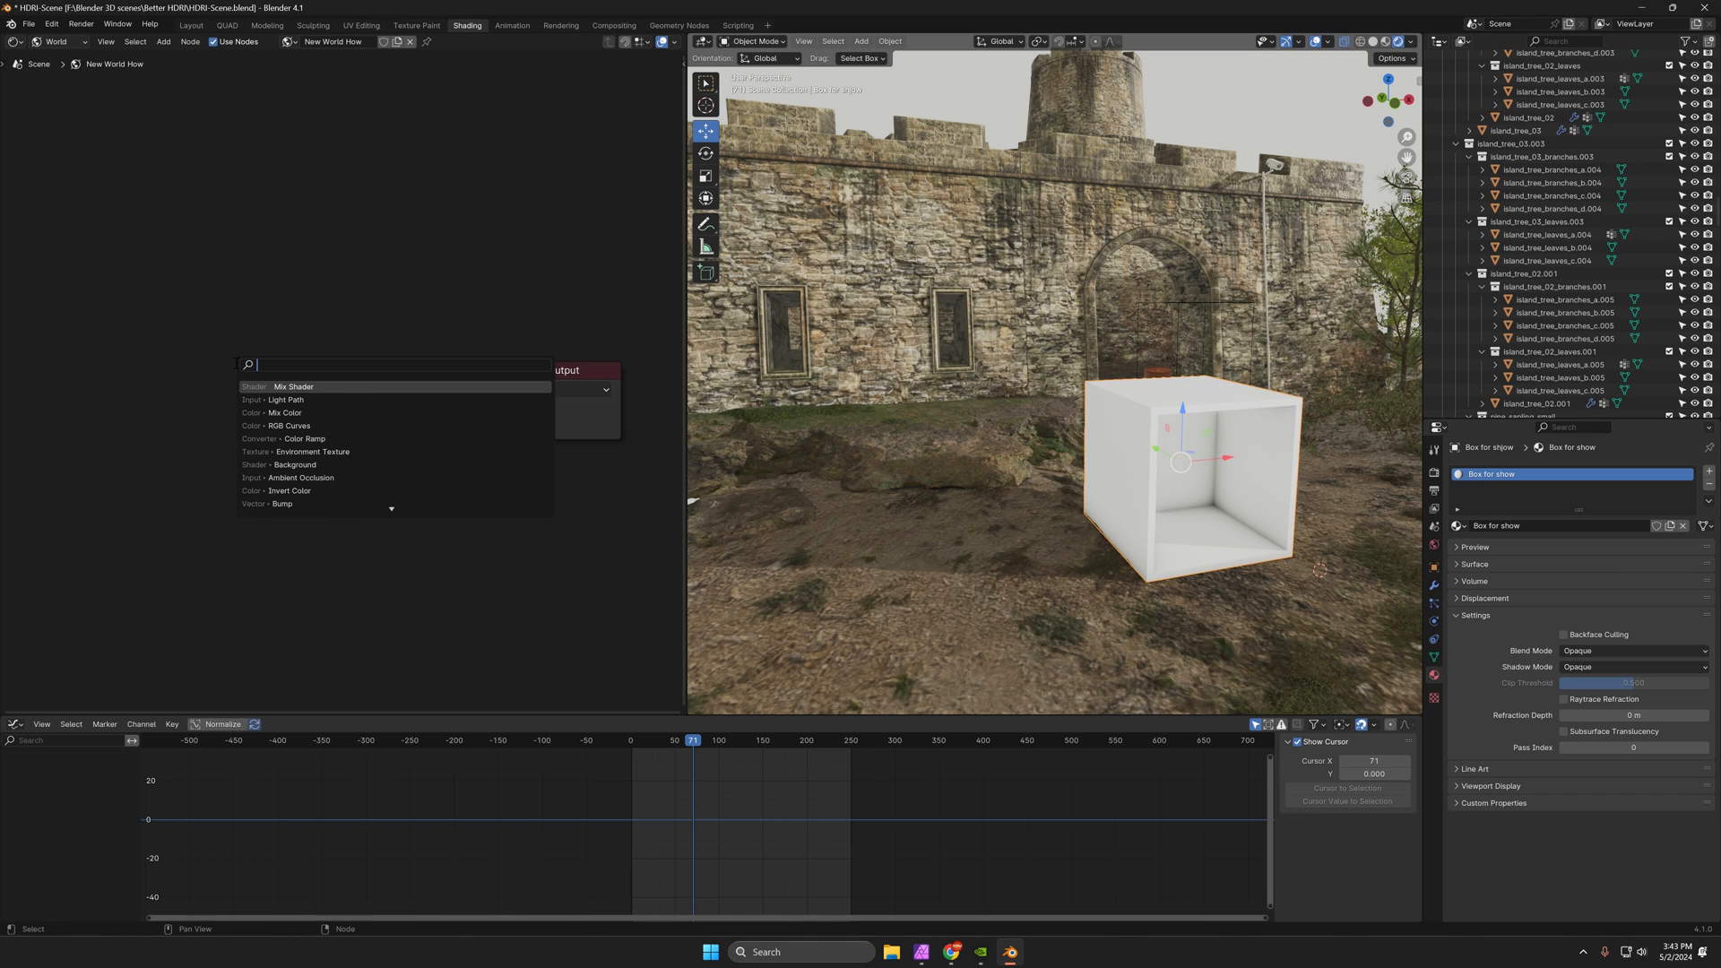
Add an Environment Texture node and load drackenstein_quarry_8k.hdr into it.
type("en")
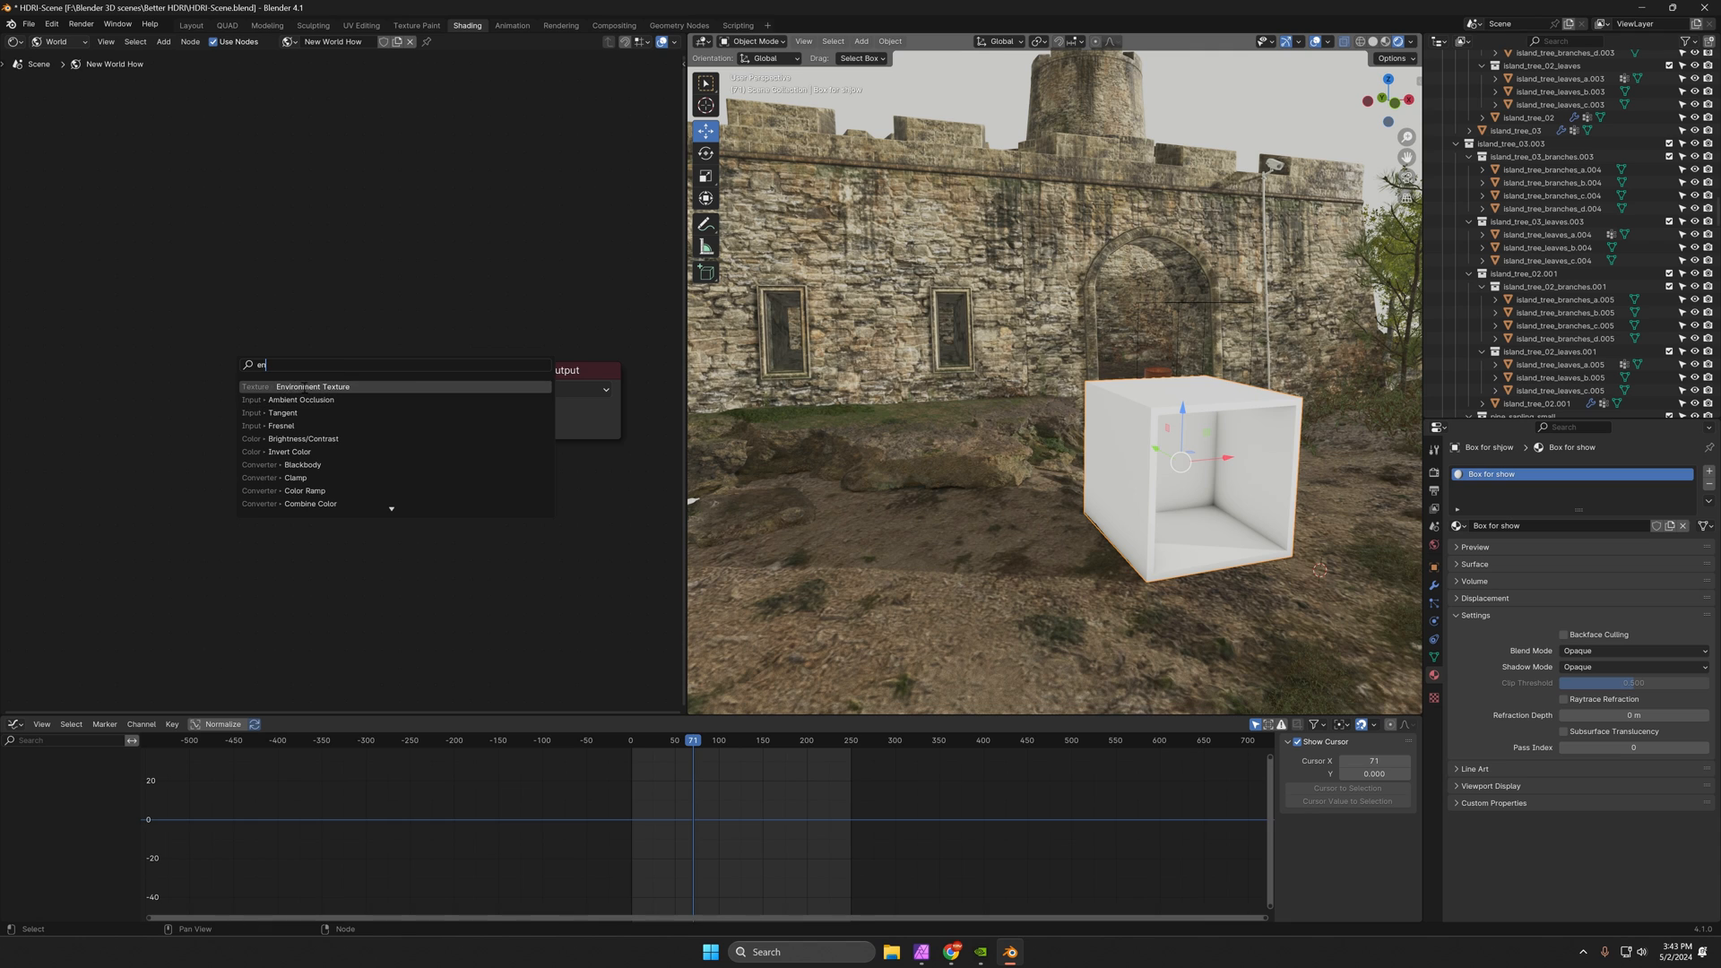
left_click(312, 386)
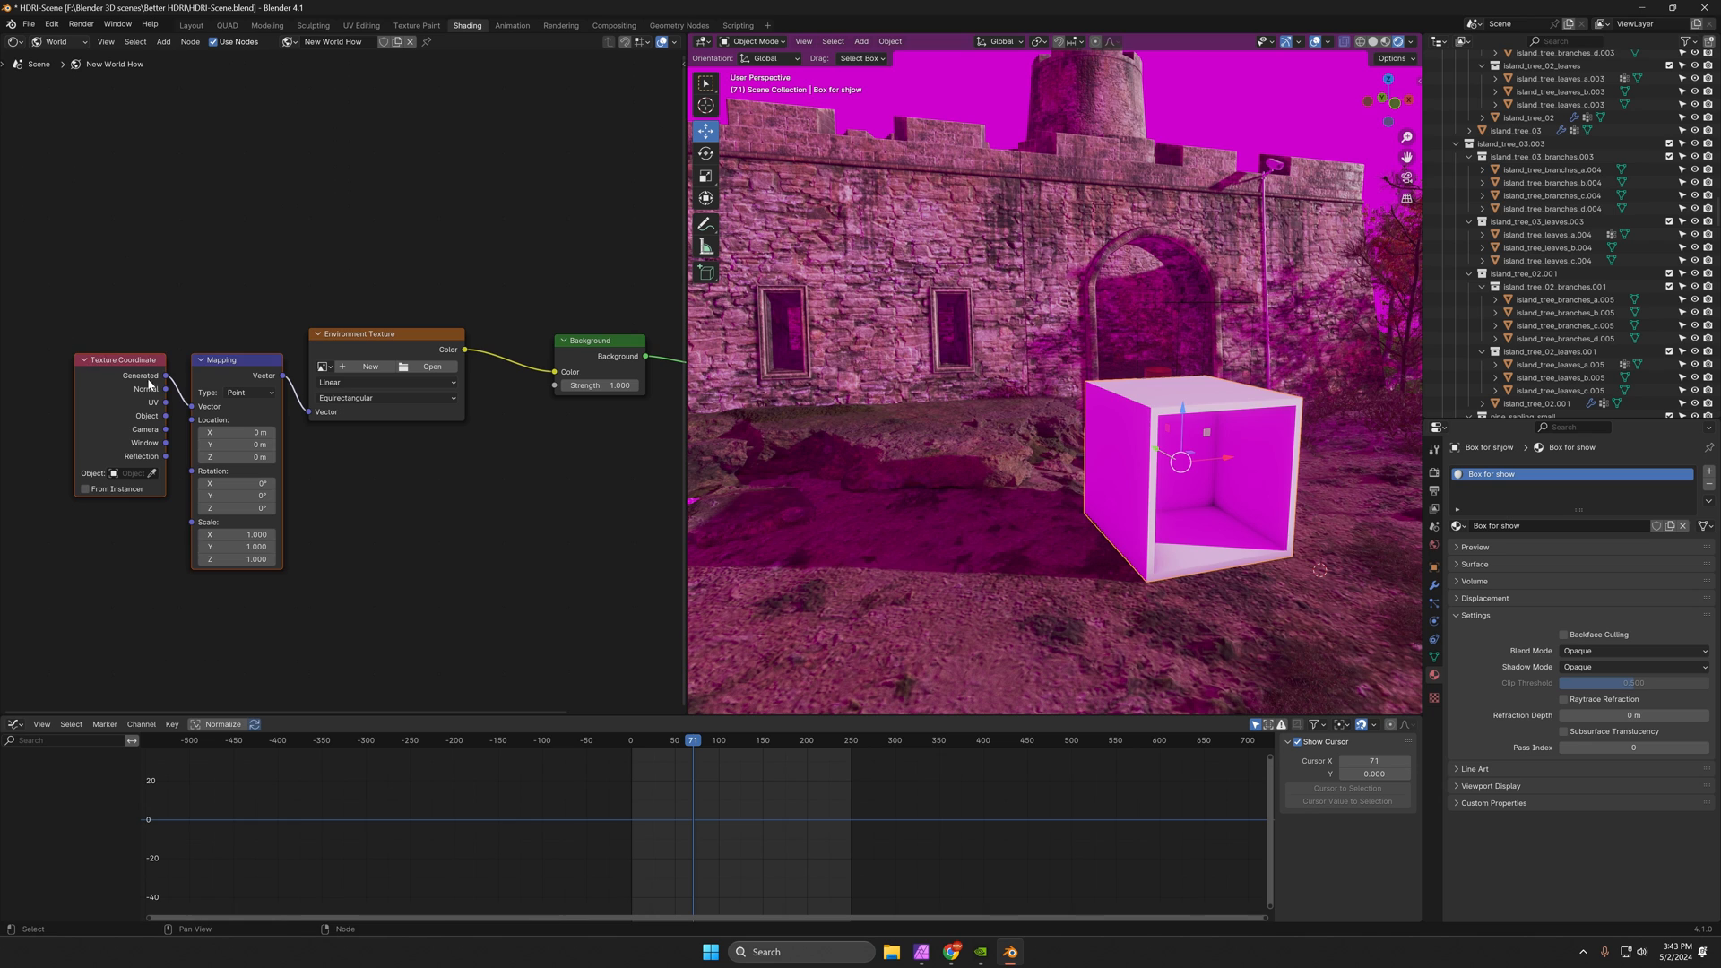
left_click_drag(219, 358, 167, 343)
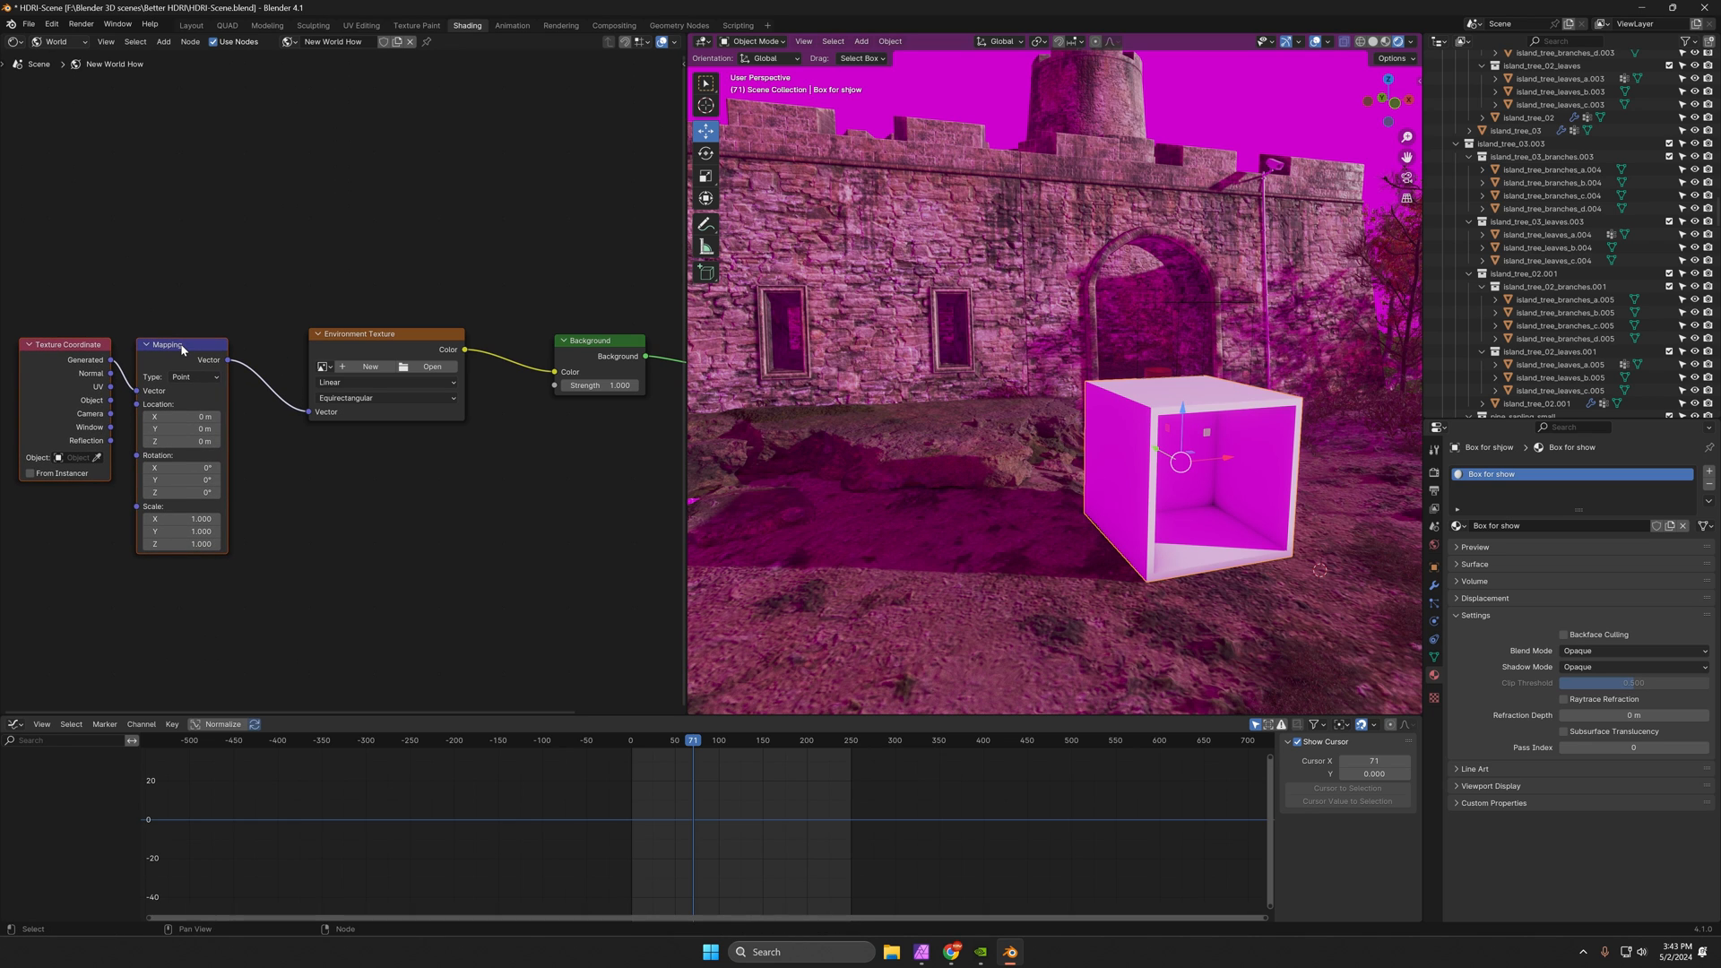
mouse_move(283, 417)
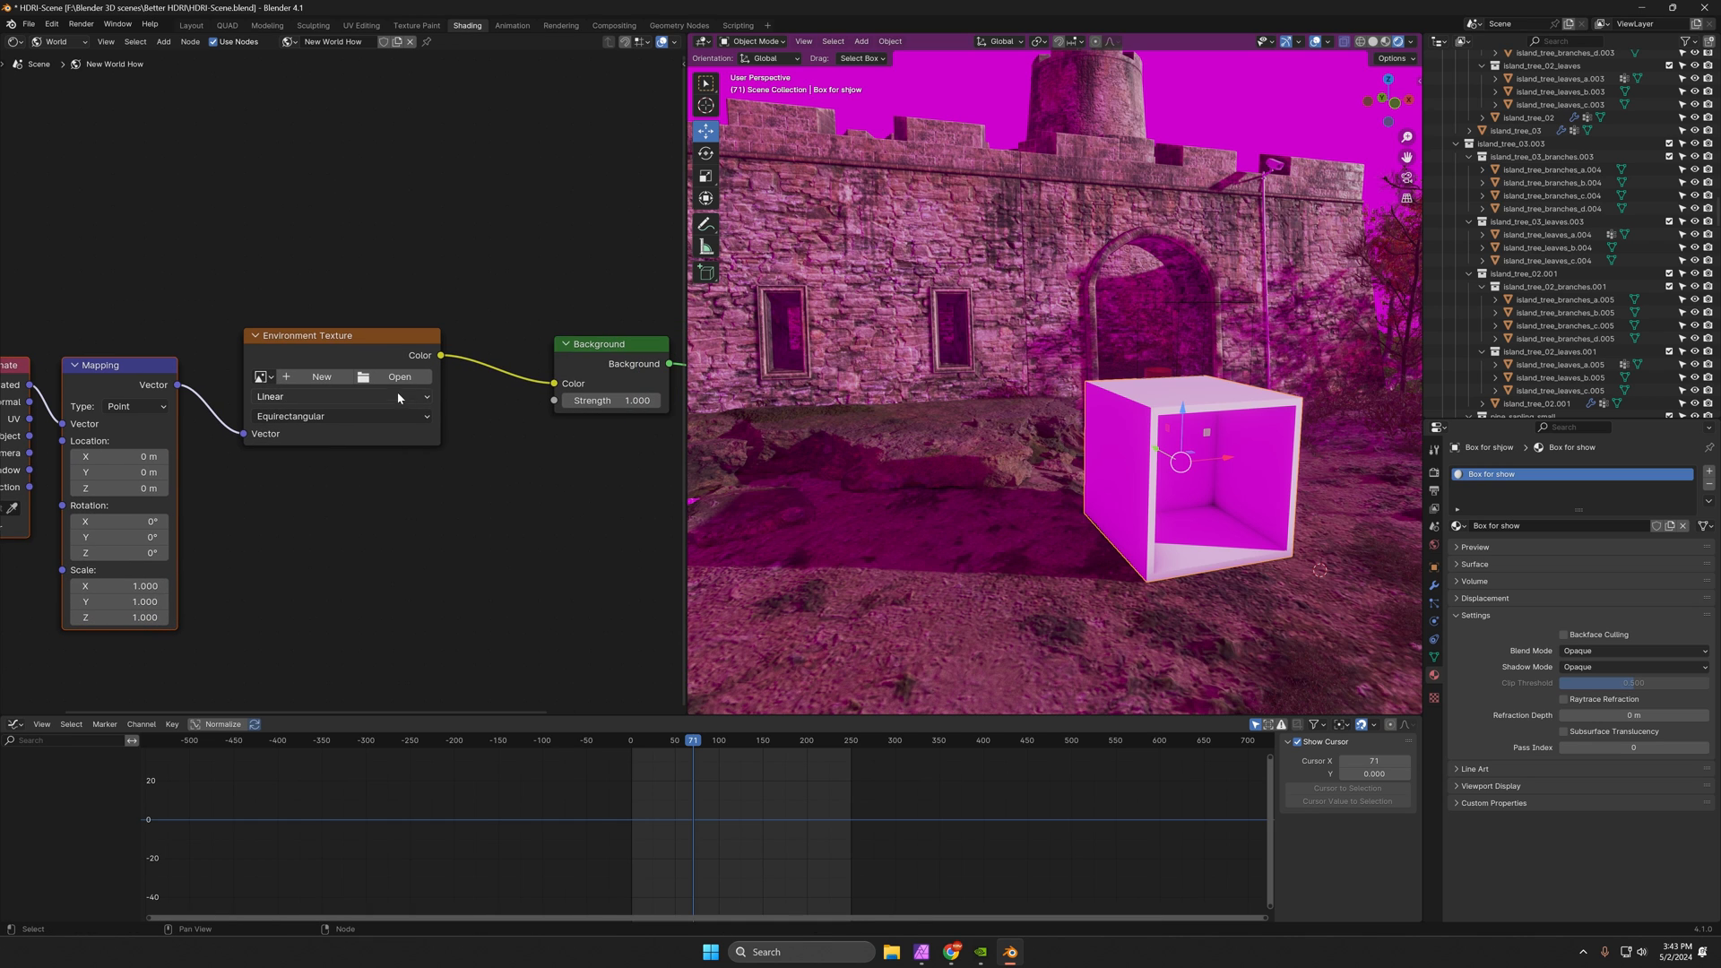
left_click(260, 376)
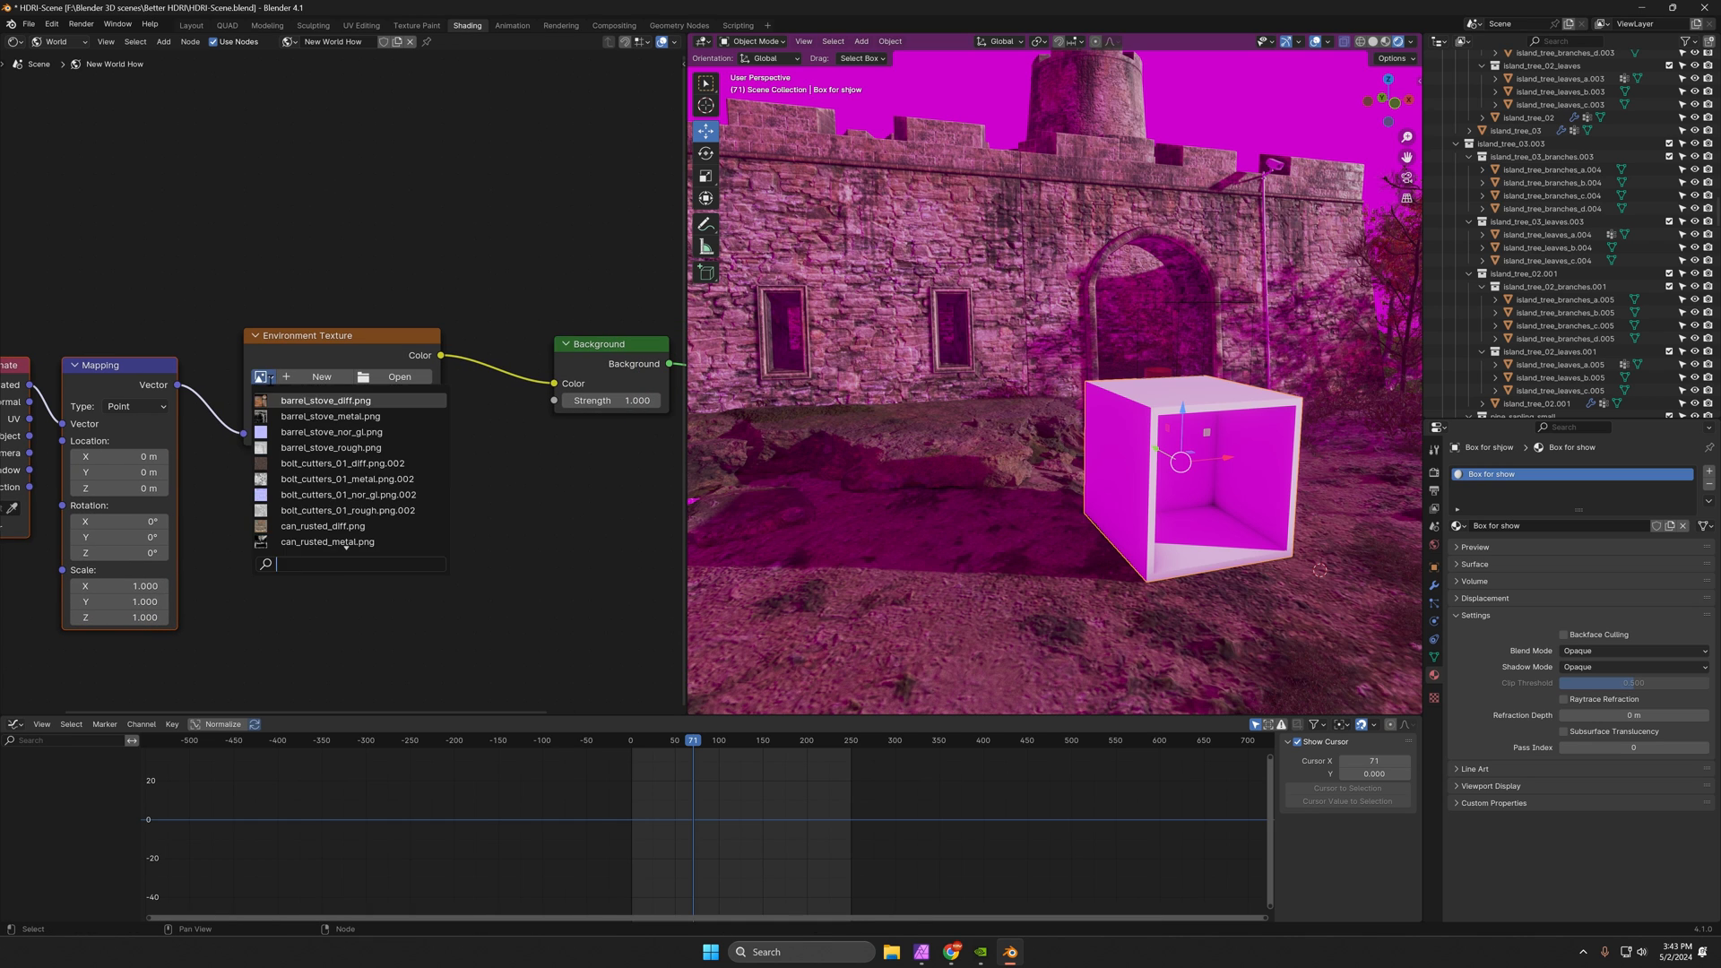
type("dr")
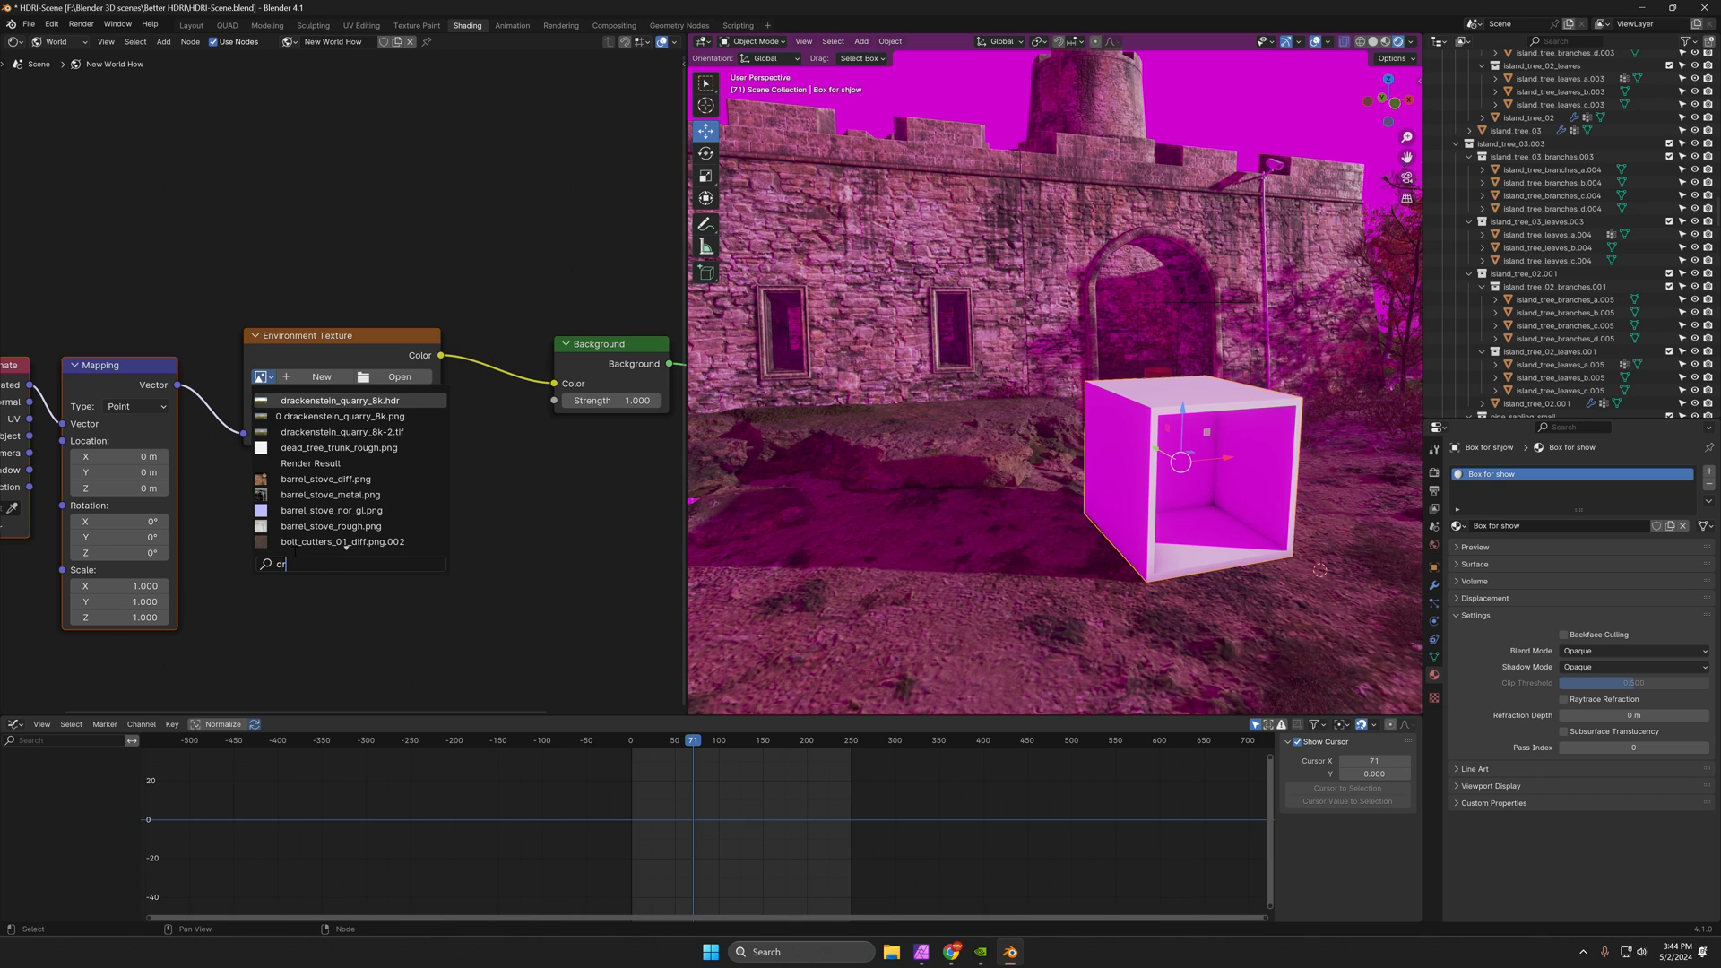
mouse_move(341, 416)
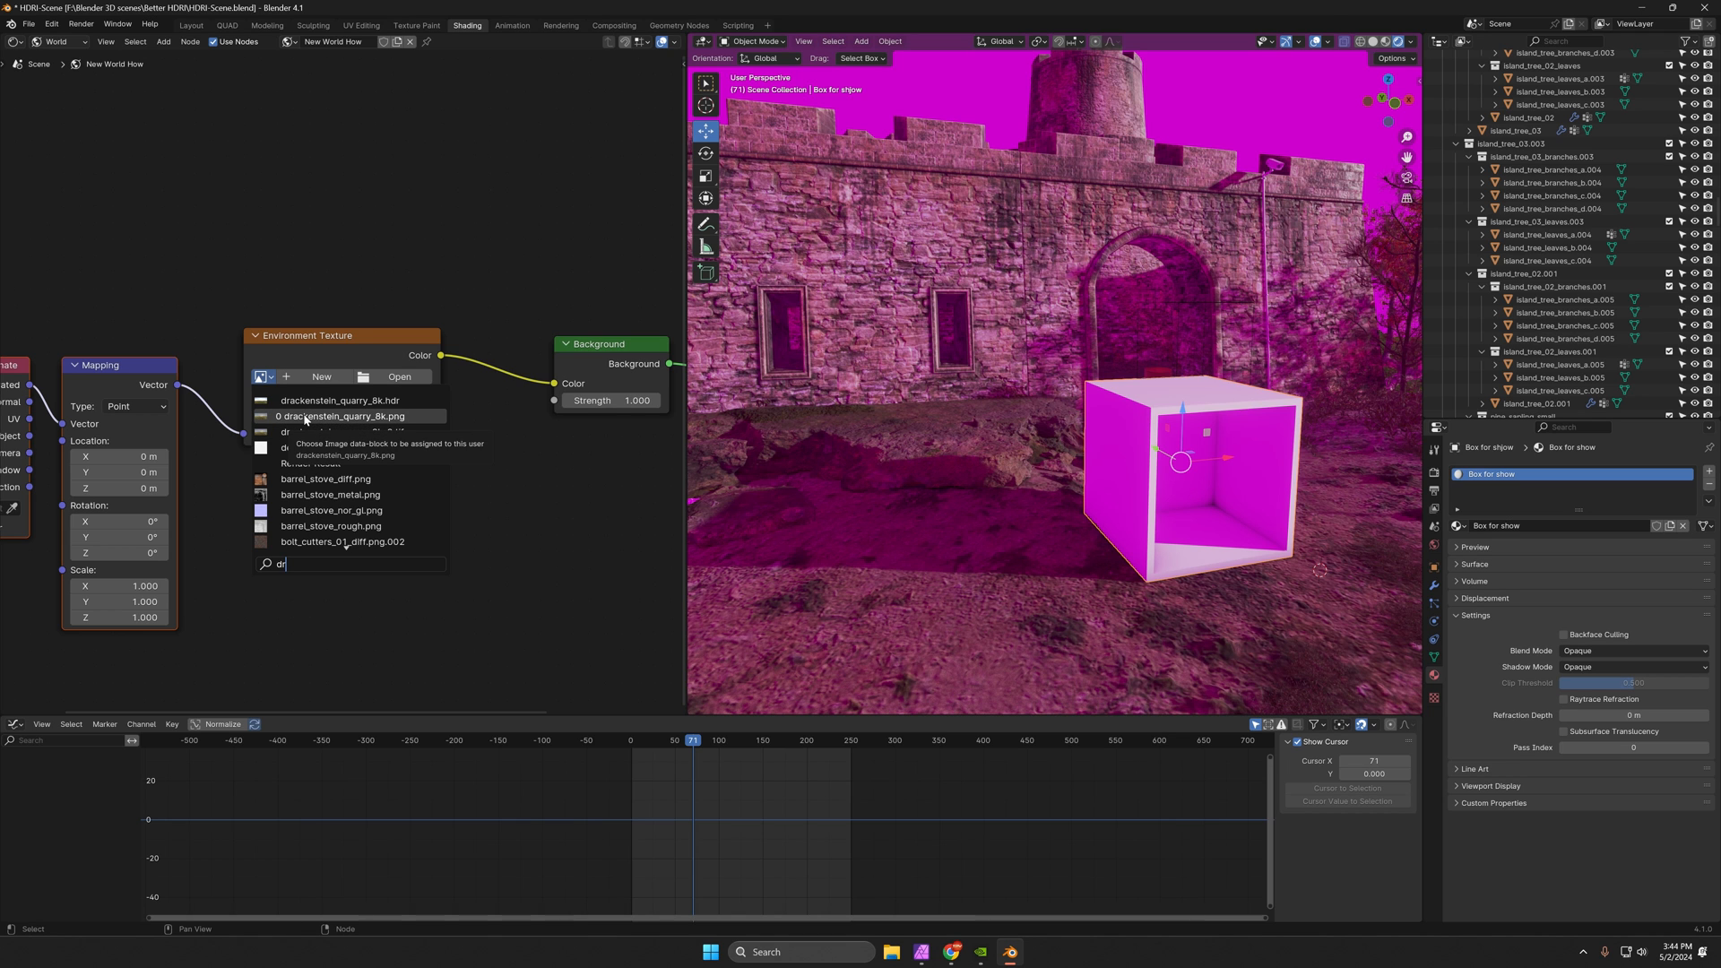
left_click(343, 416)
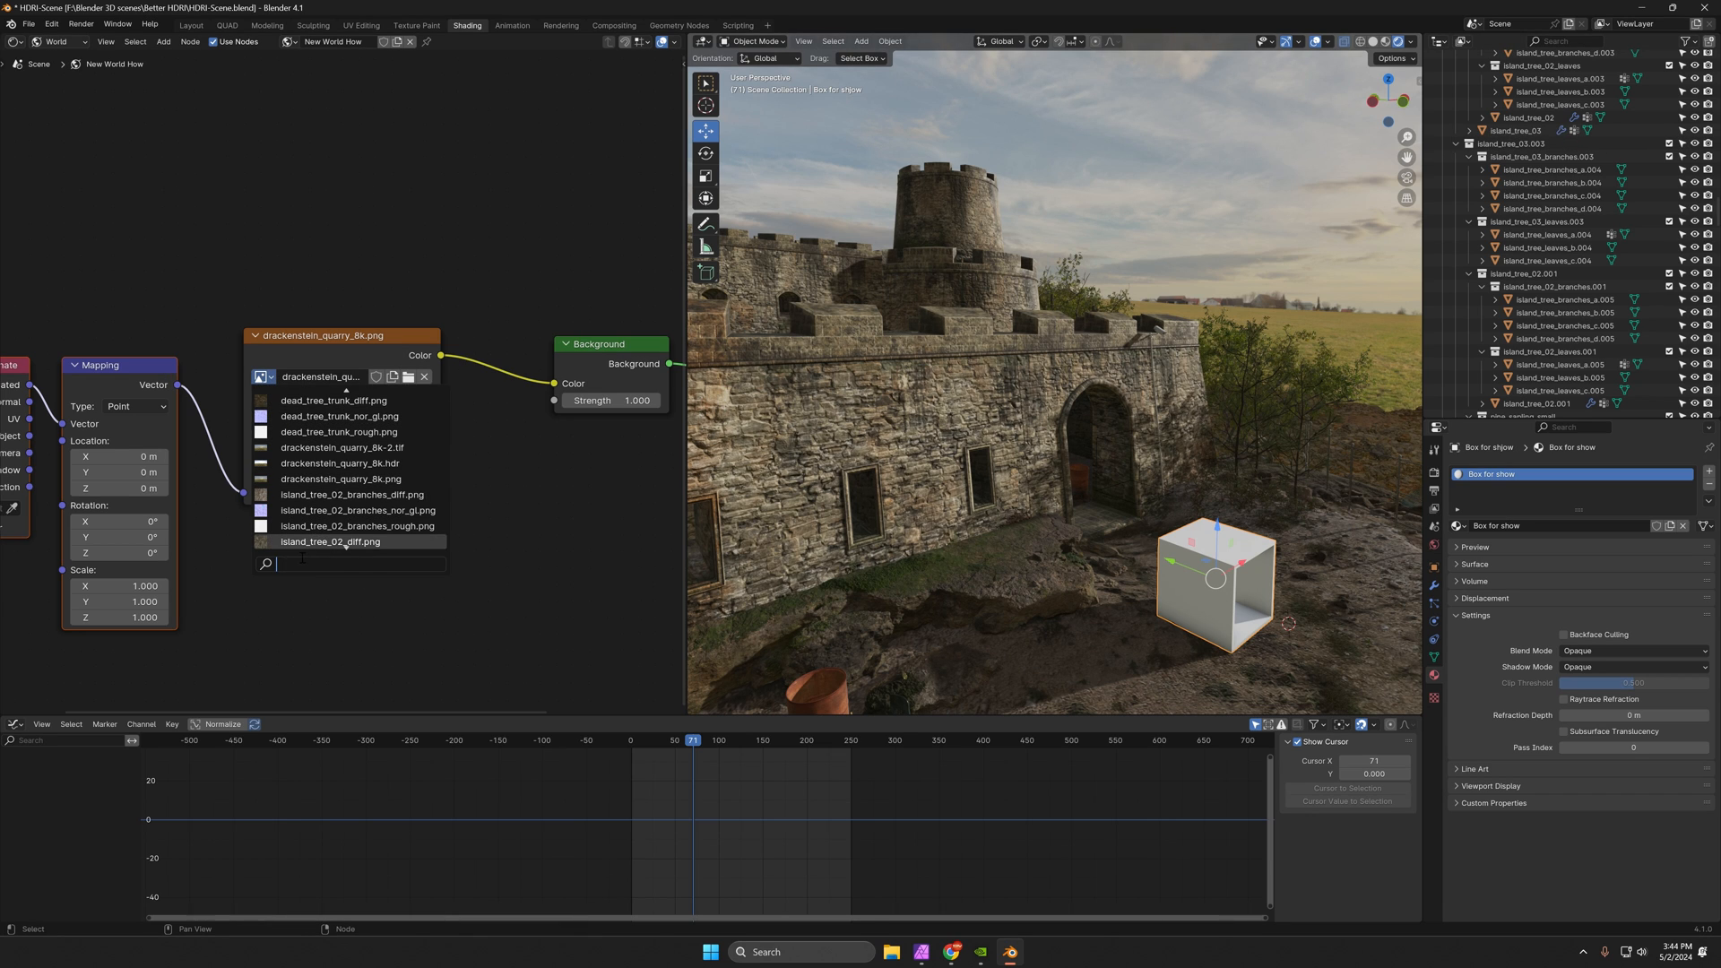
left_click(353, 464)
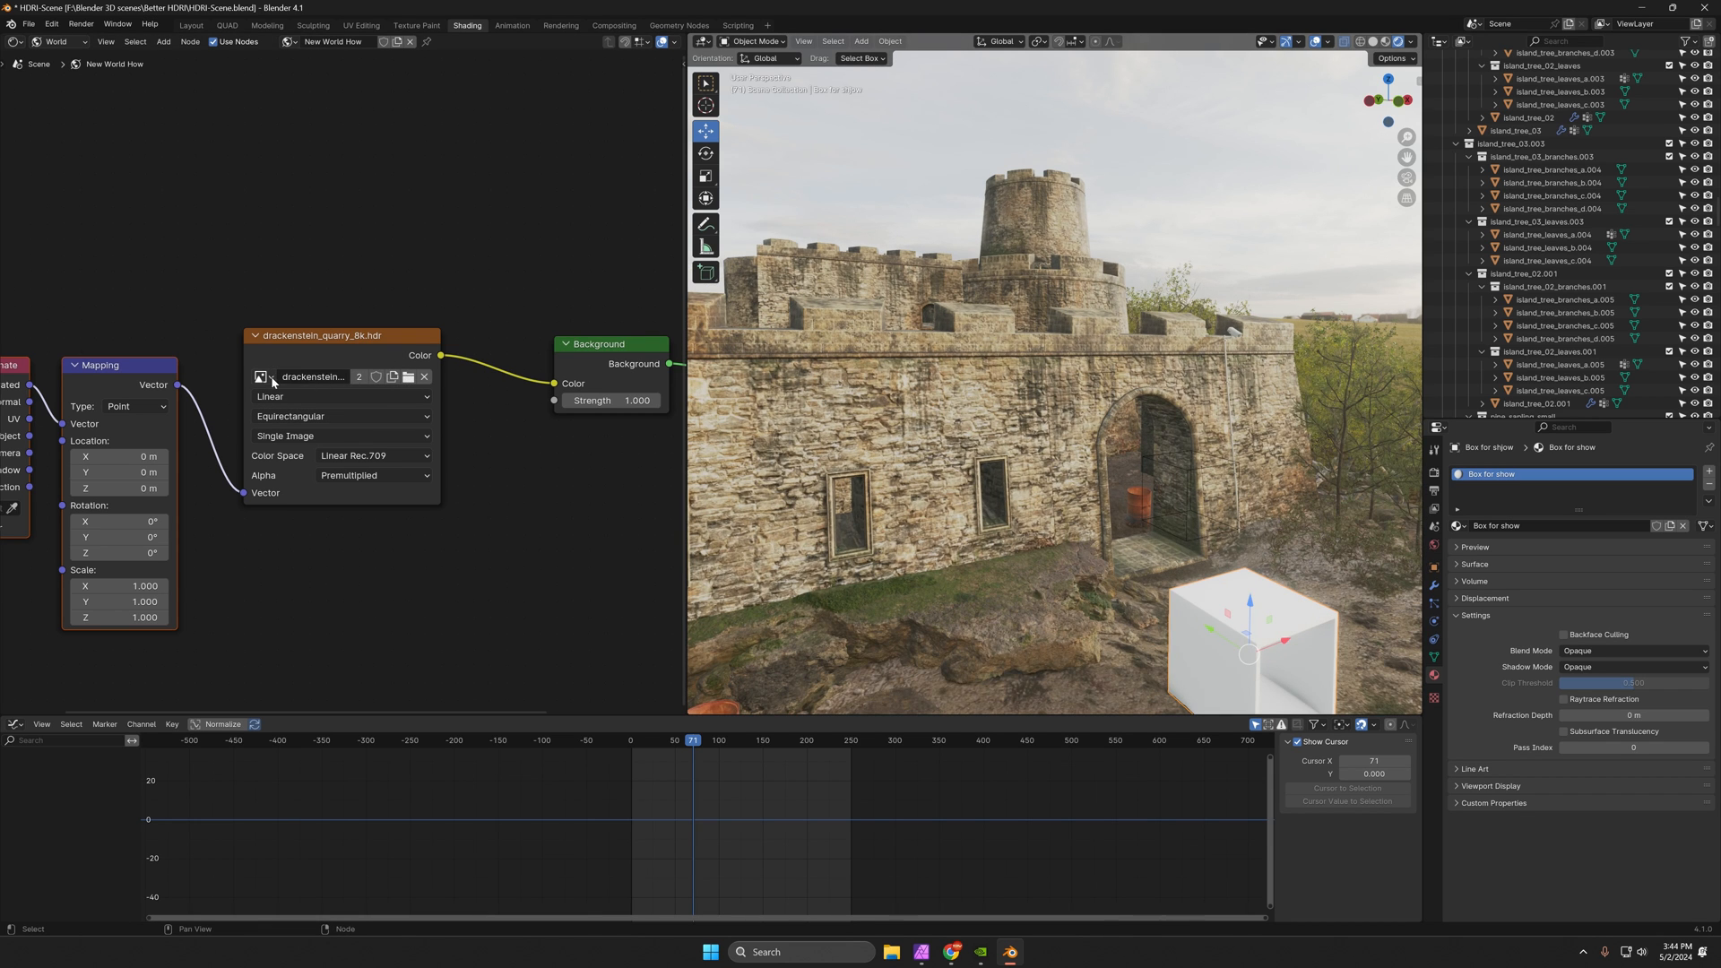
left_click(259, 376)
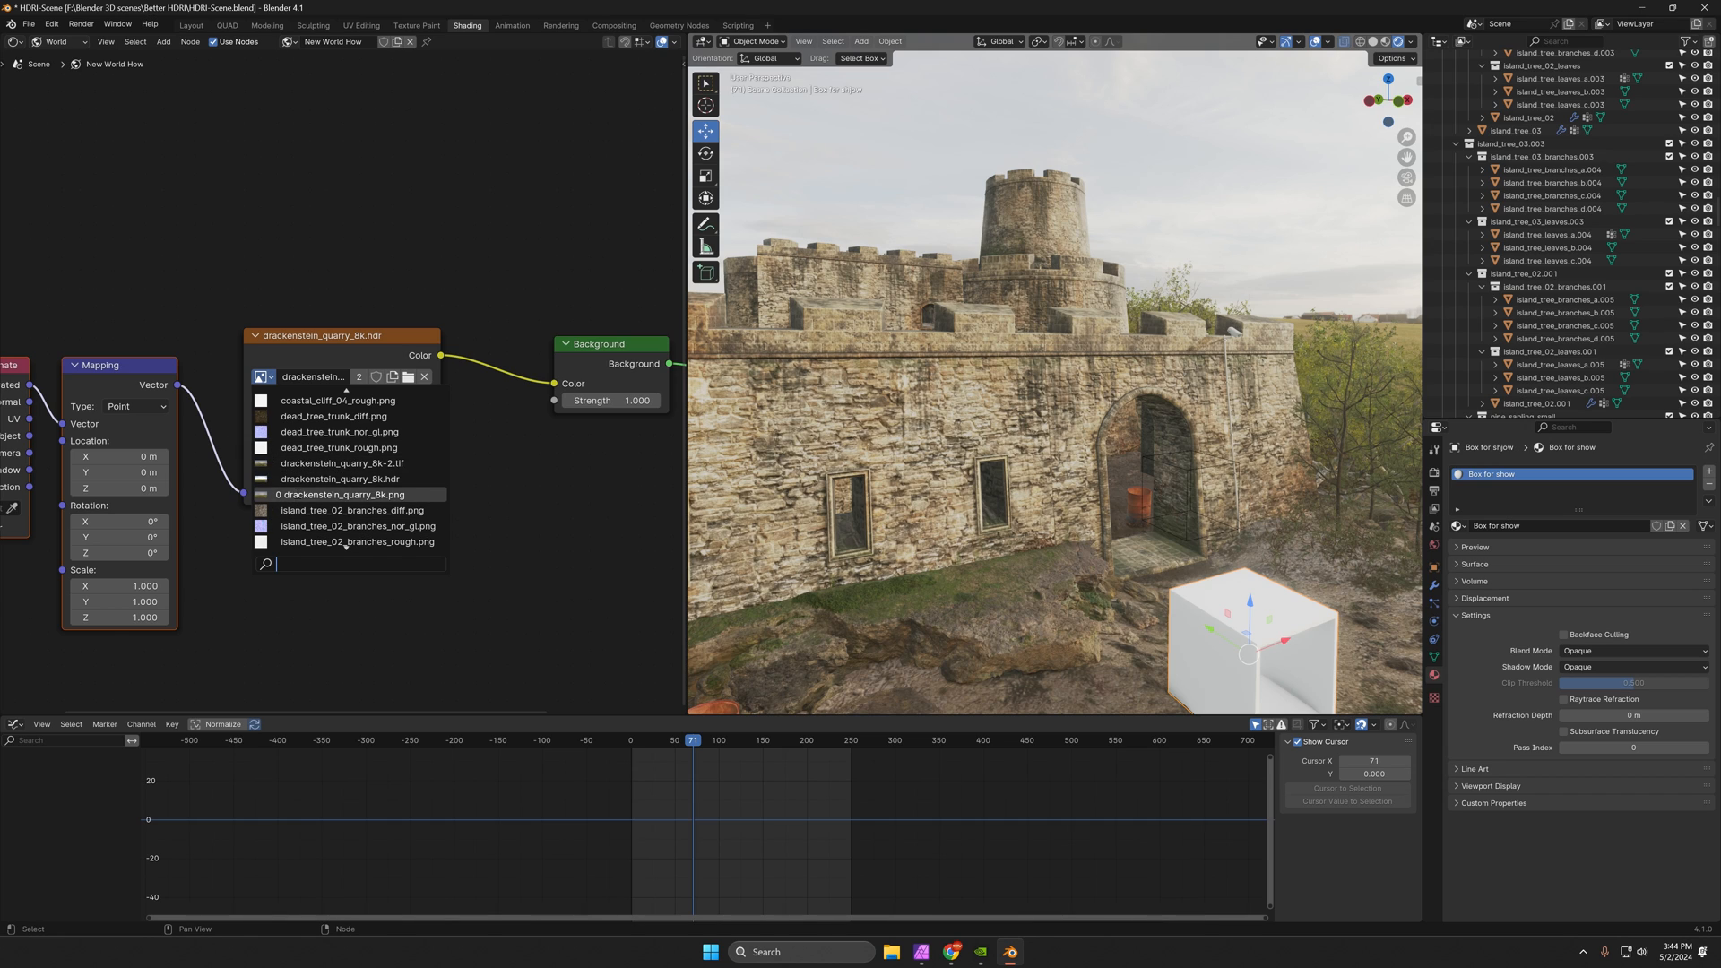
left_click(337, 494)
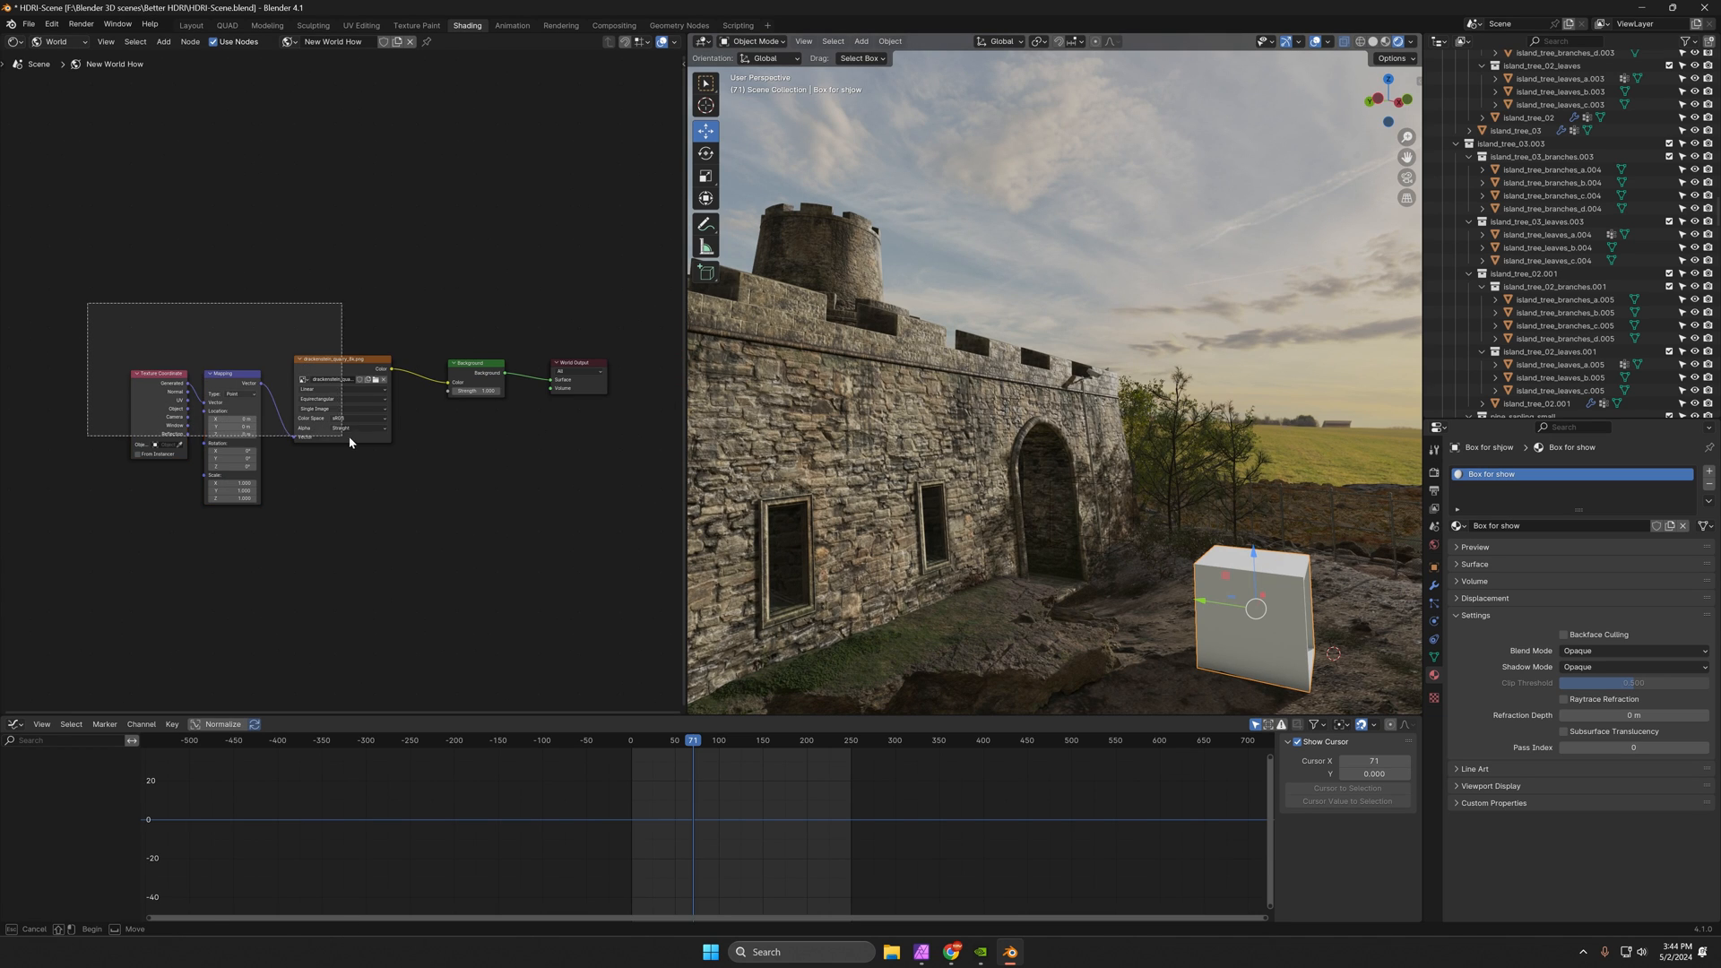
Add a Mix Shader and Light Path, linking Is Camera Ray to Fac and the lower Background.
left_click_drag(341, 362, 225, 423)
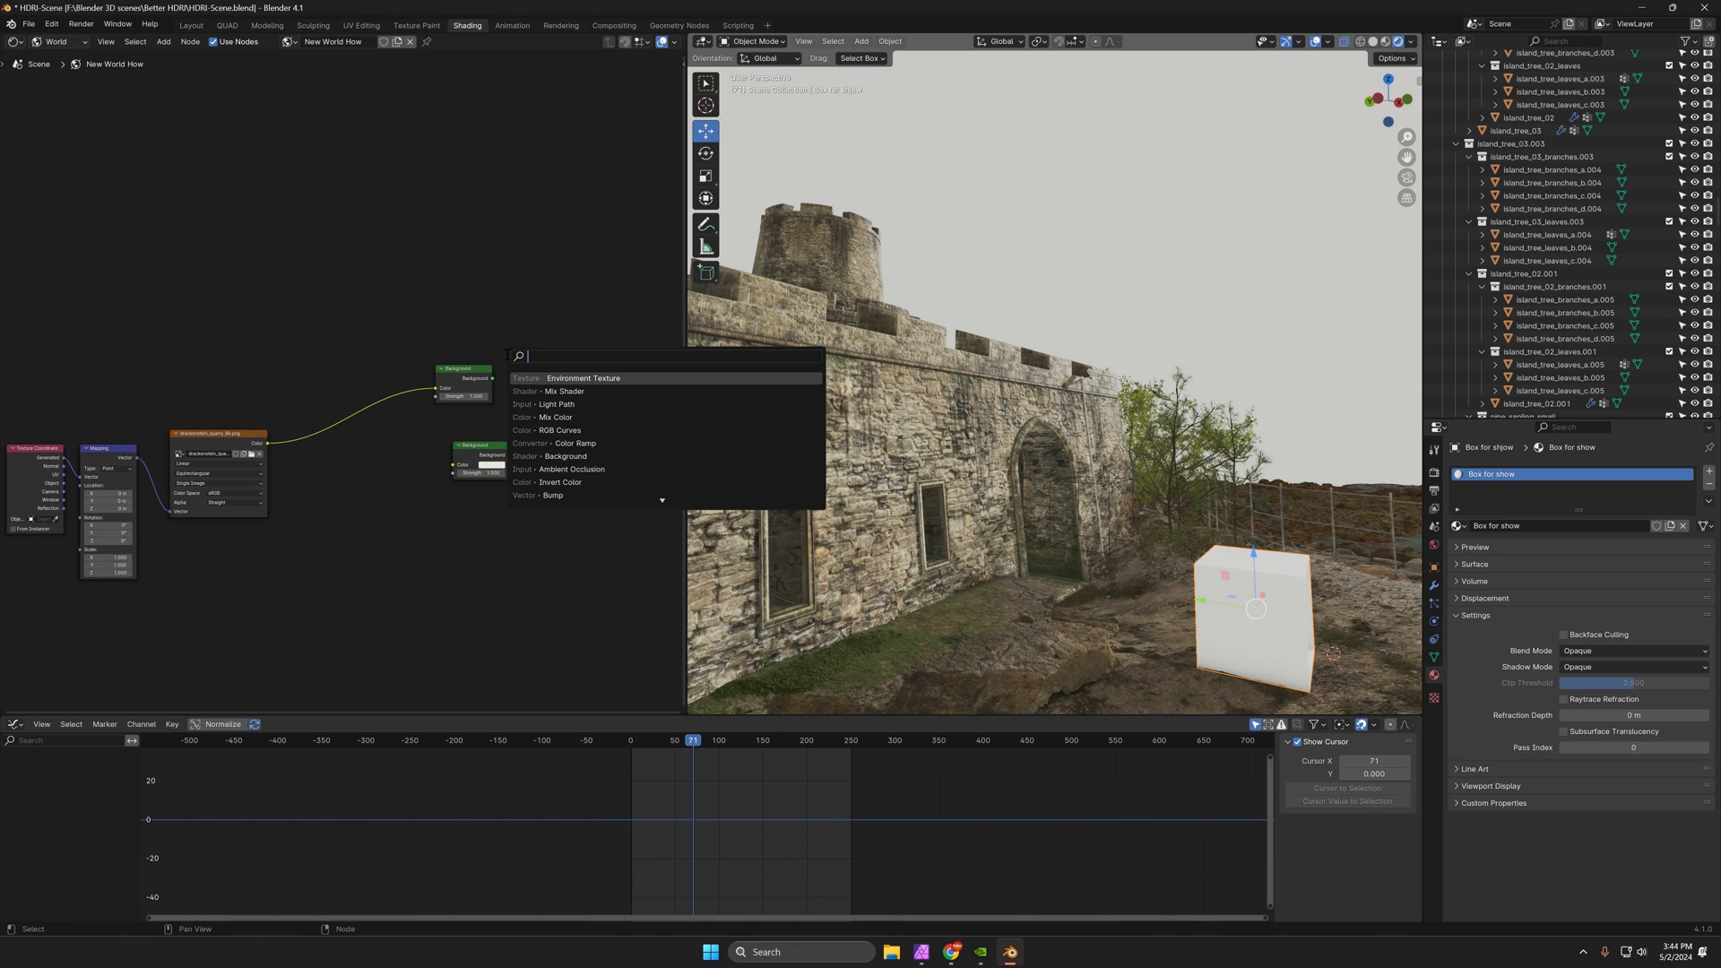
type("mix")
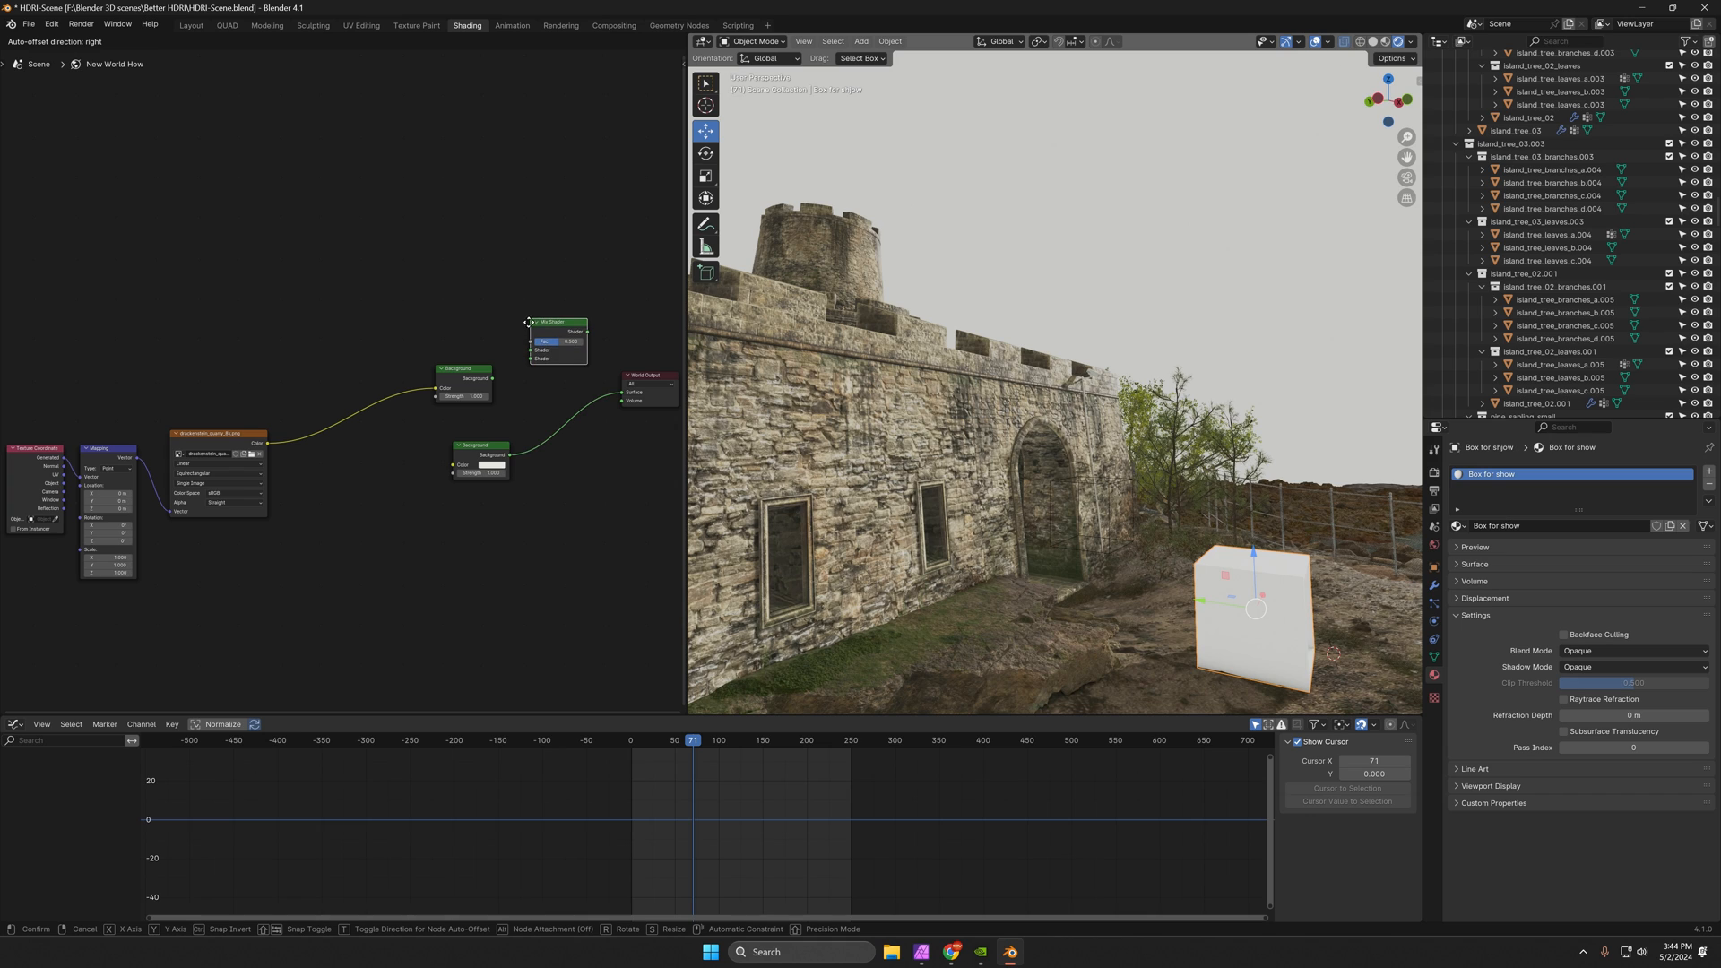
left_click(162, 42)
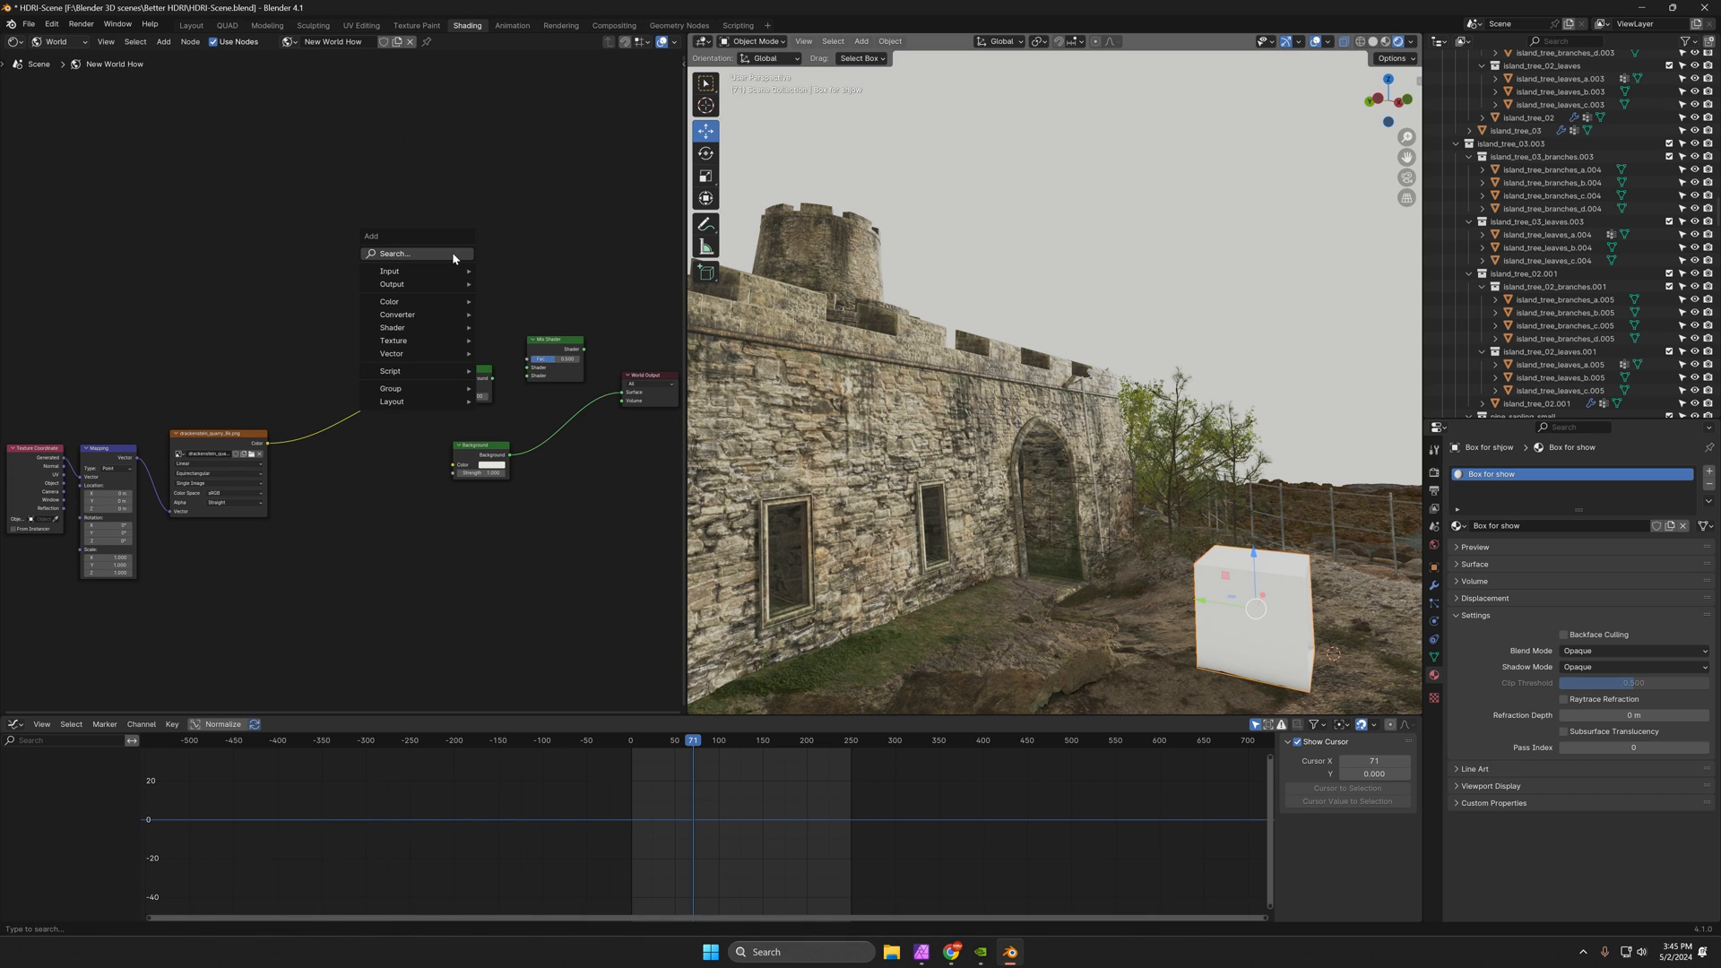
type("l")
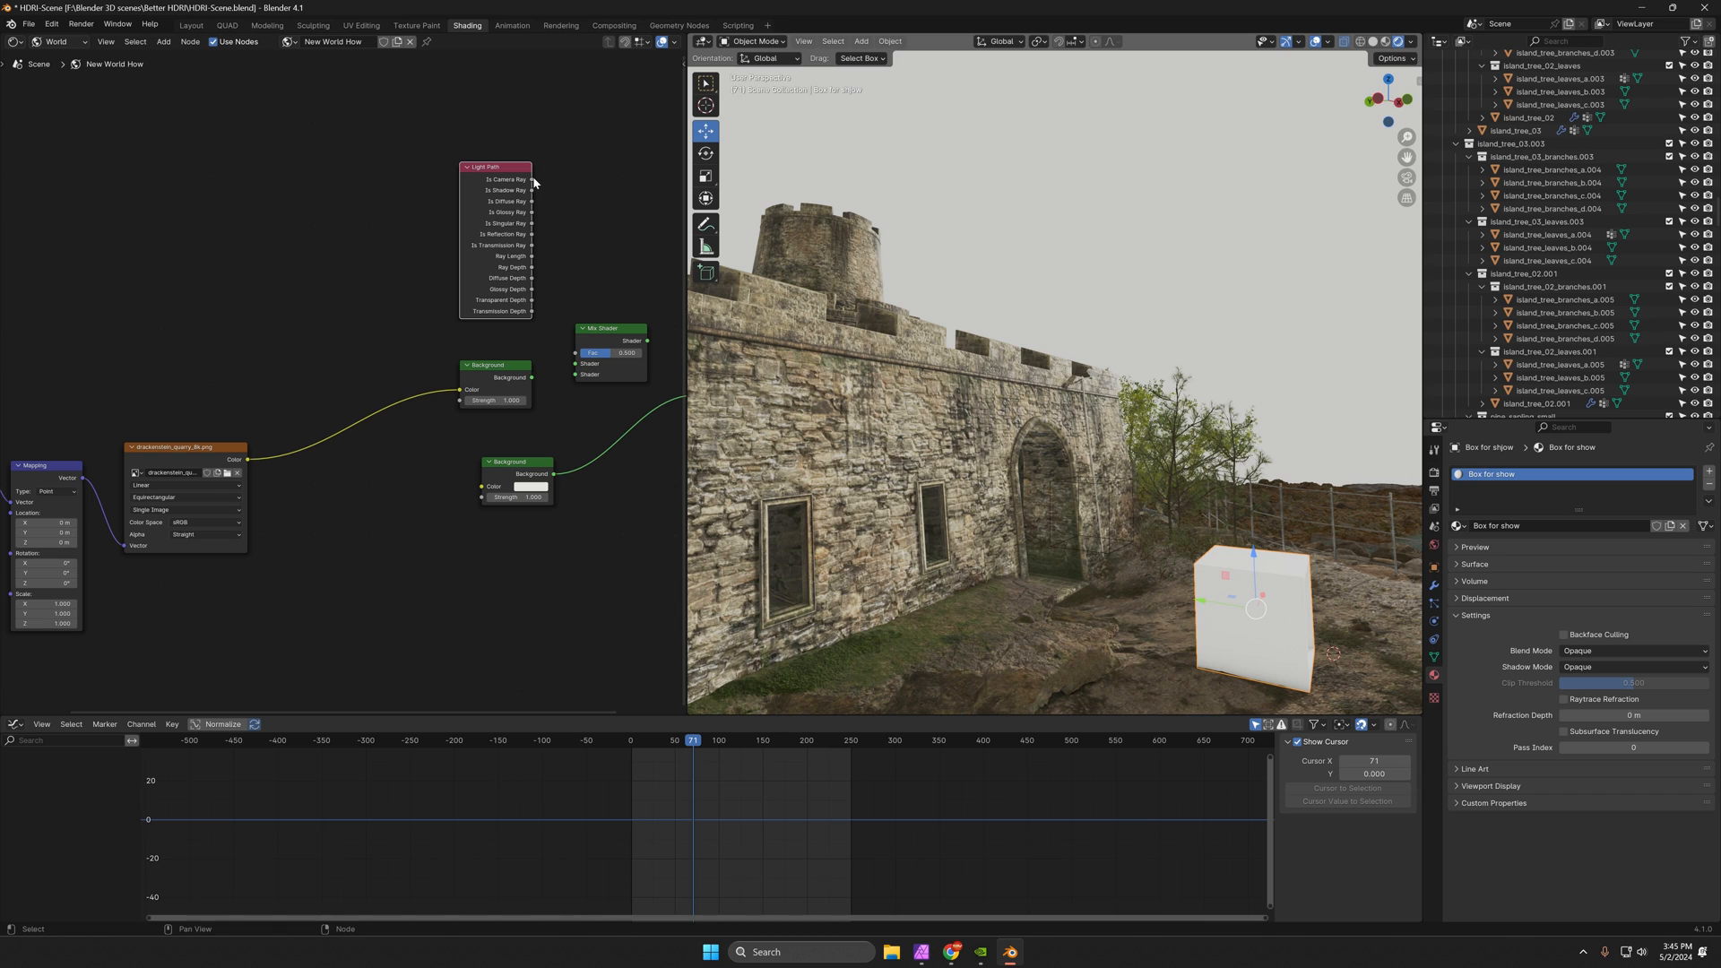
left_click_drag(533, 181, 570, 358)
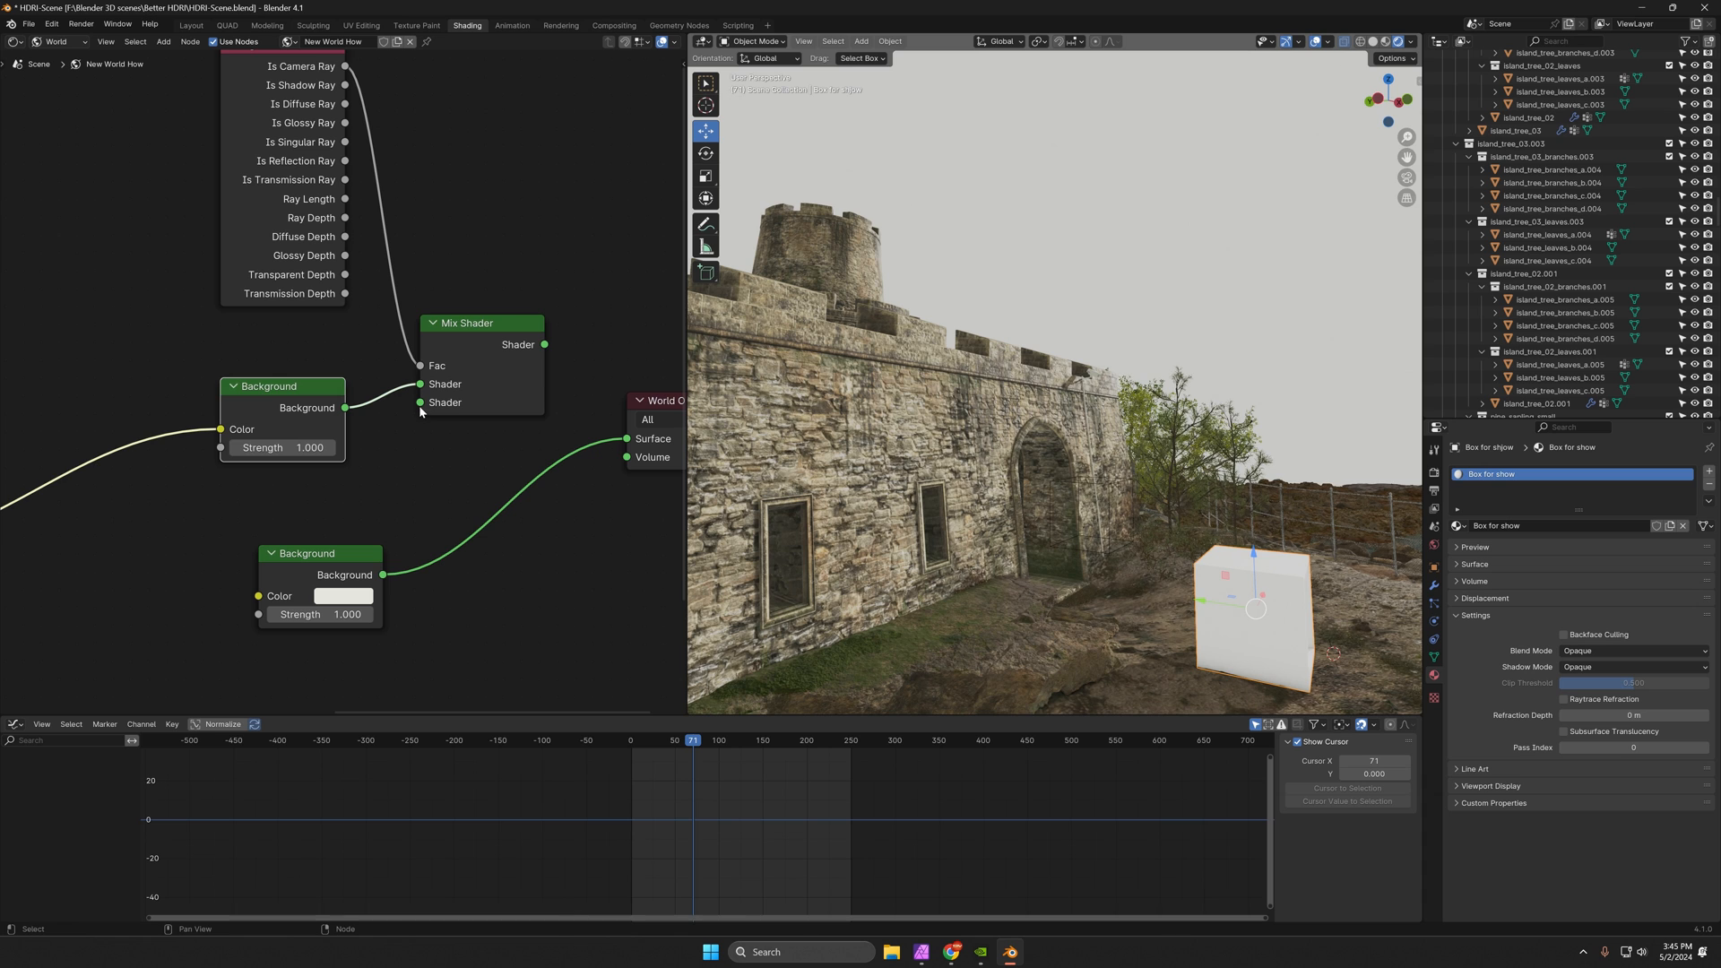
left_click_drag(546, 344, 627, 438)
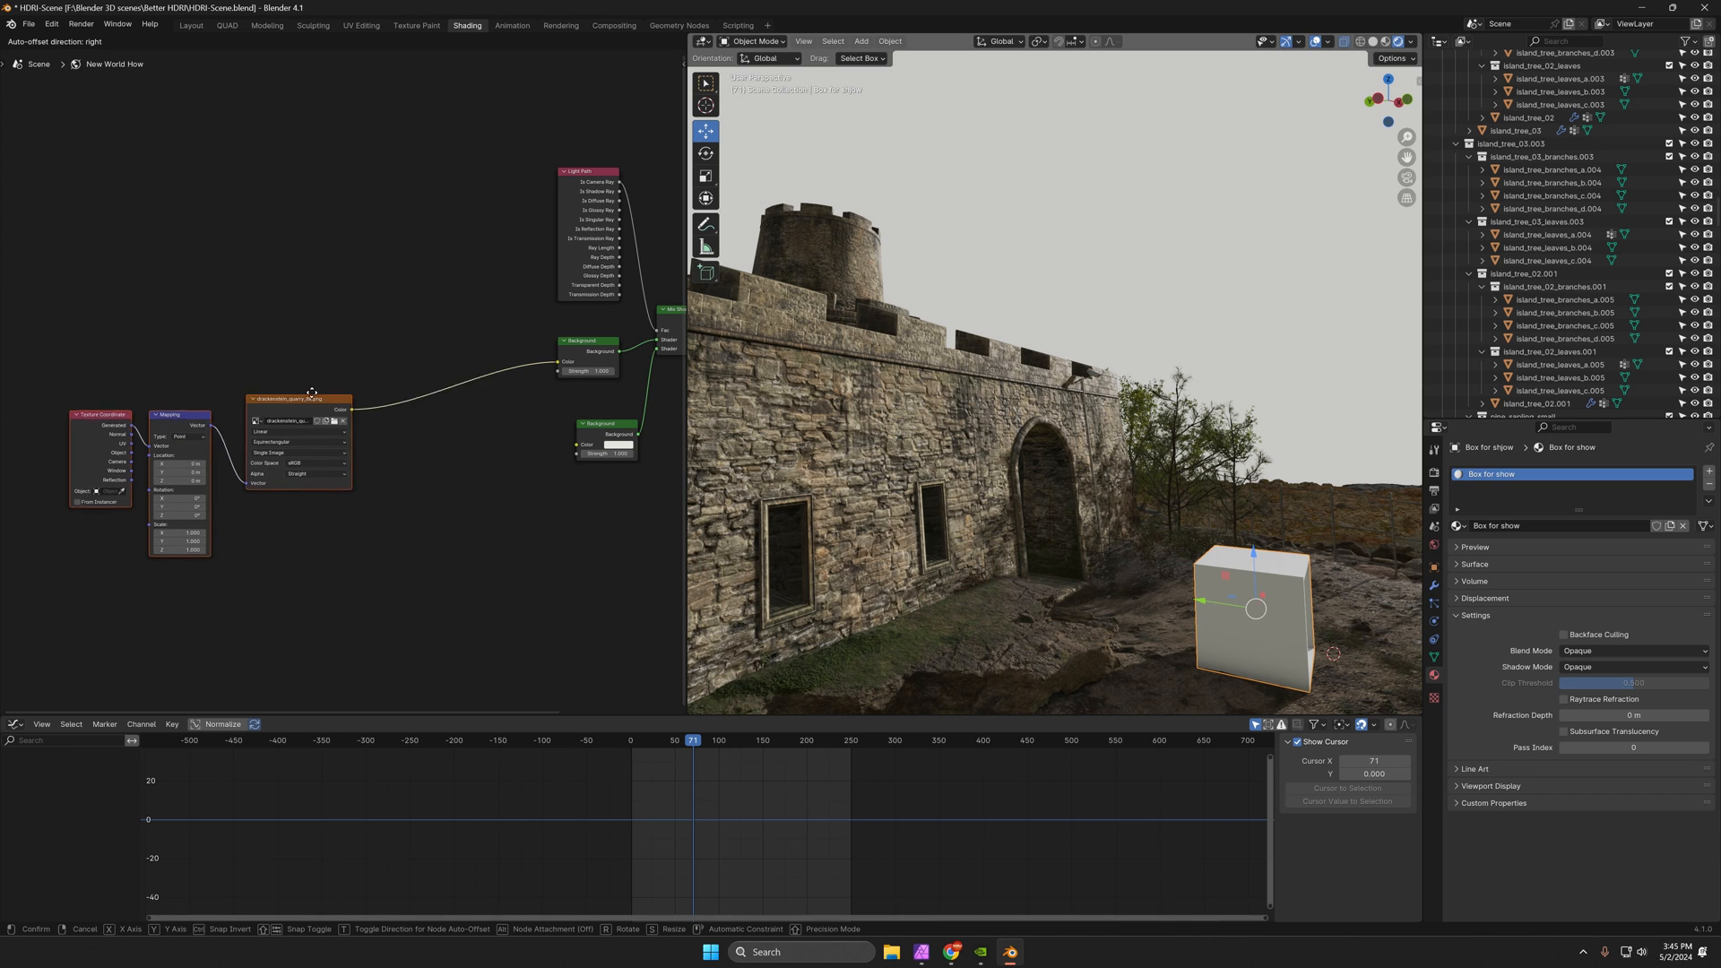
Add Color Ramp, RGB Curves and Mix color nodes to the world node tree.
left_click(163, 42)
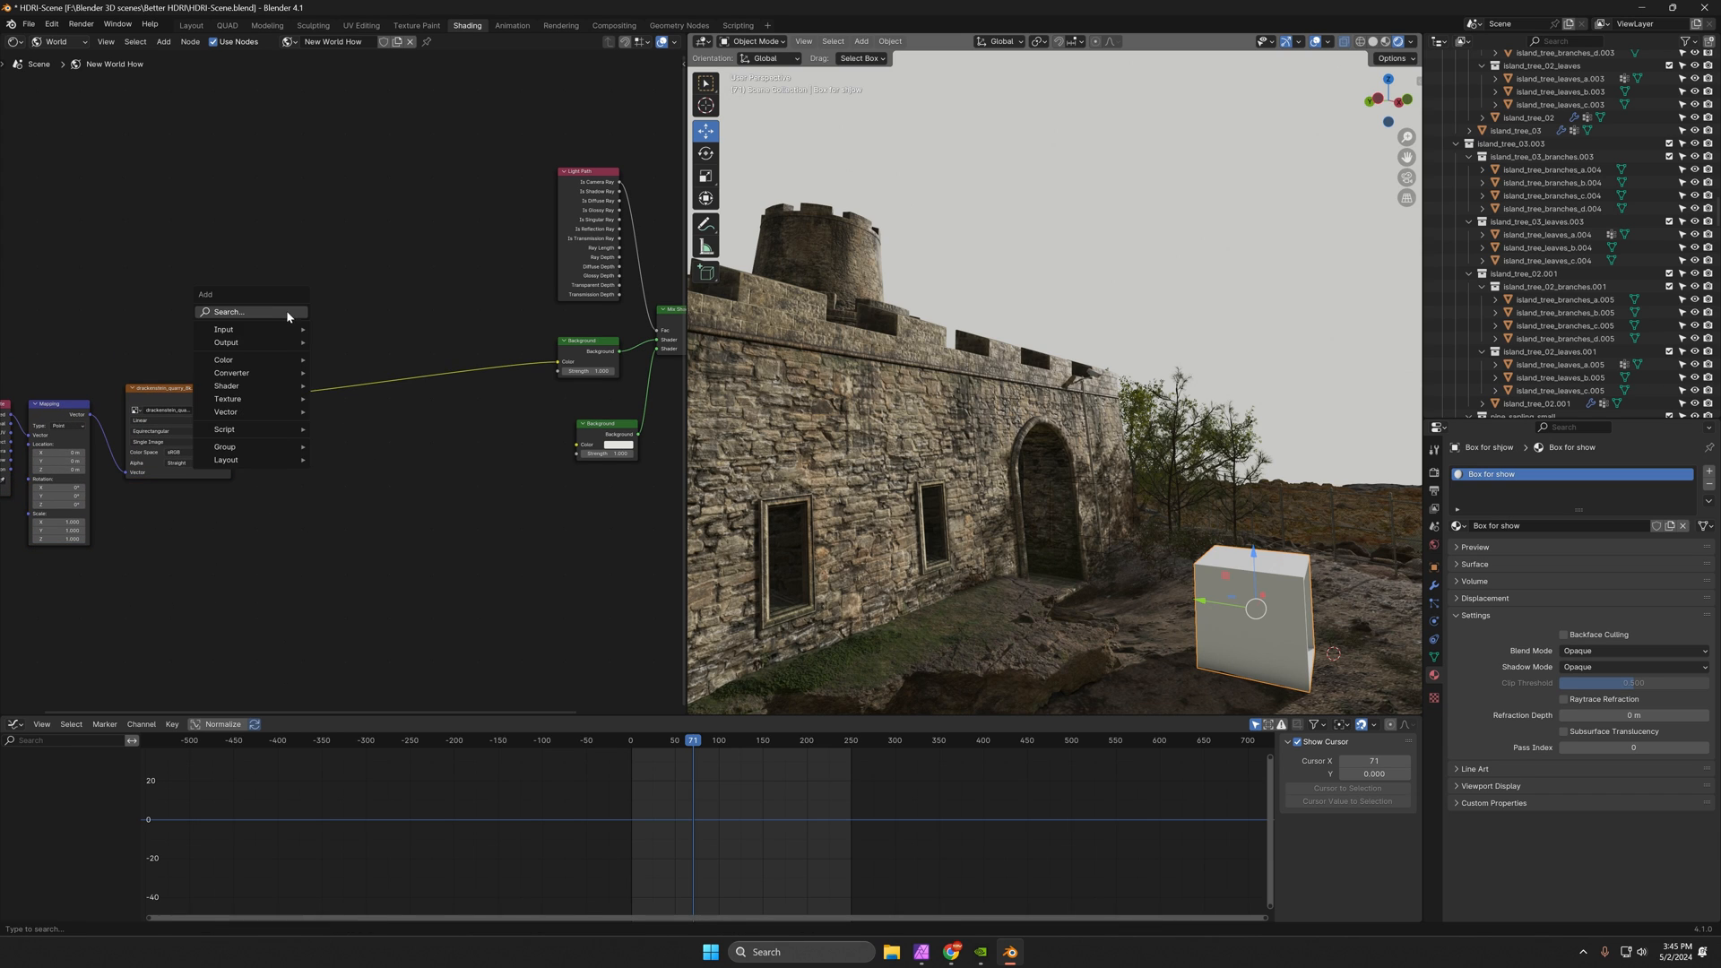
type("color")
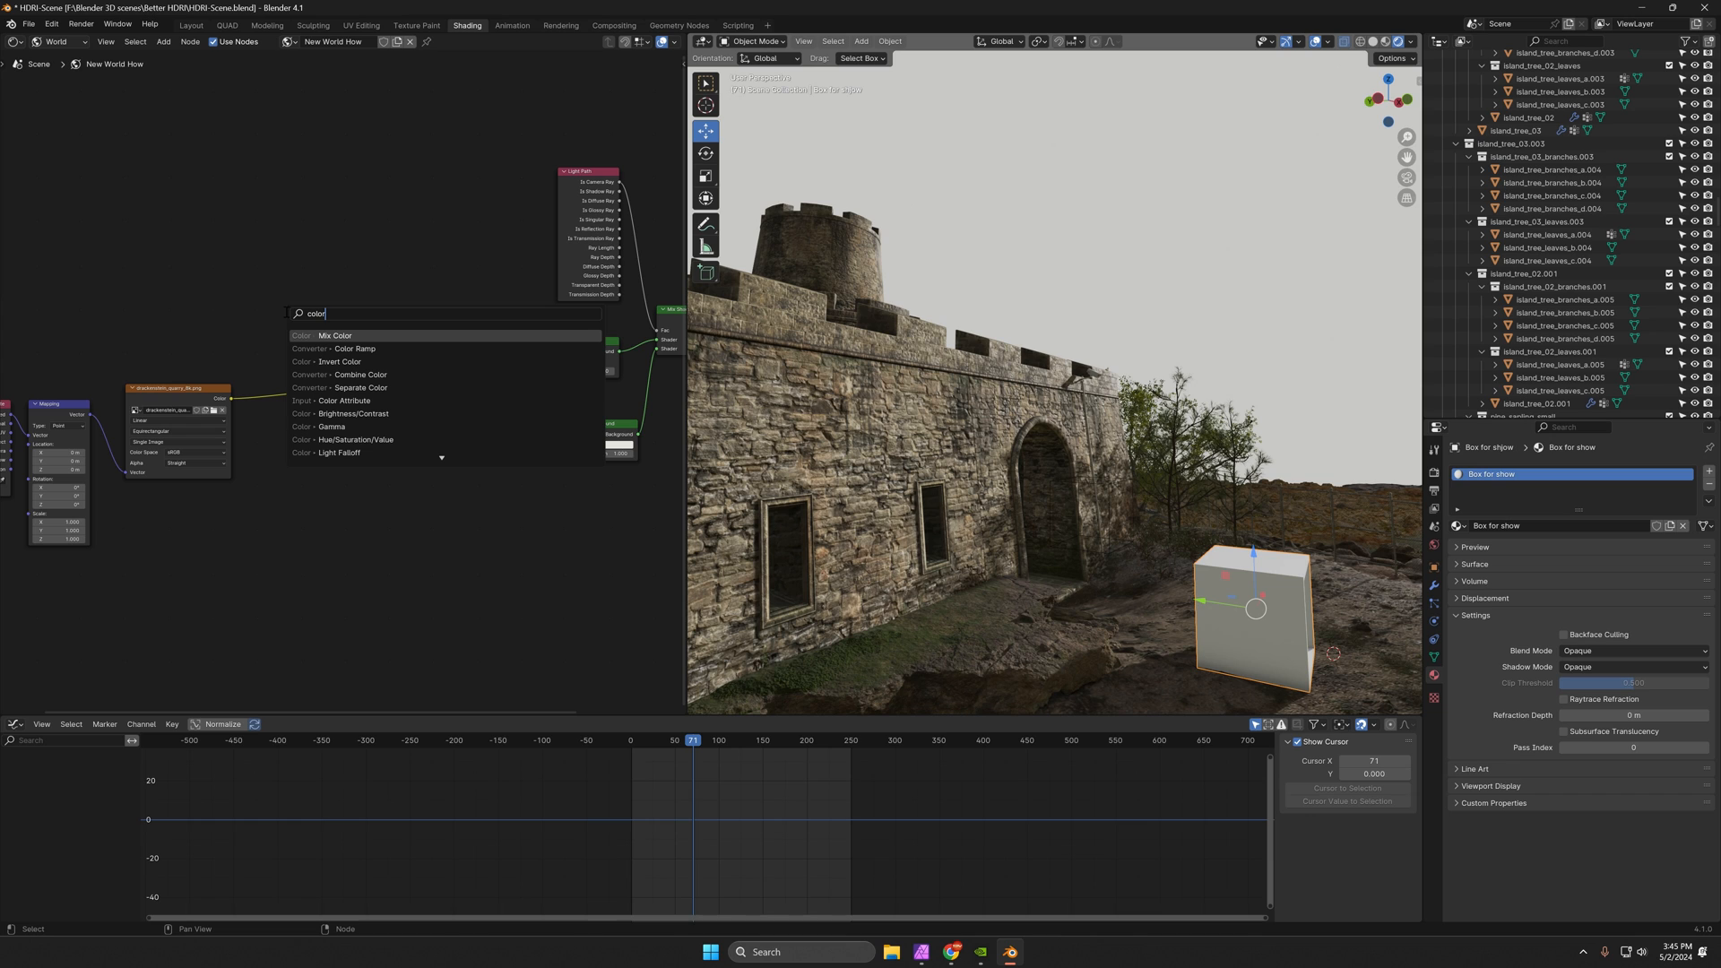
left_click(355, 348)
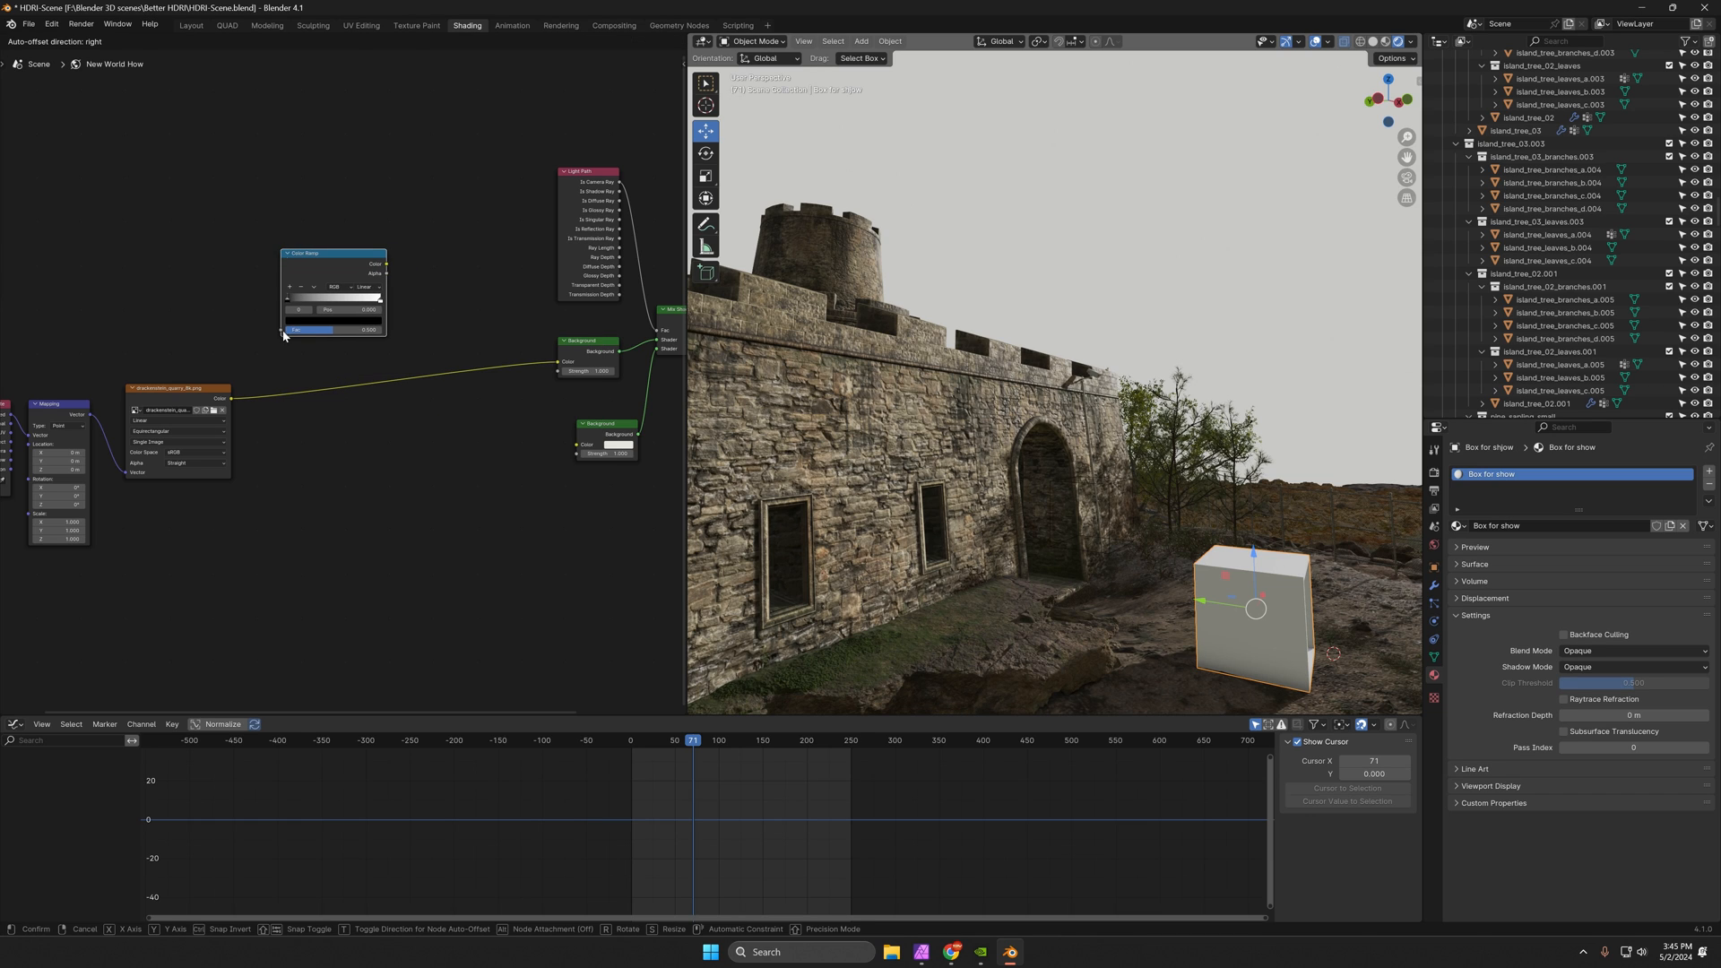
left_click(162, 43)
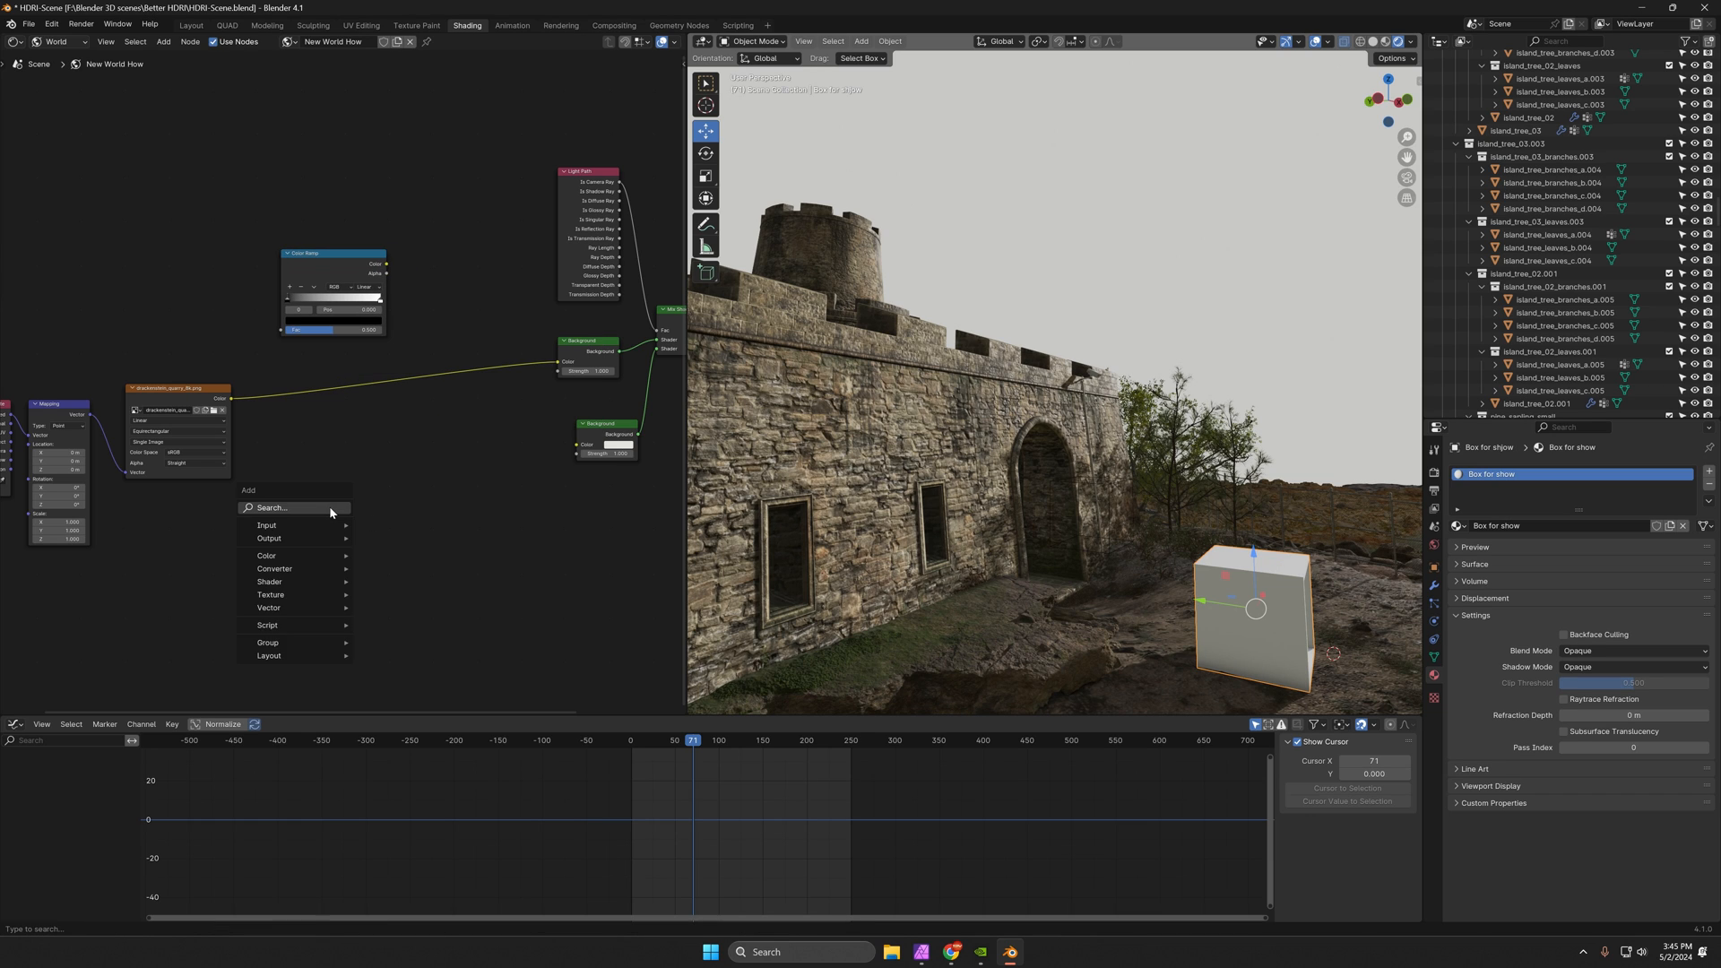
type("cur")
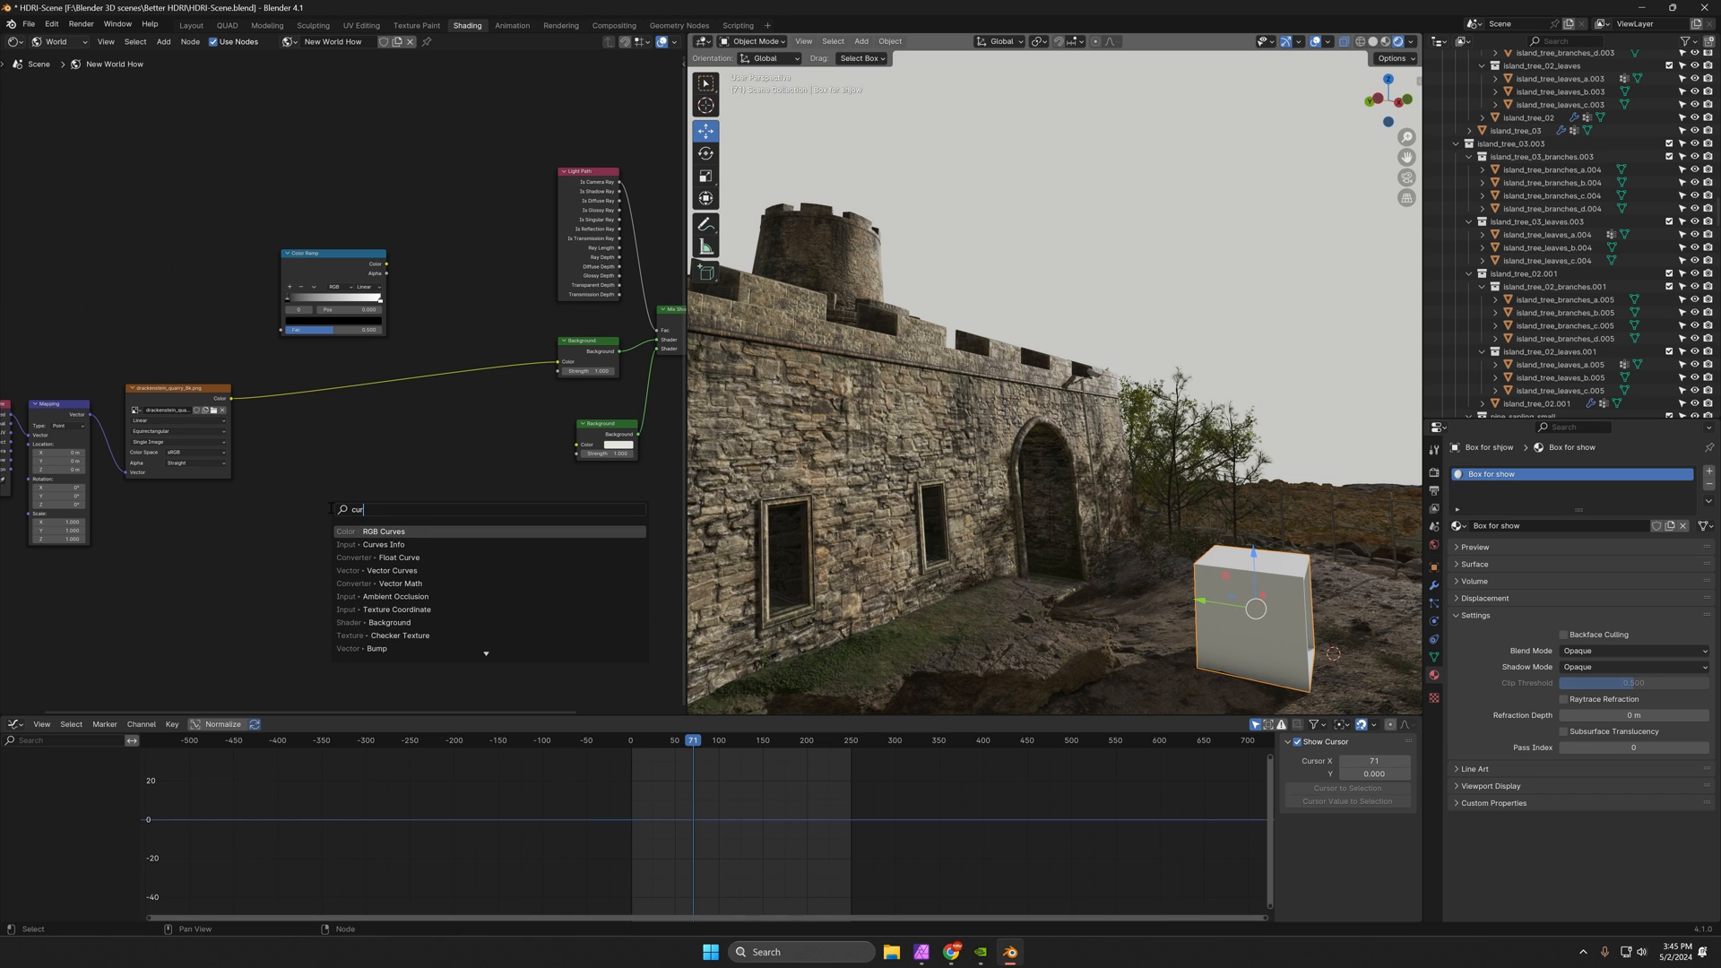
left_click(385, 532)
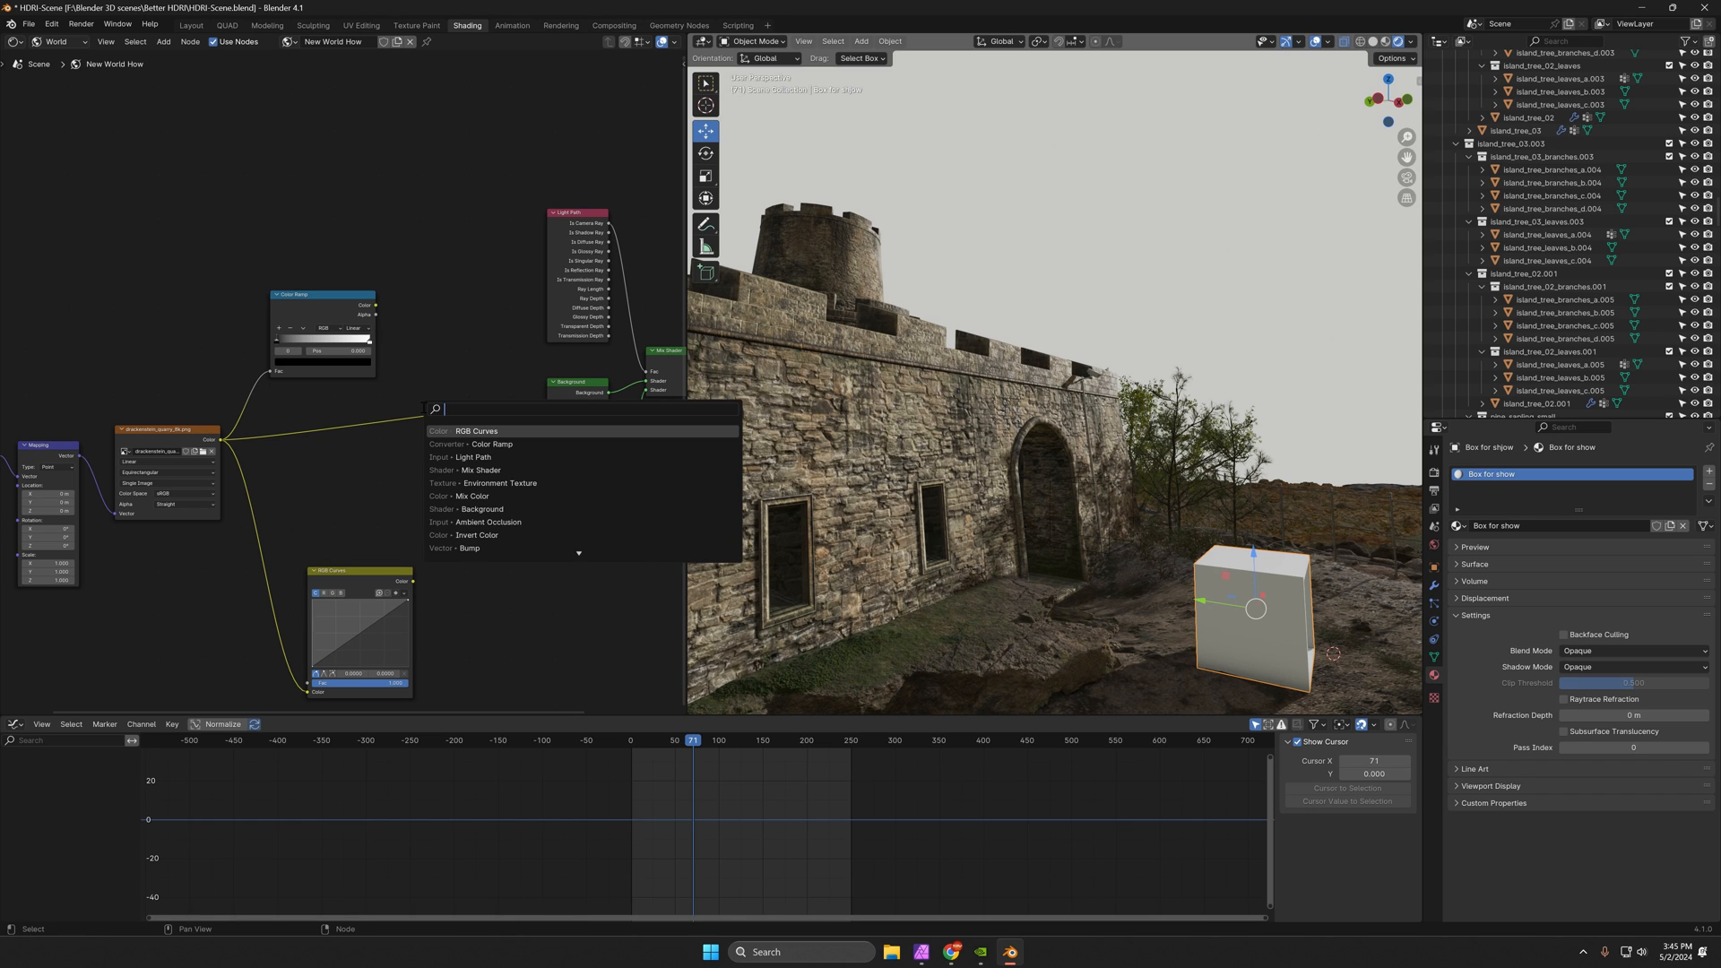
type("mix")
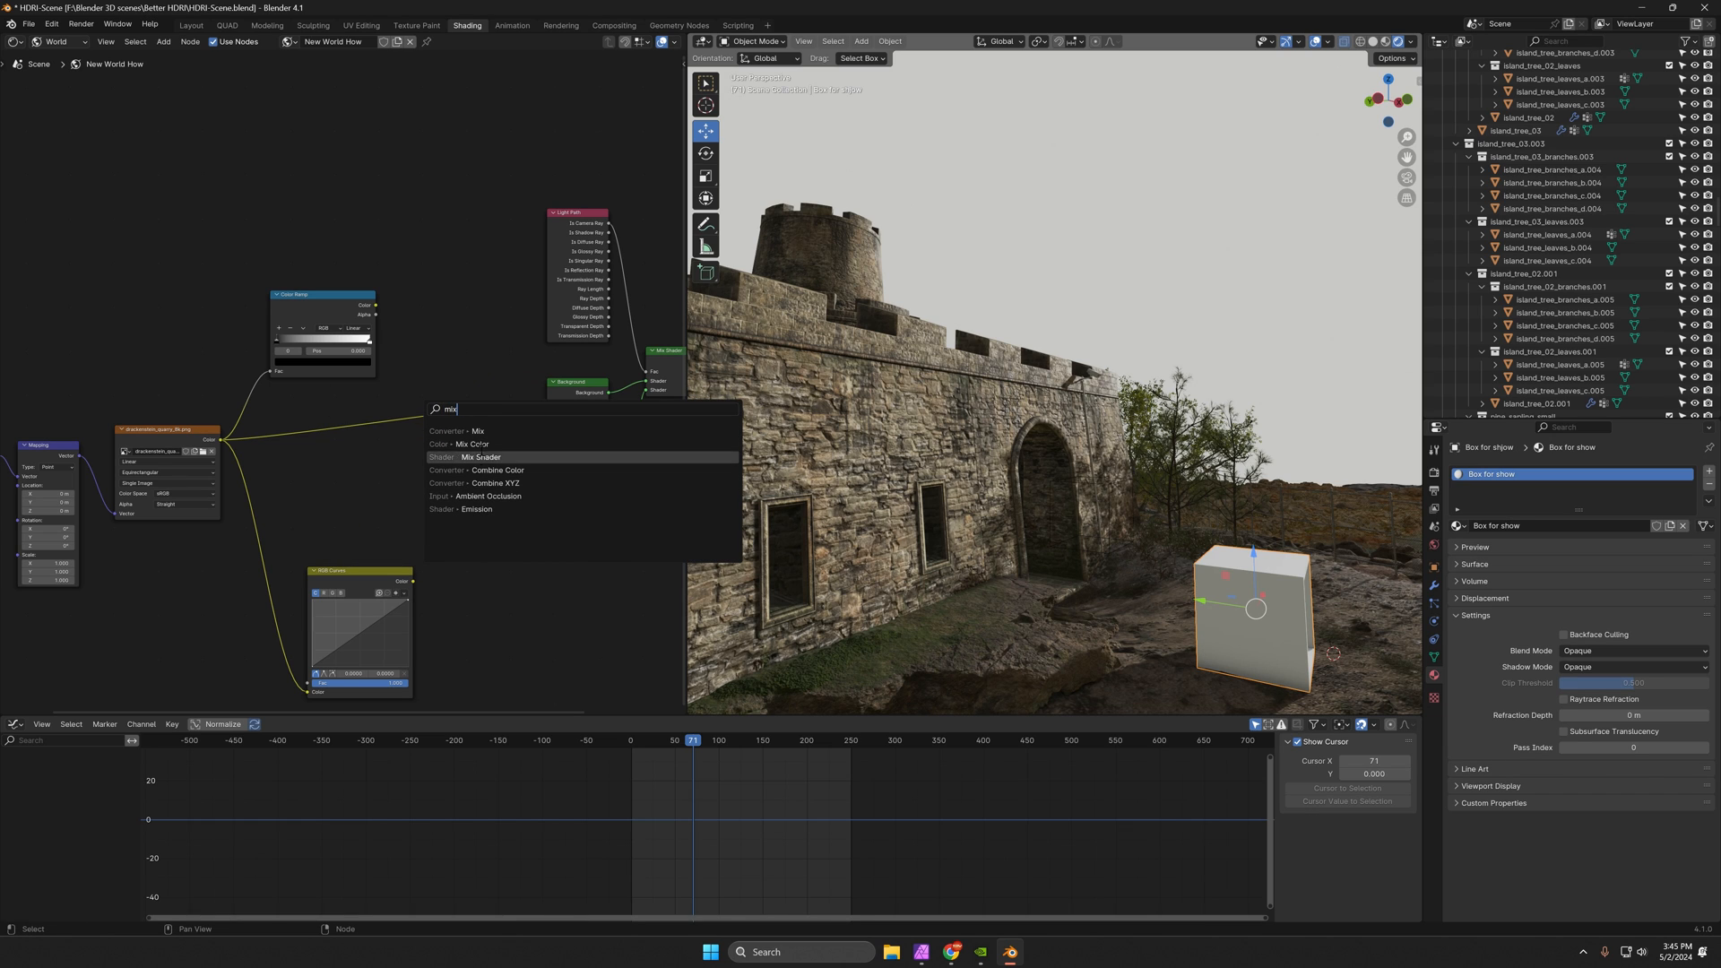
left_click(479, 431)
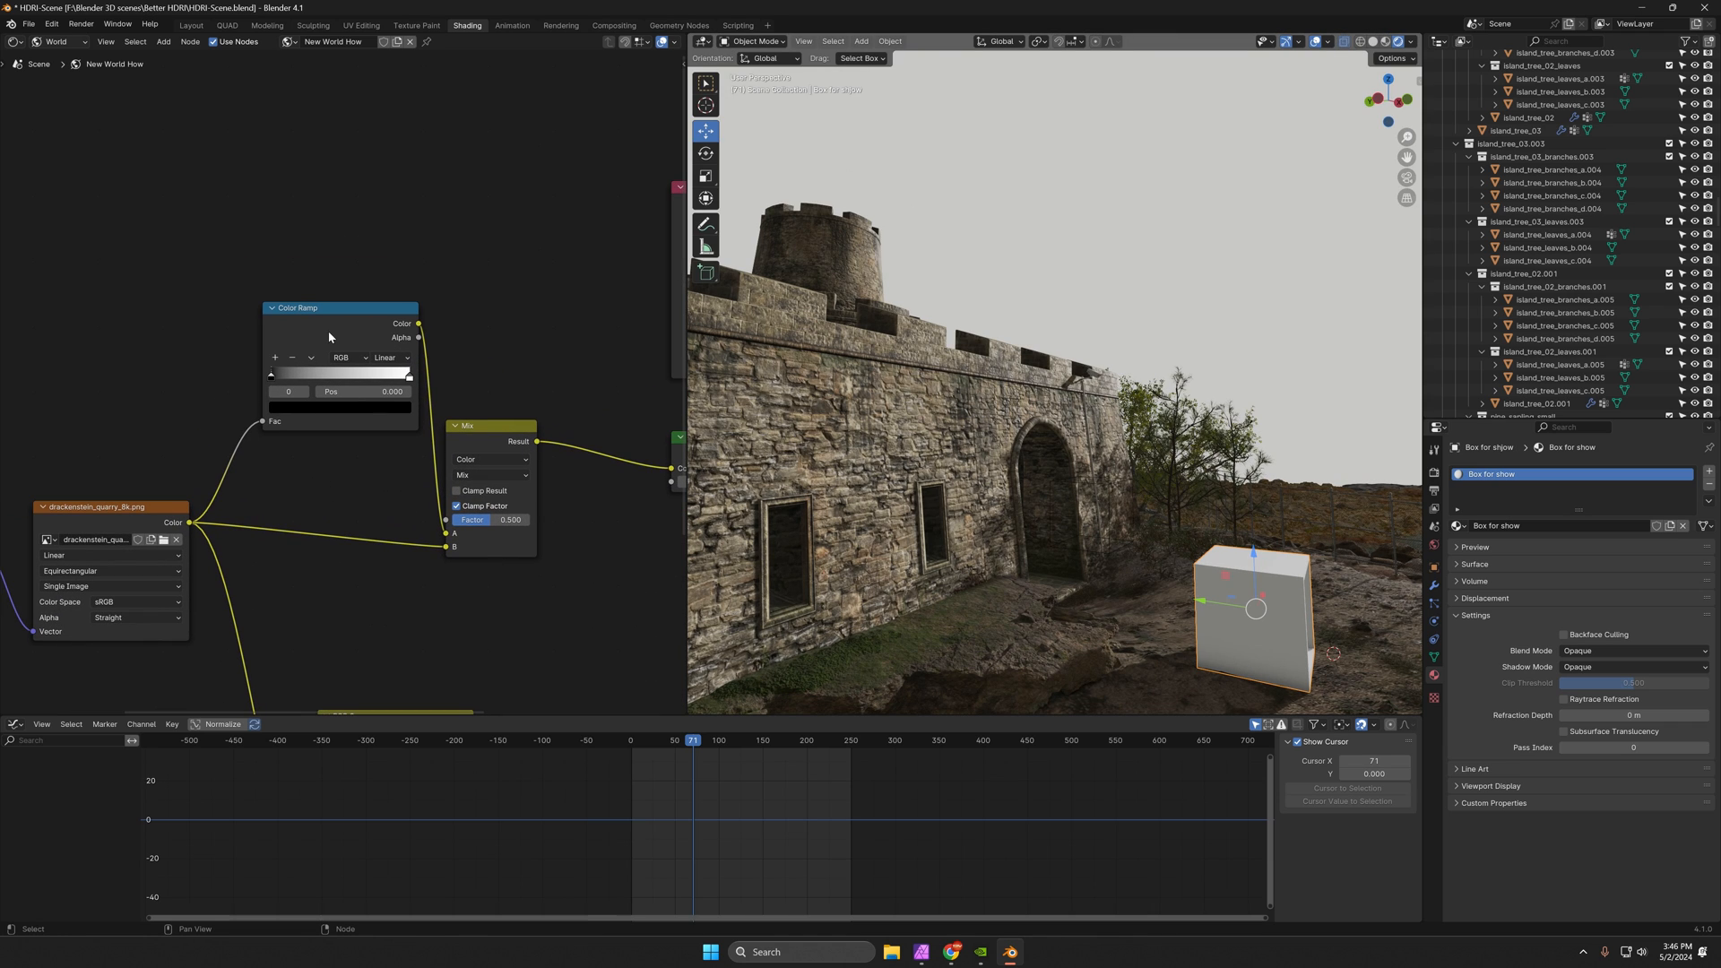
mouse_move(436, 390)
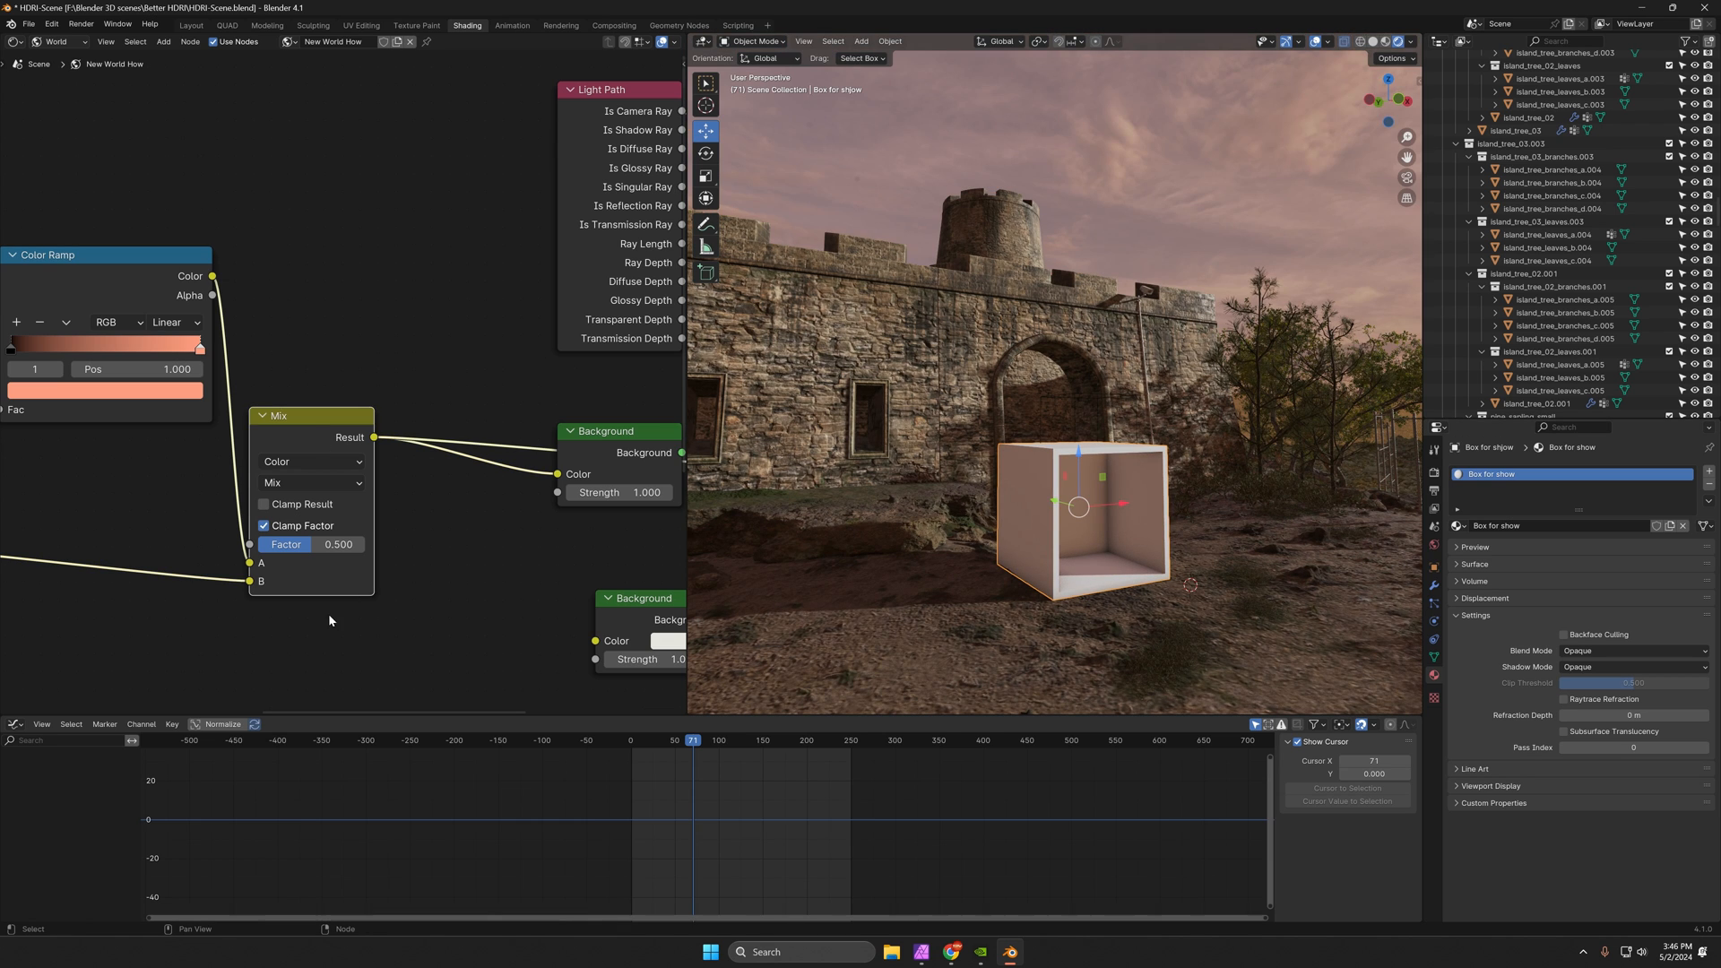
Set the world Mix node Factor to about 0.618.
left_click_drag(318, 544, 341, 544)
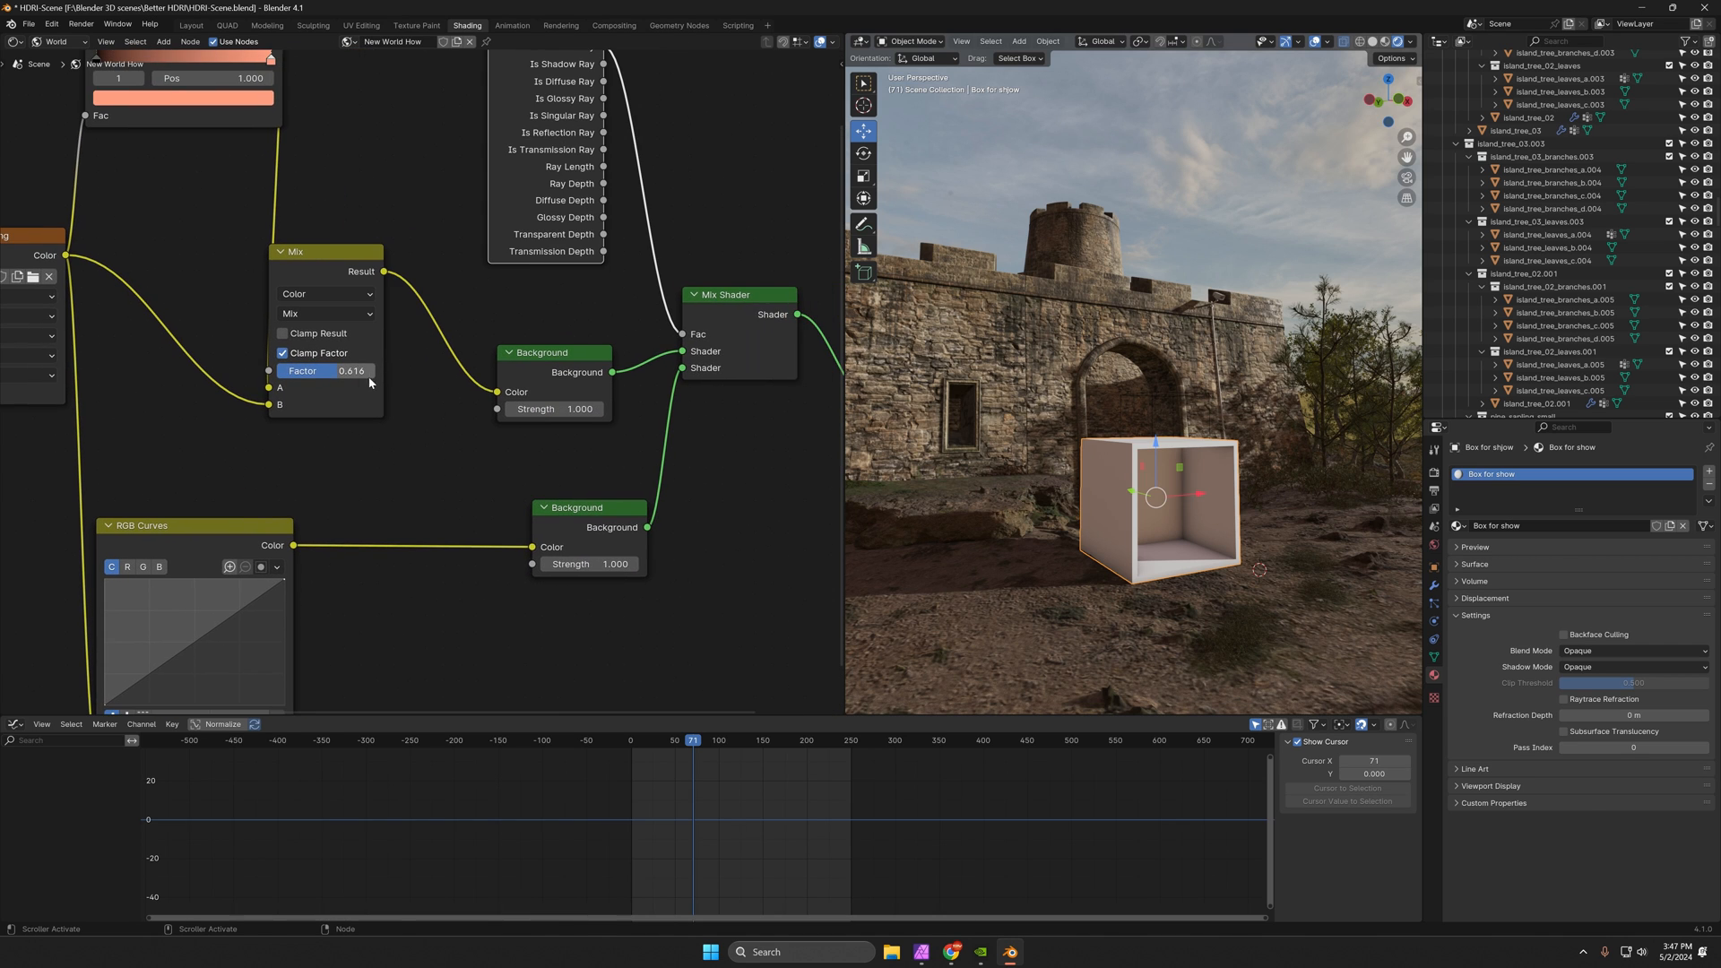
Pull the RGB Curves point down to darken lighting and set Mix Factor to 0.575.
left_click_drag(352, 371, 318, 371)
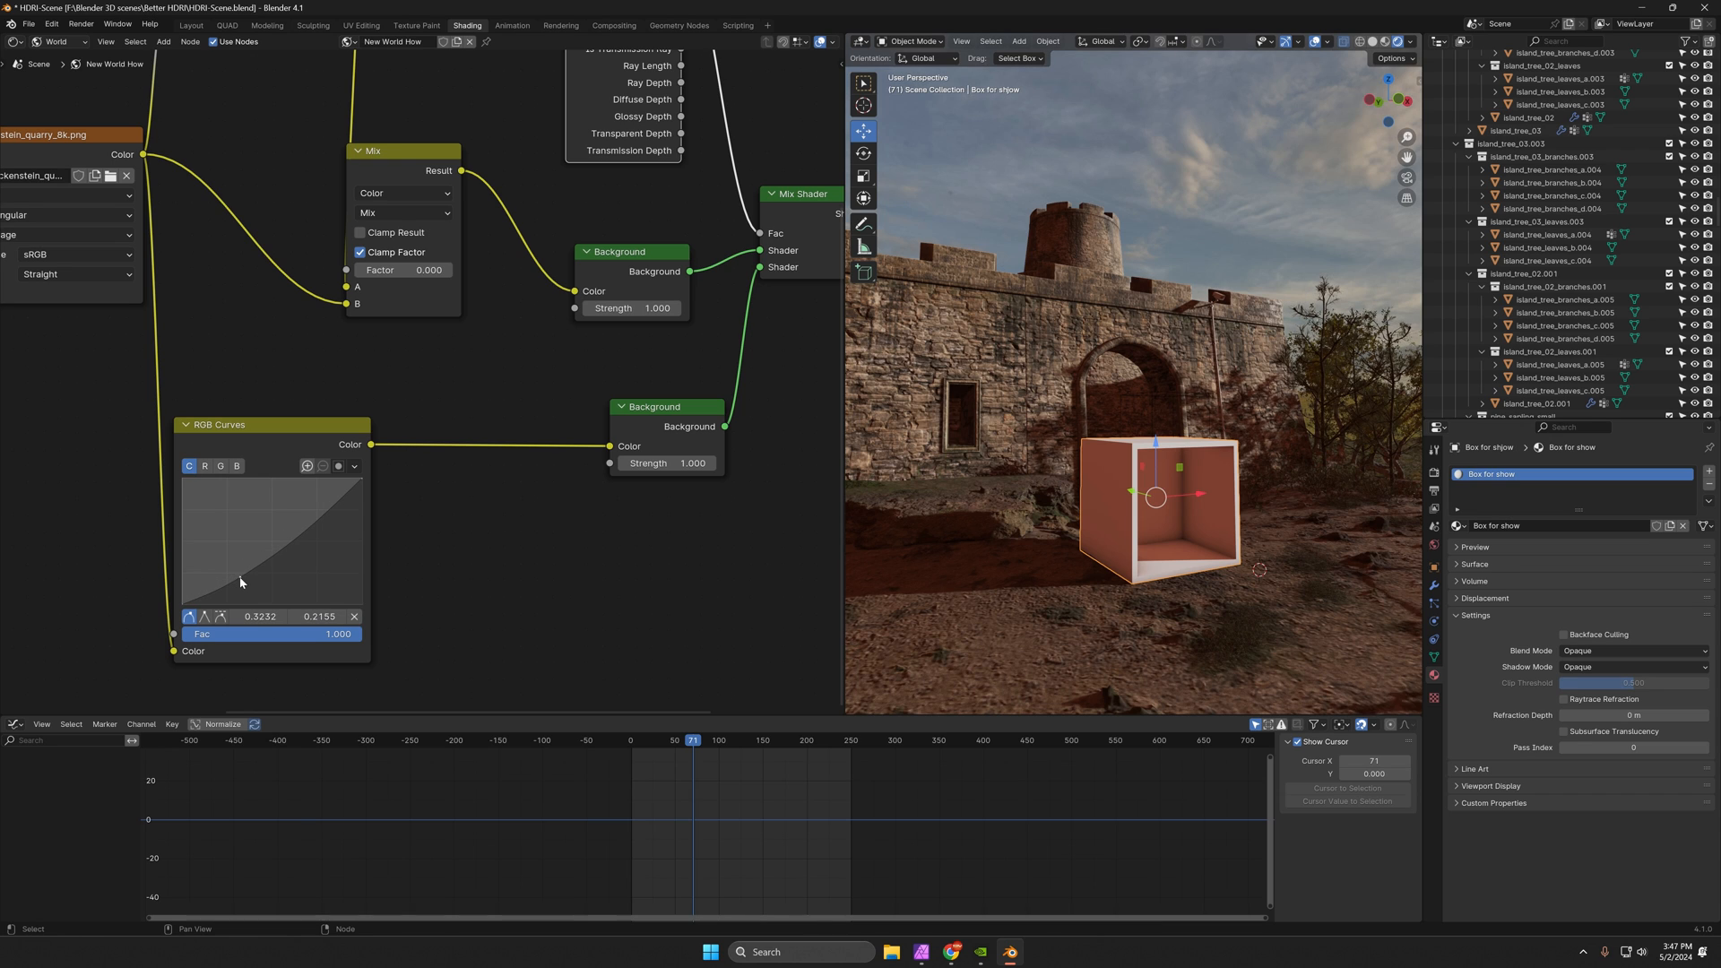
left_click_drag(240, 580, 250, 582)
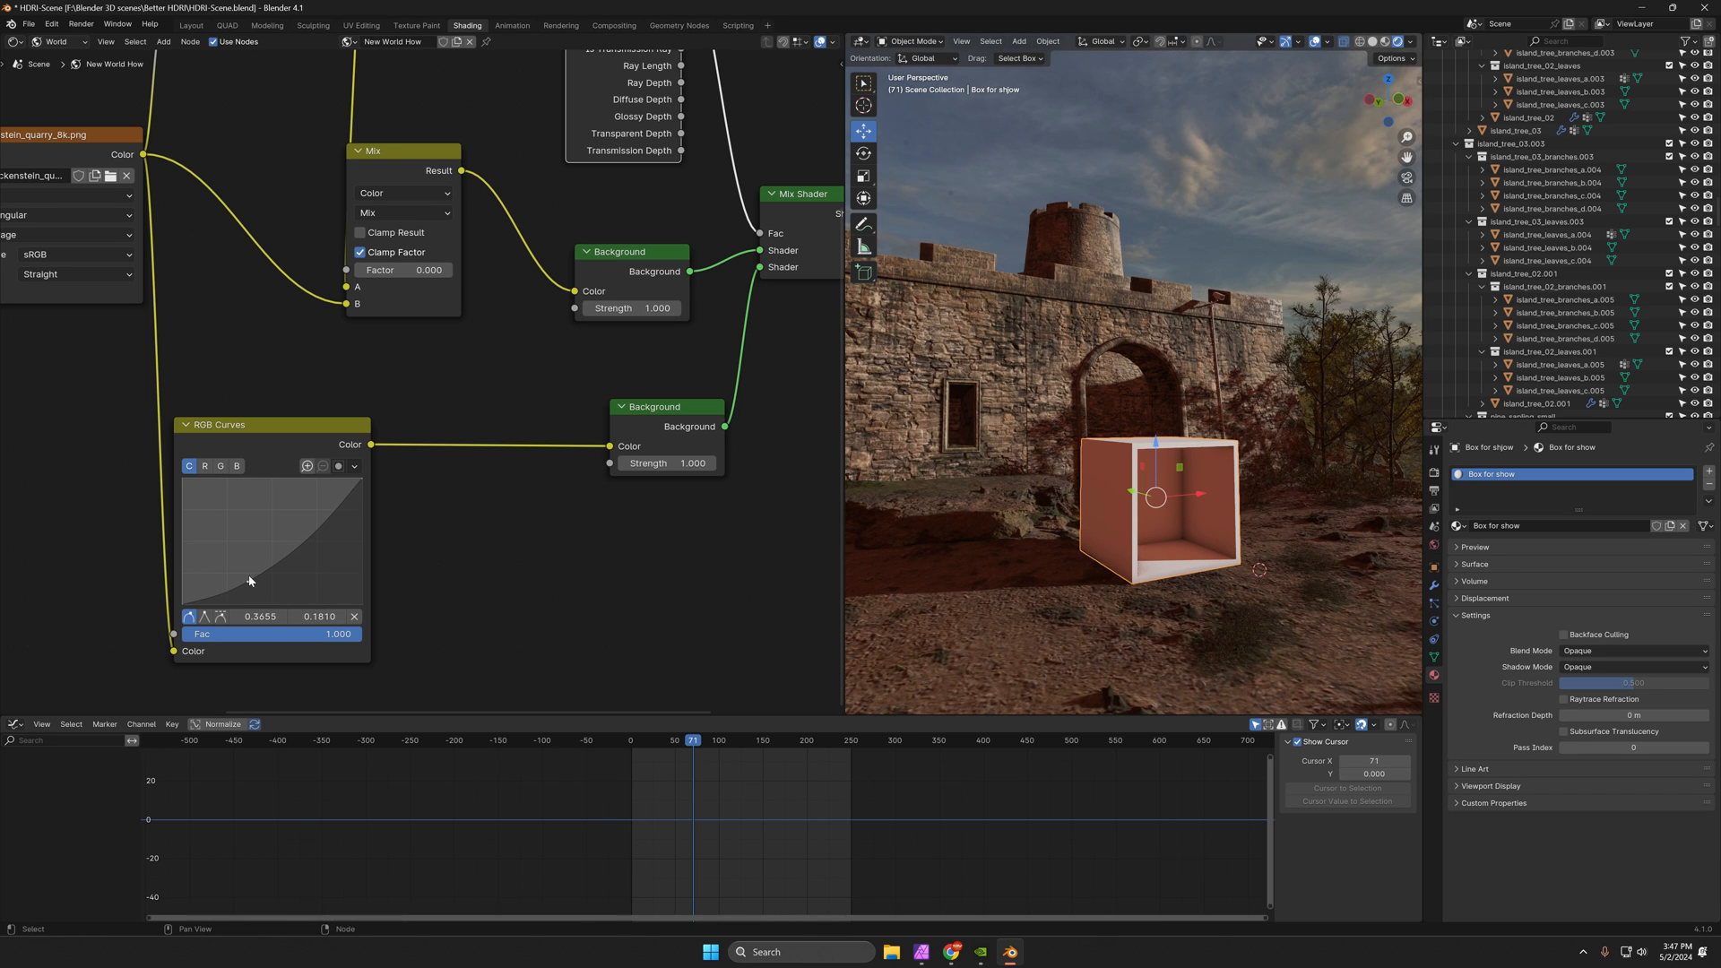
left_click_drag(250, 580, 317, 523)
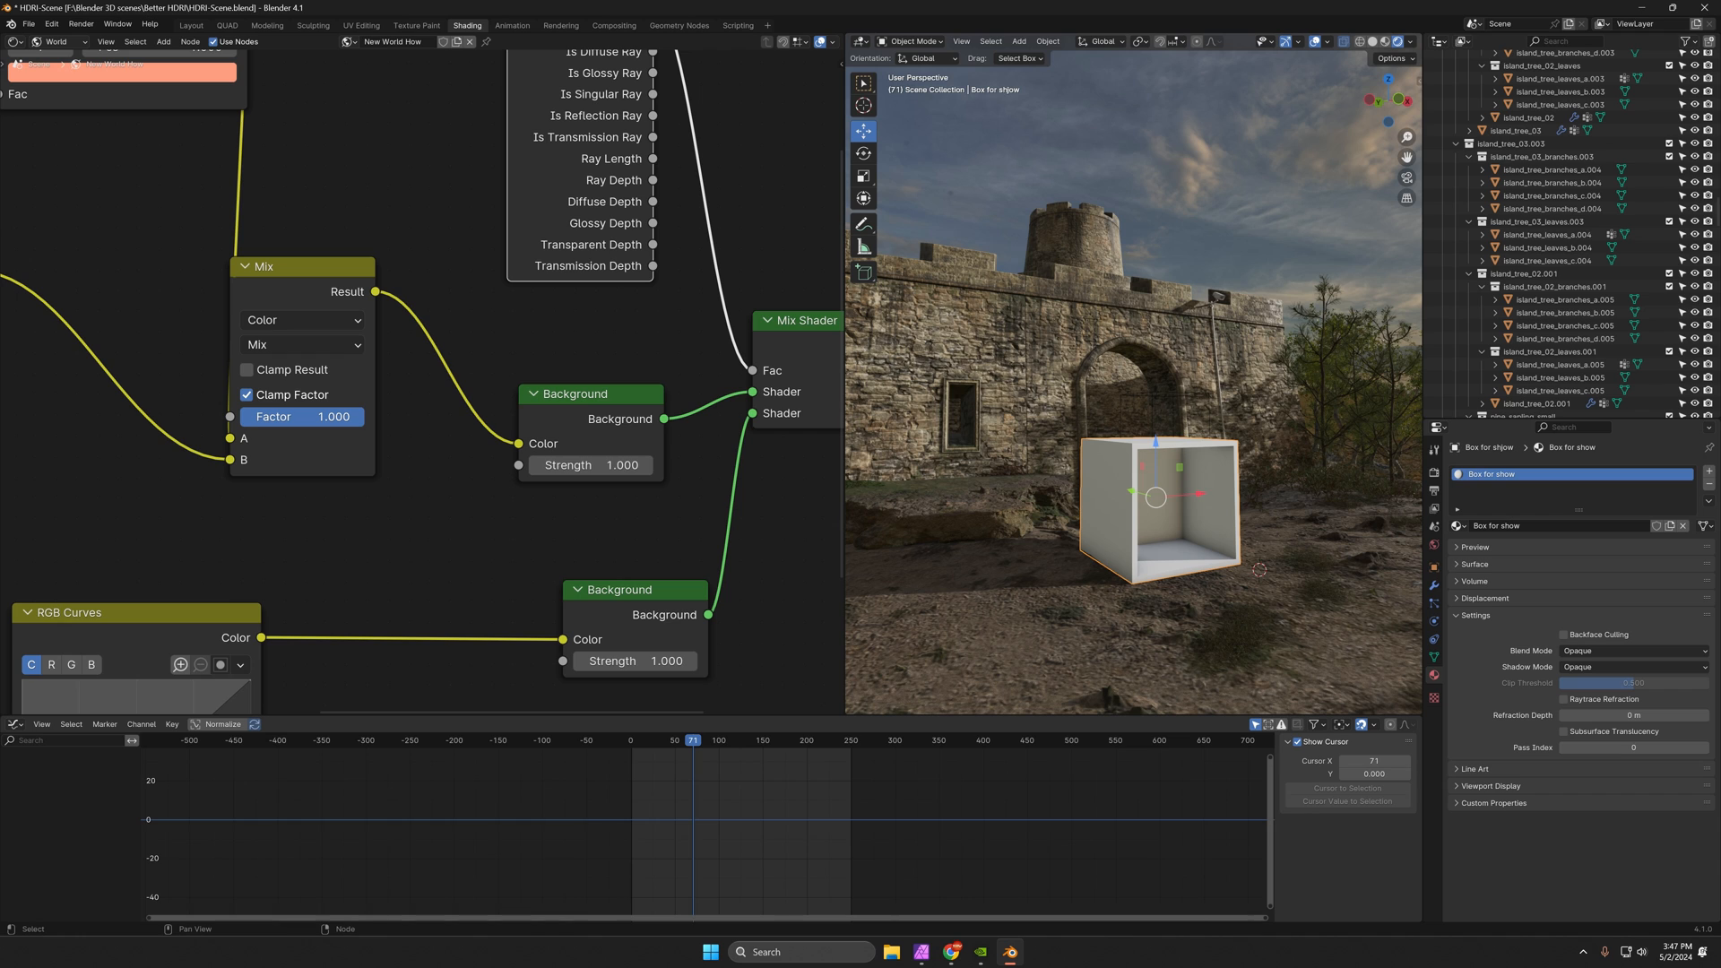
left_click_drag(329, 416, 308, 416)
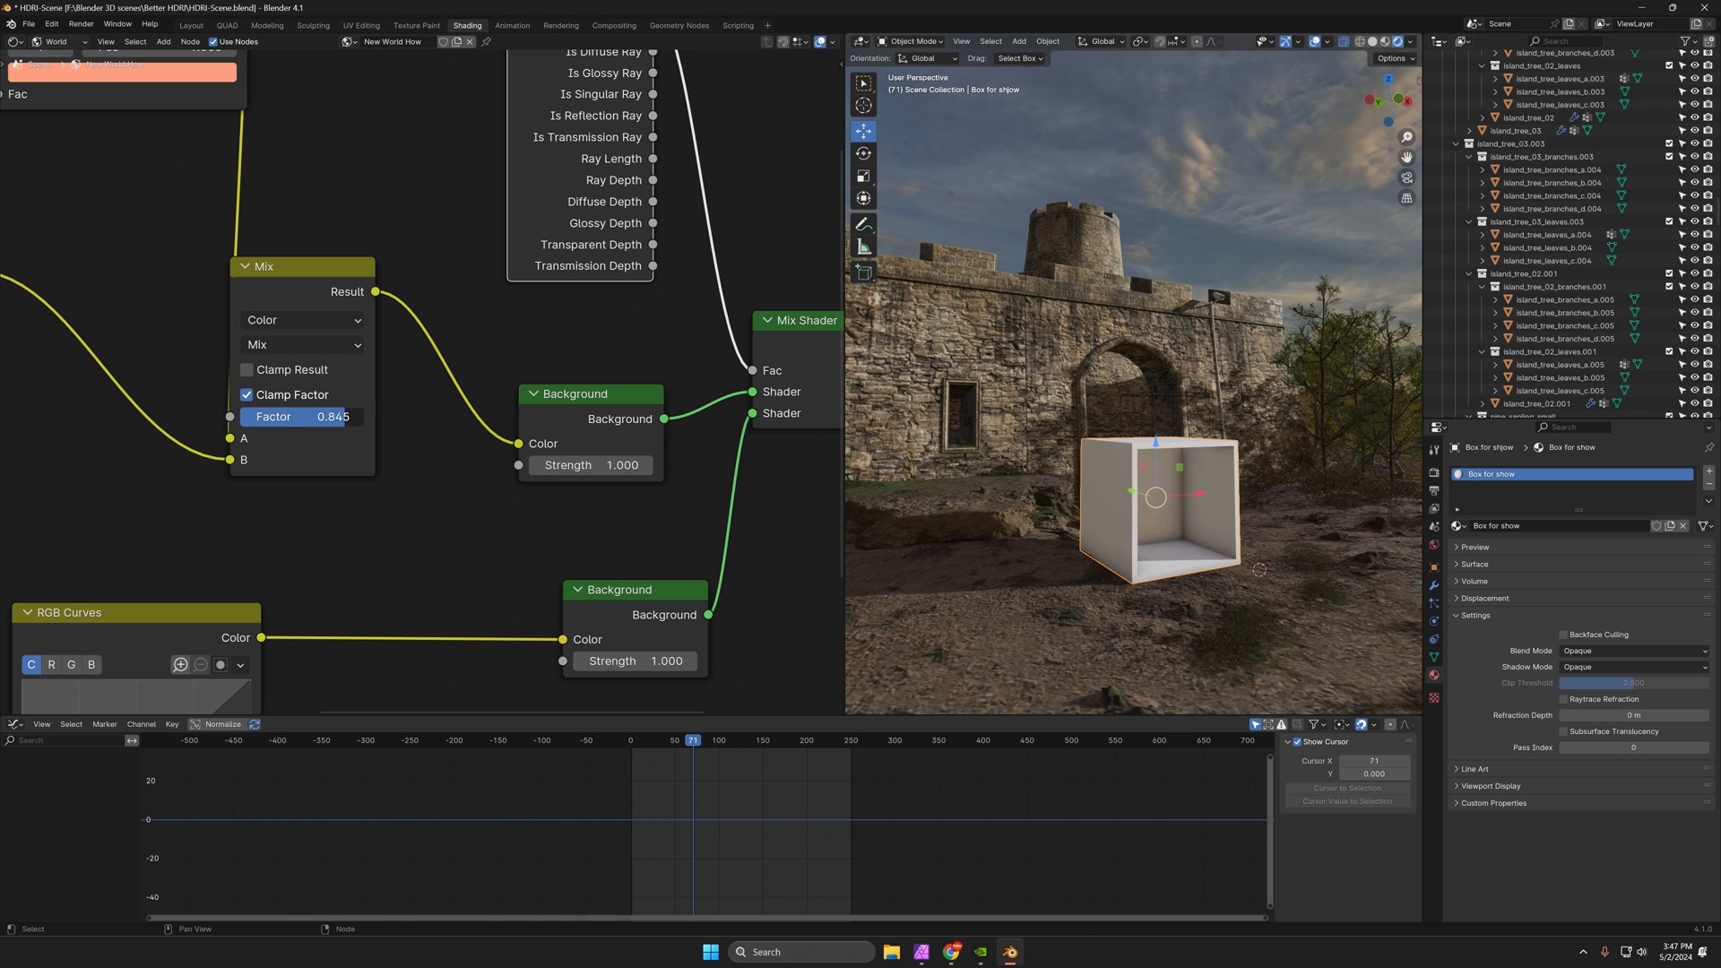
left_click_drag(329, 416, 307, 416)
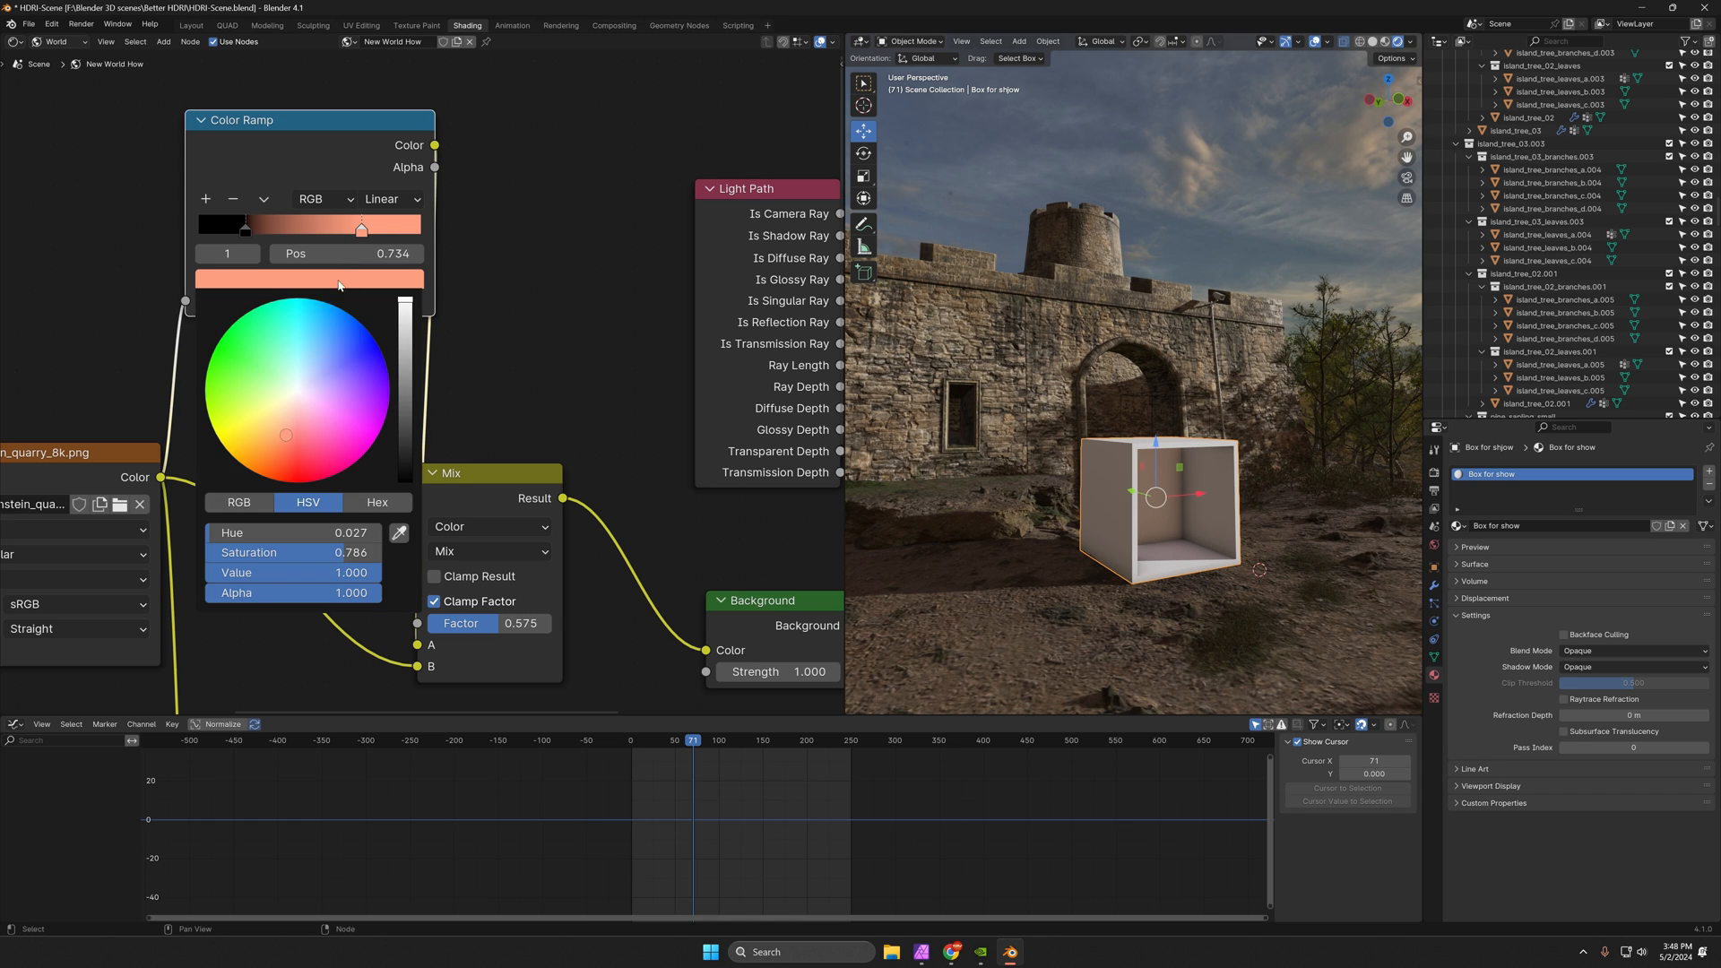
Recolour the Color Ramp stop light blue and set the Mix Factor near 0.508.
left_click(294, 376)
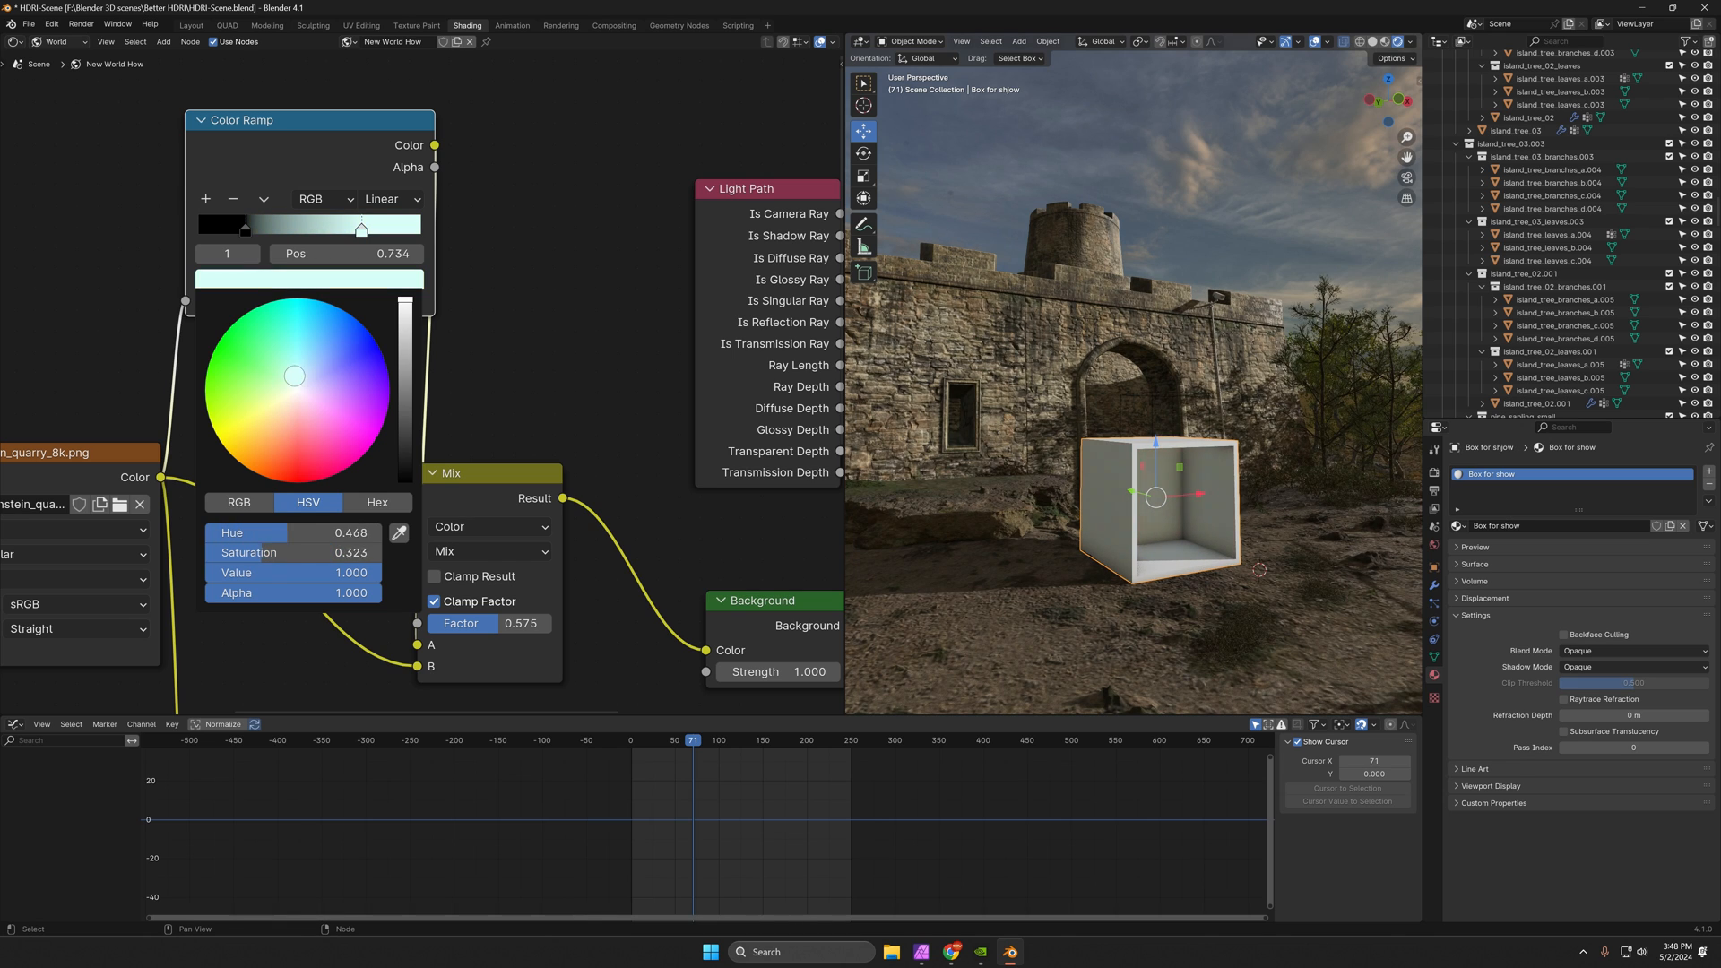
left_click_drag(294, 376, 303, 352)
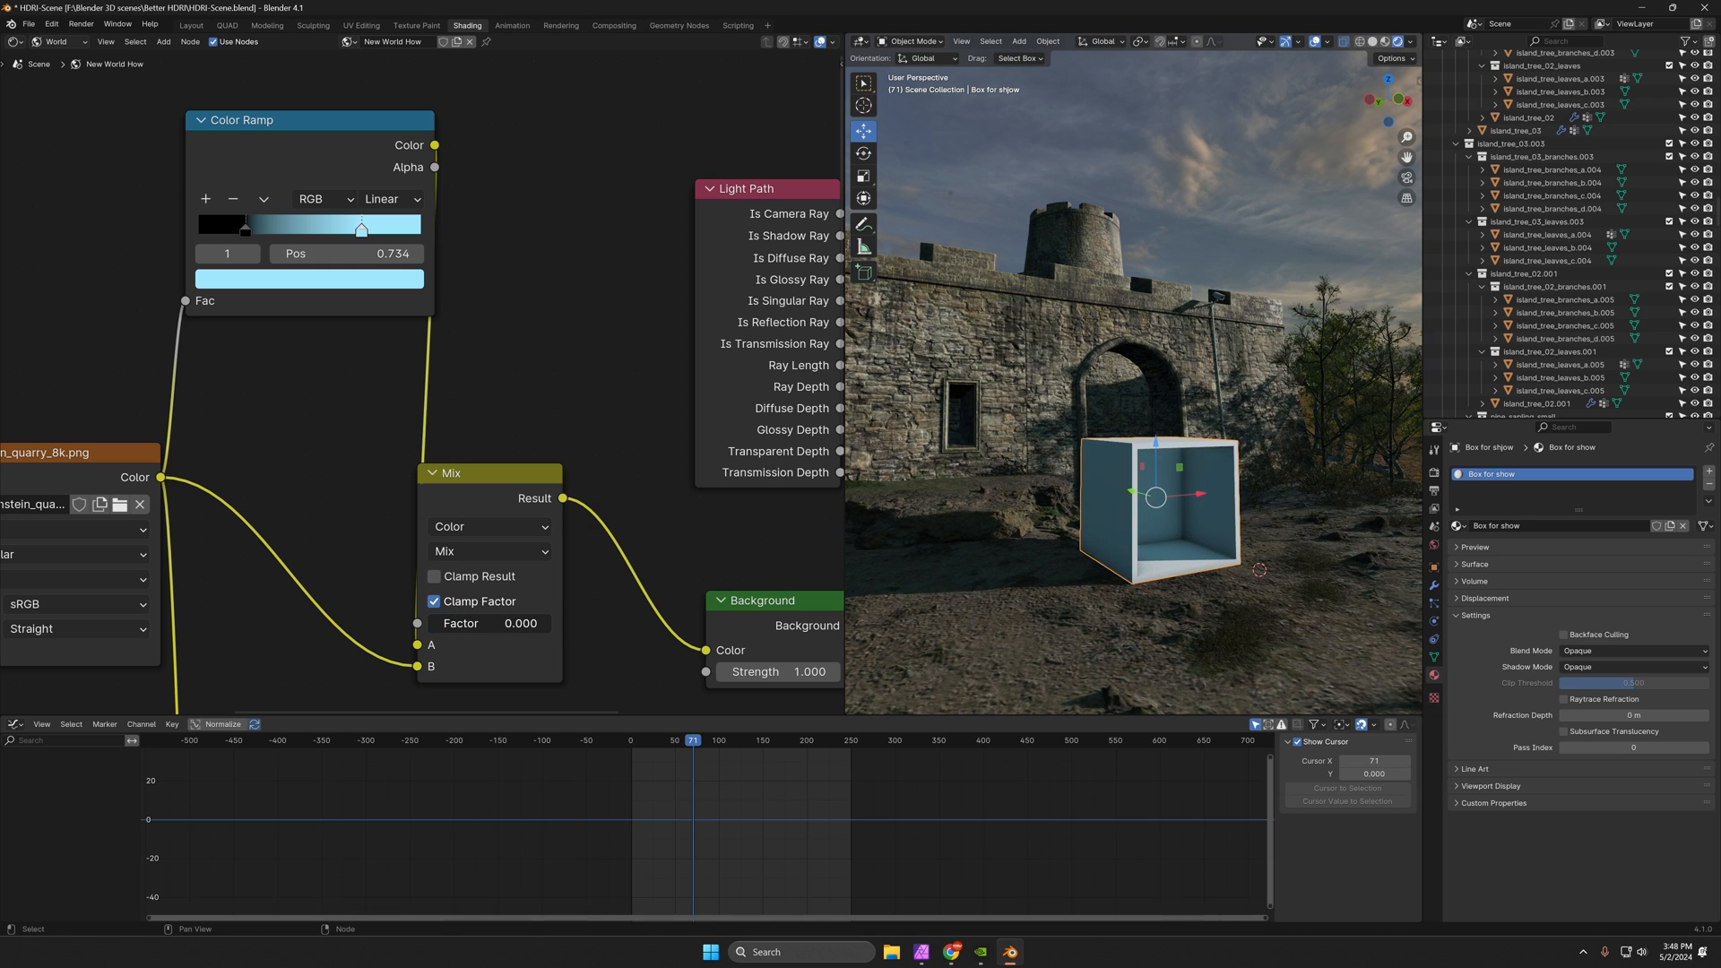
left_click_drag(484, 624, 522, 624)
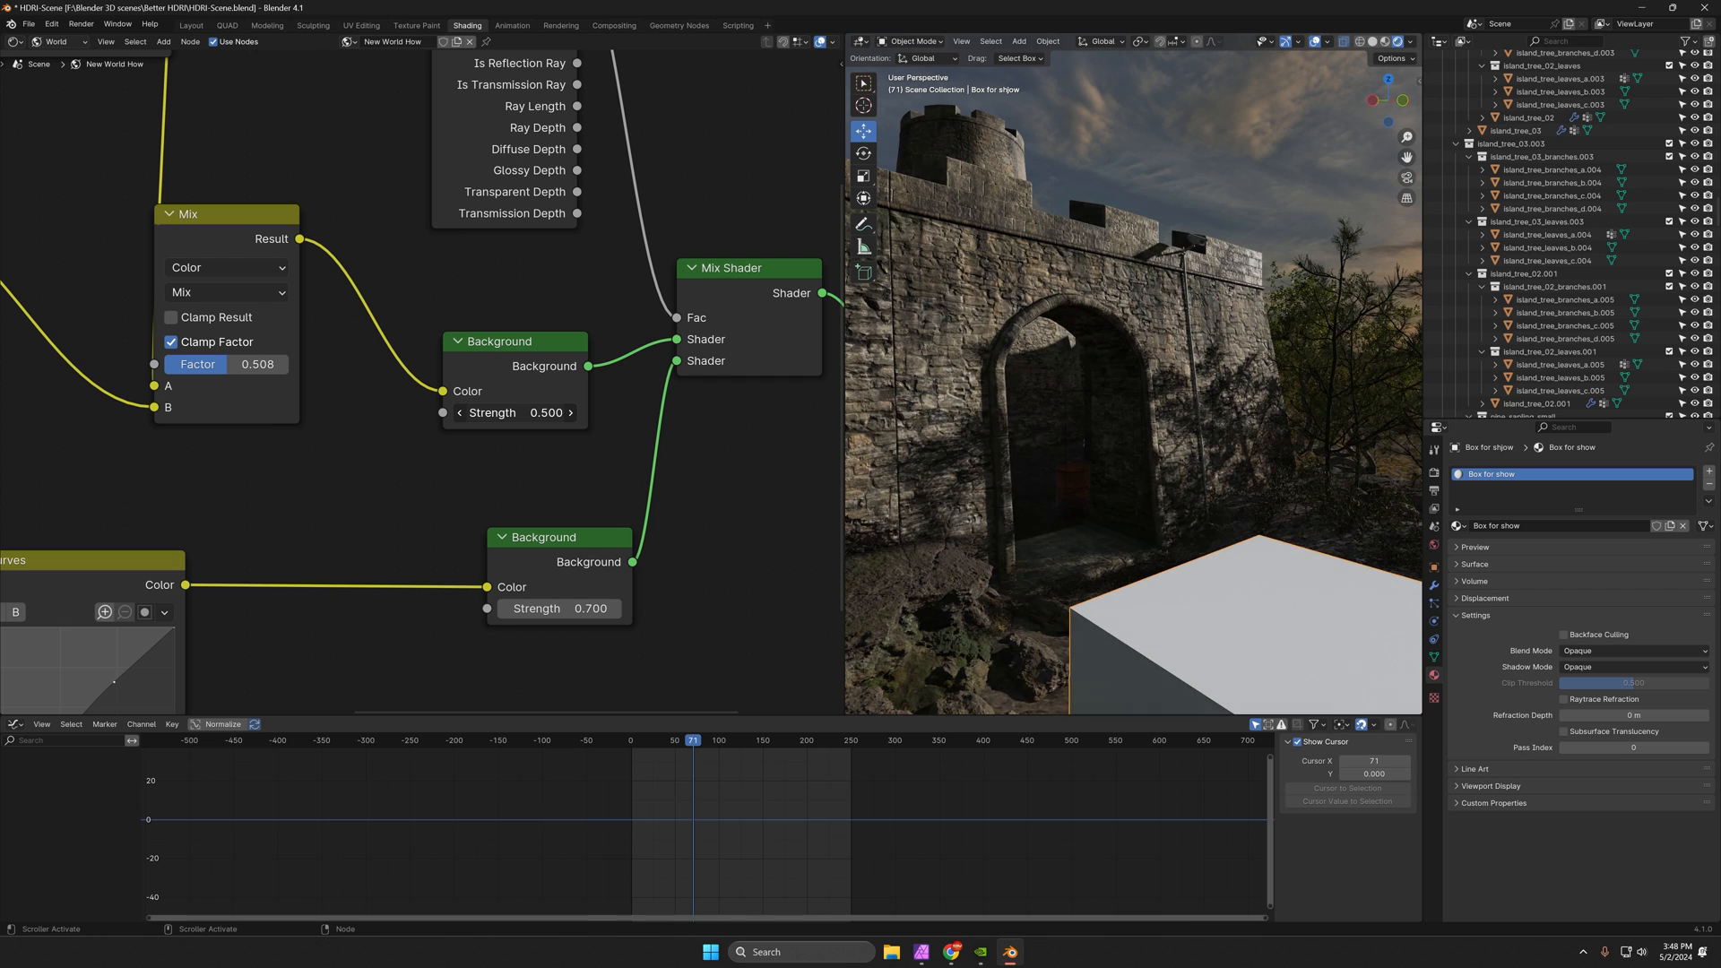
Set the top Background Strength to 0.7 and the lower one to 0.4.
left_click(546, 412)
type("0.800")
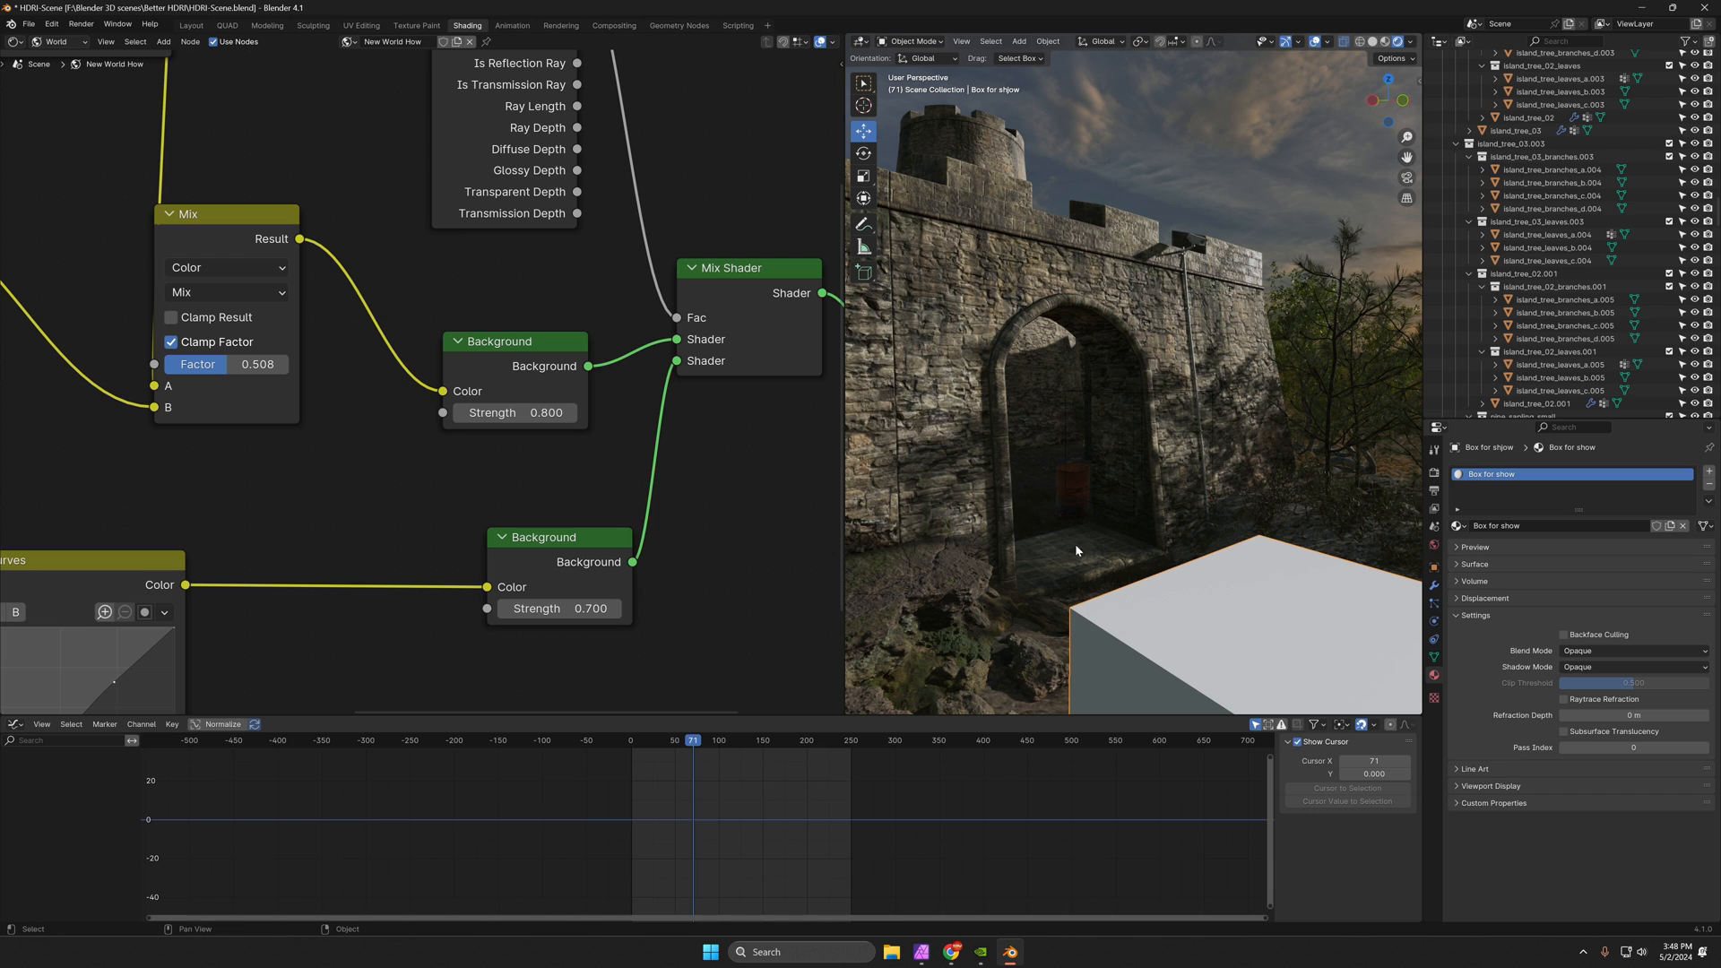
mouse_move(1242, 130)
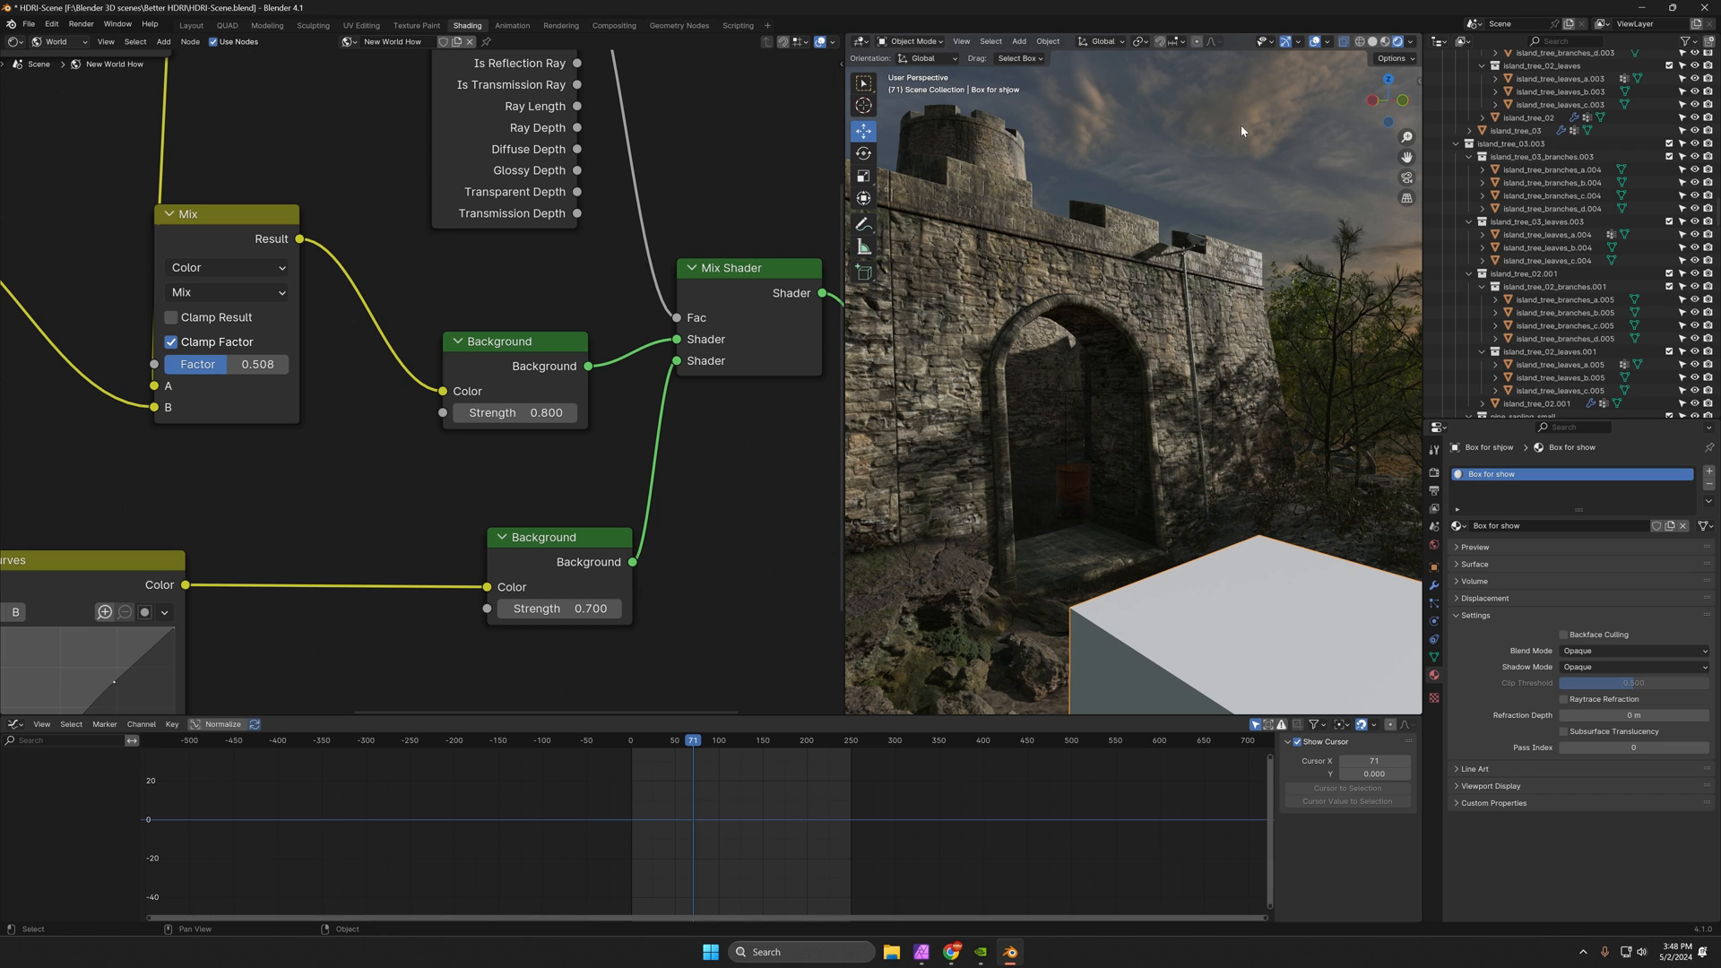
left_click(514, 412)
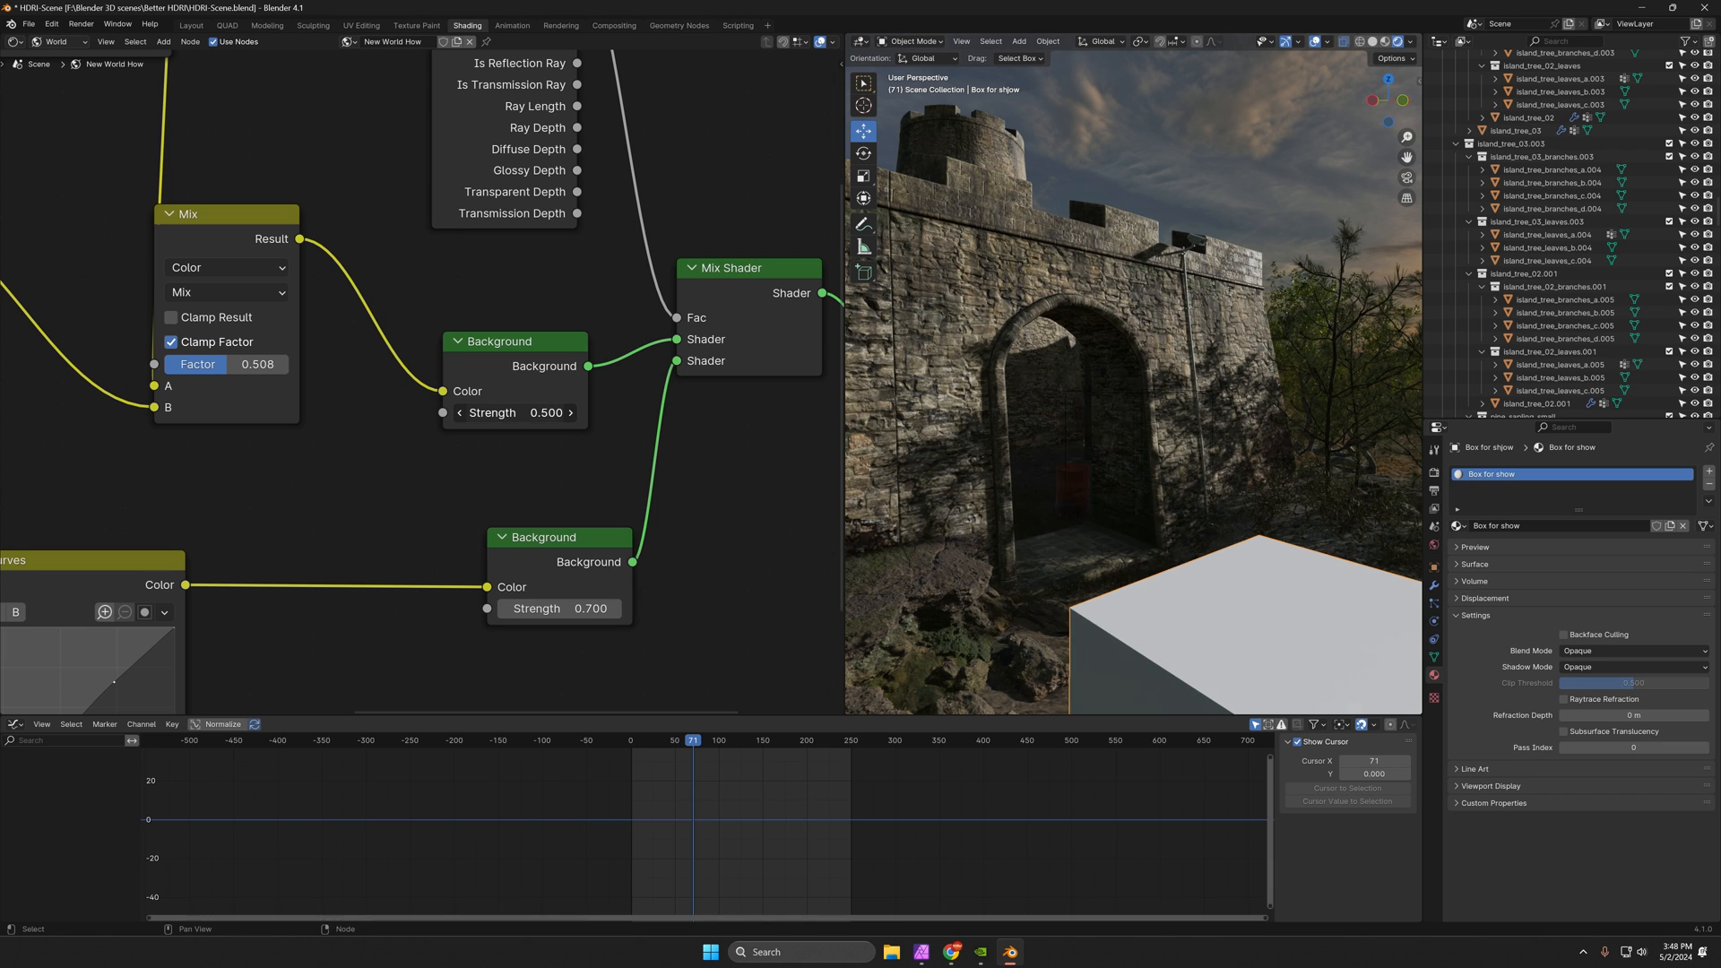
left_click(546, 412)
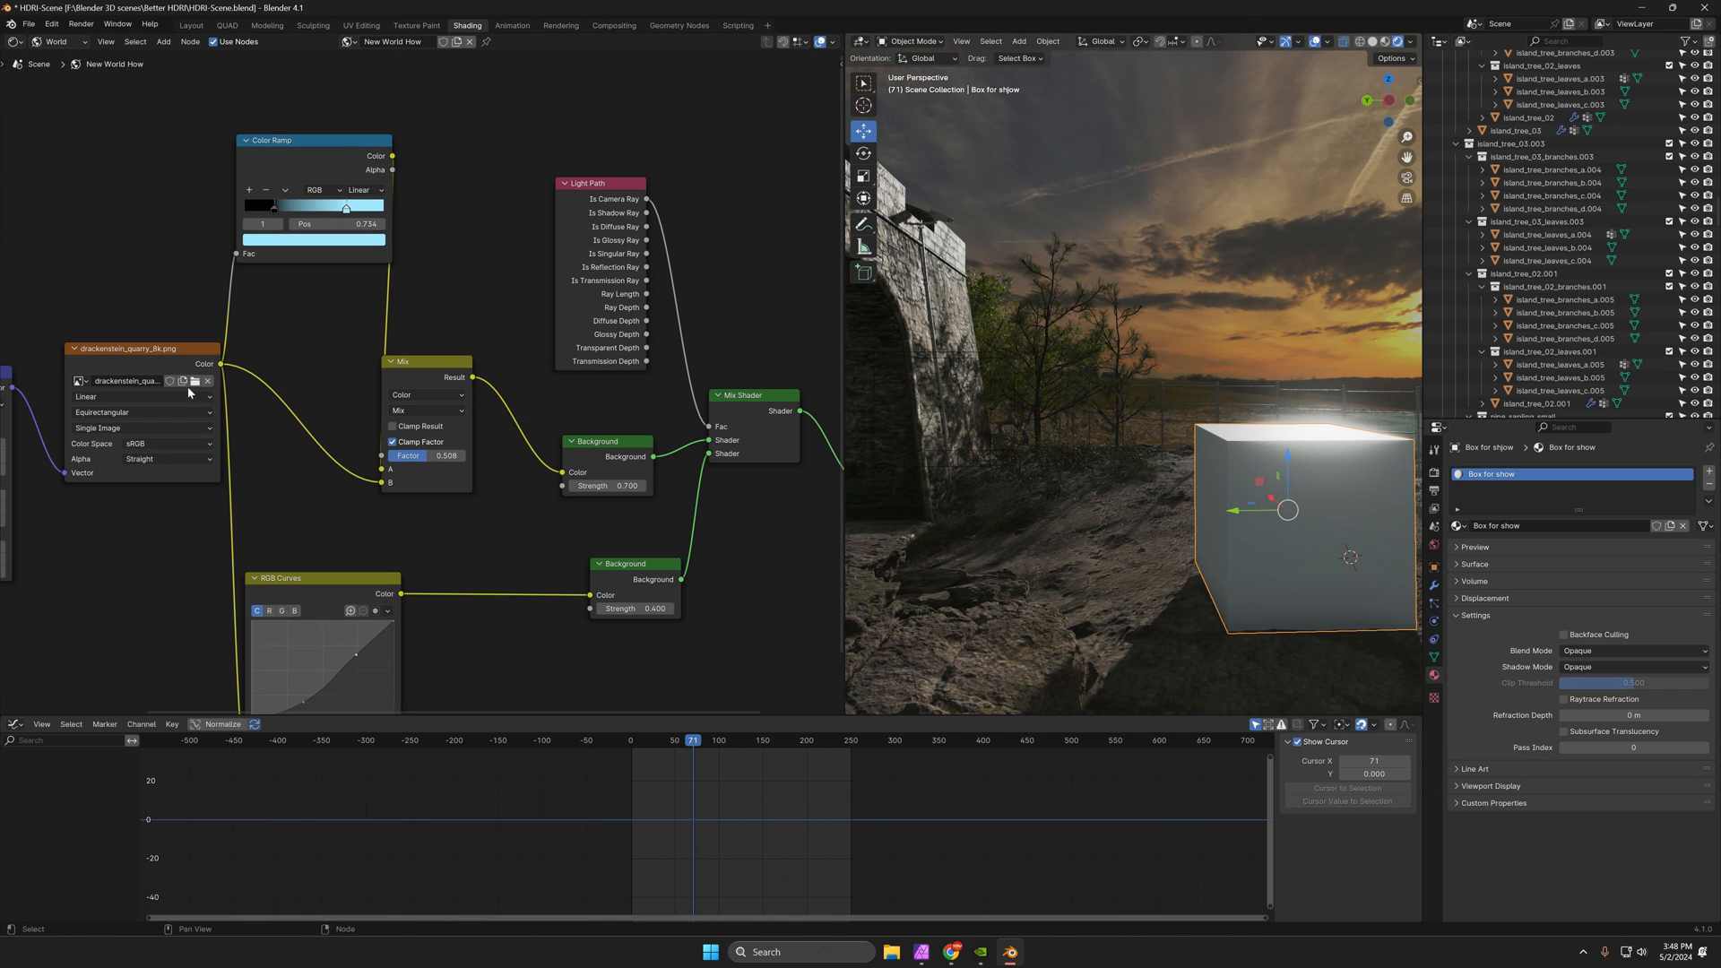
Start recolouring the Color Ramp stop to orange.
left_click(313, 239)
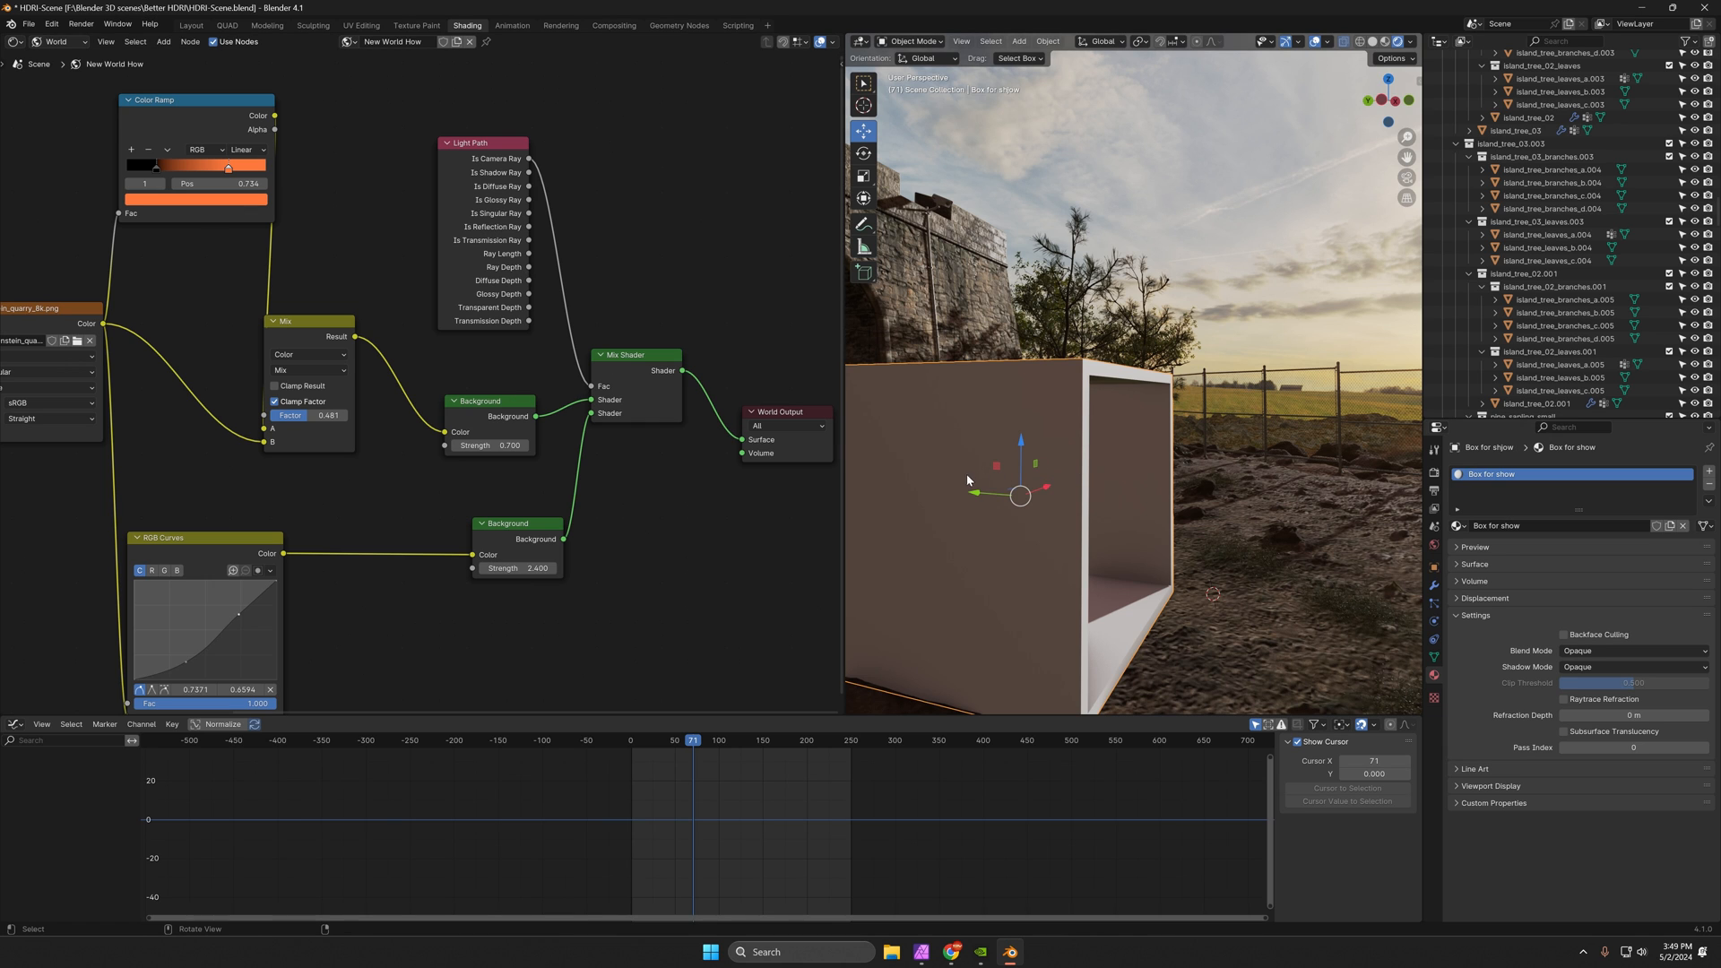
mouse_move(219, 334)
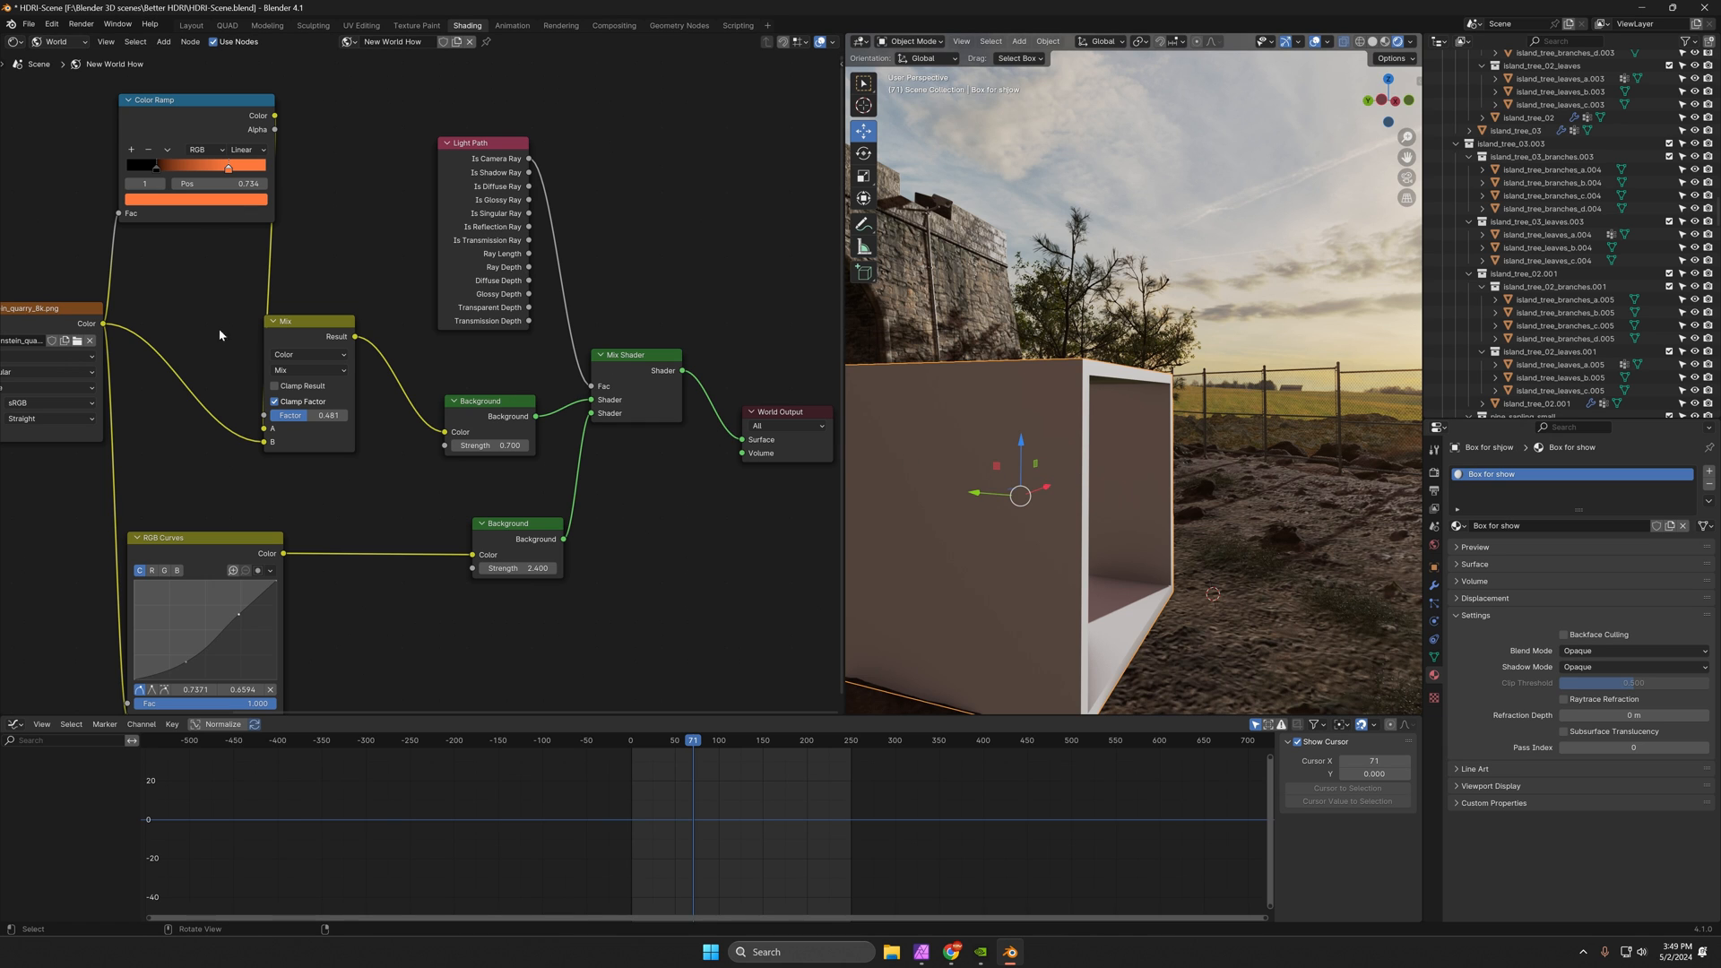